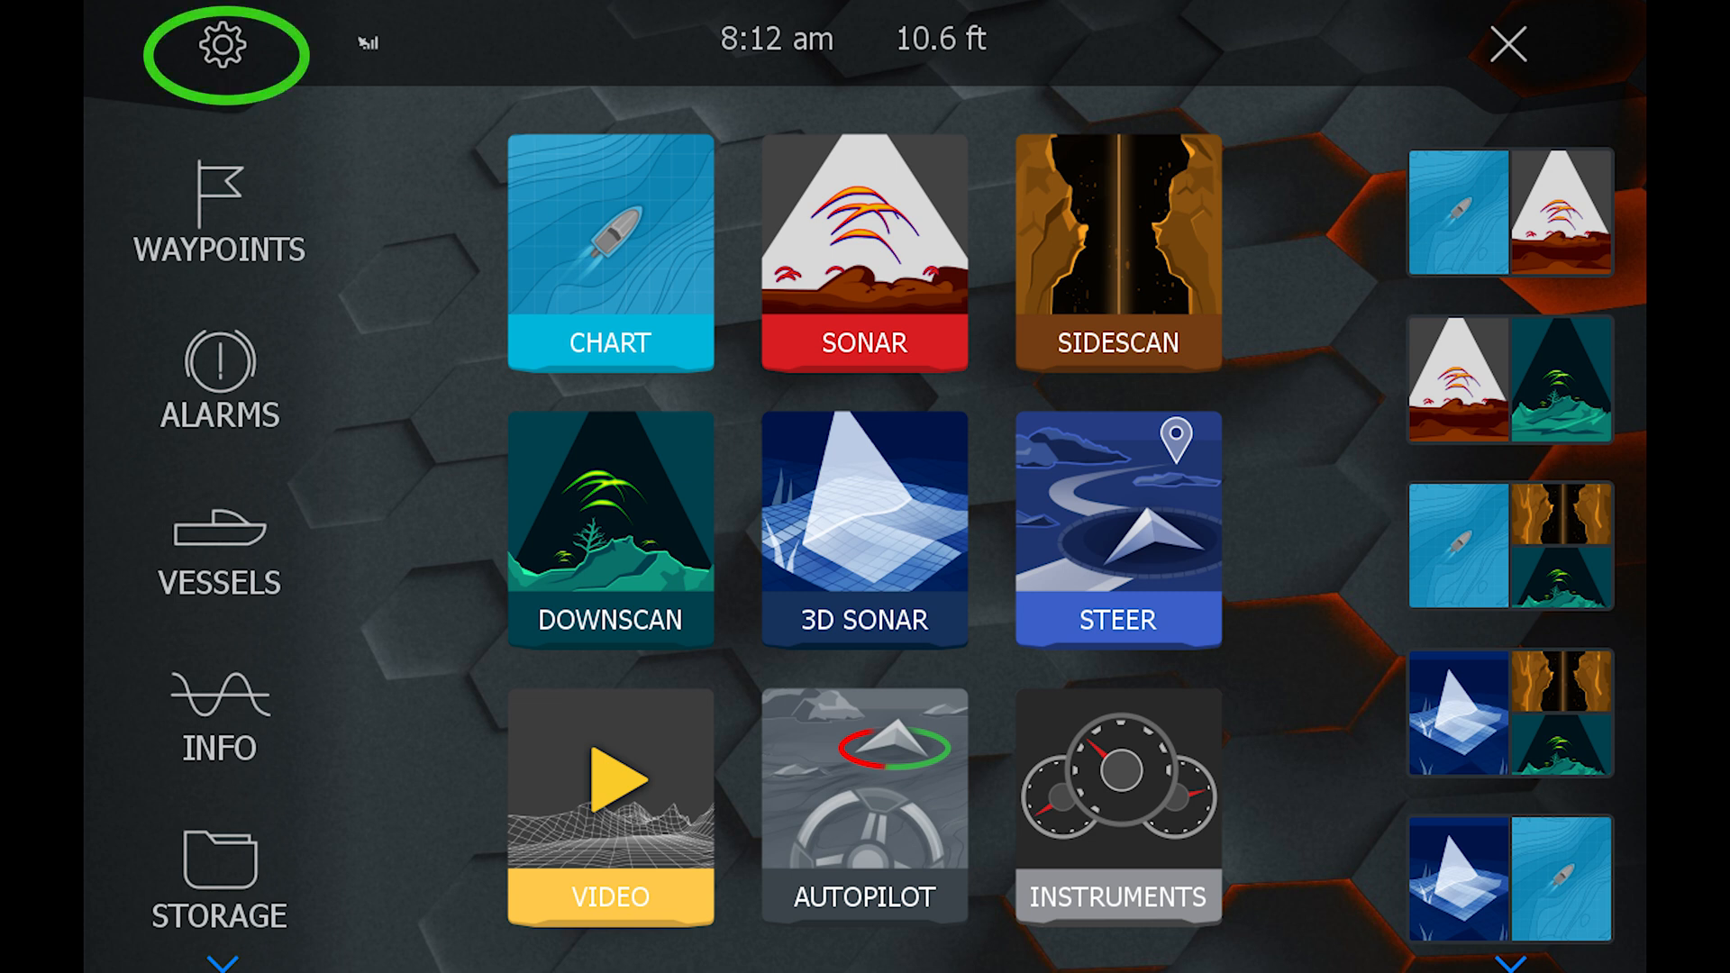
Enable ActiveTarget under System > Advanced > Features, confirm, and reach the ActiveTarget installation entry in Sonar settings.
left_click(218, 43)
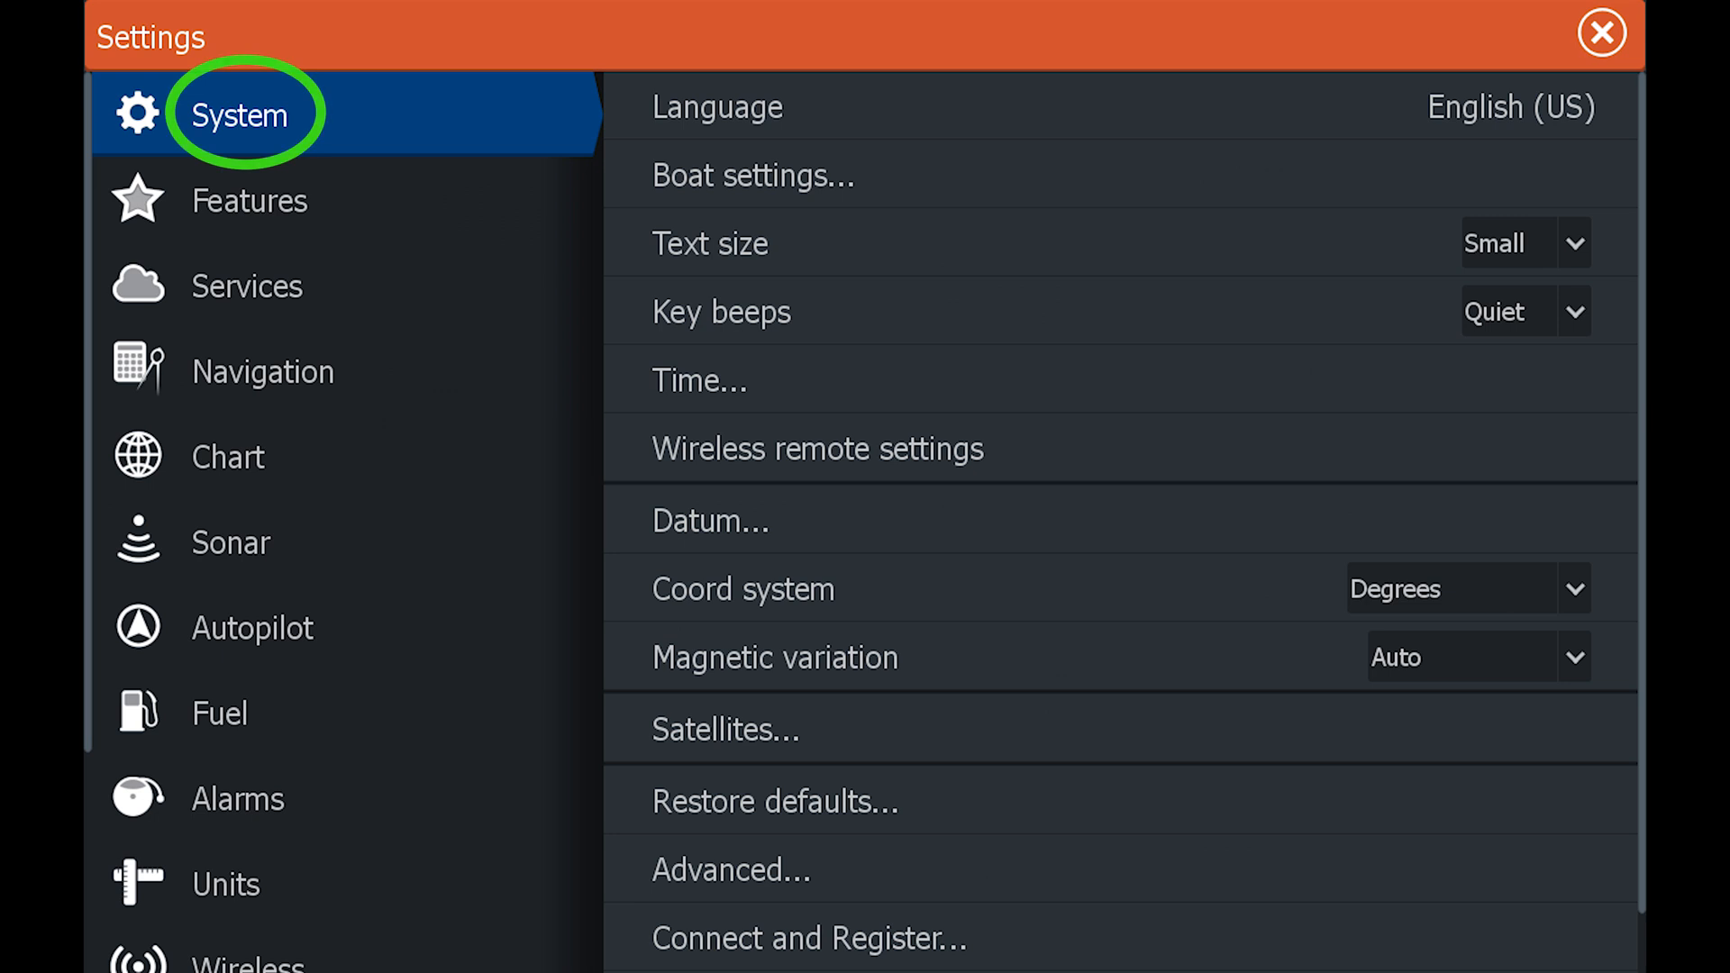
left_click(729, 868)
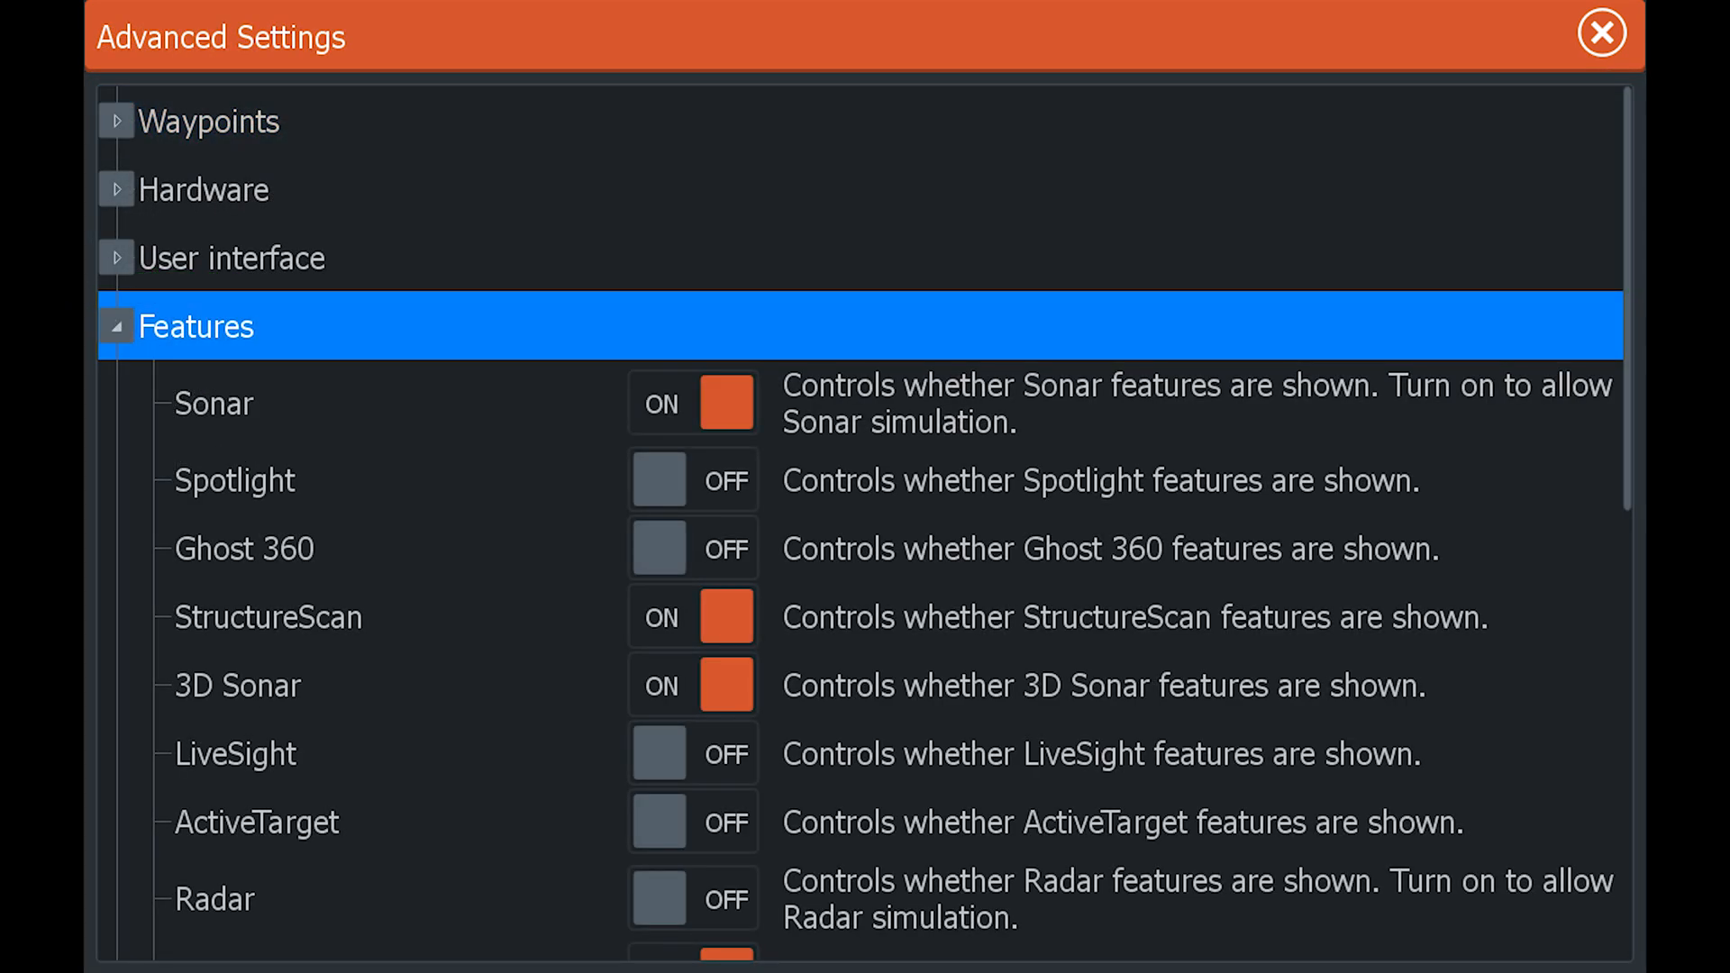
left_click(723, 822)
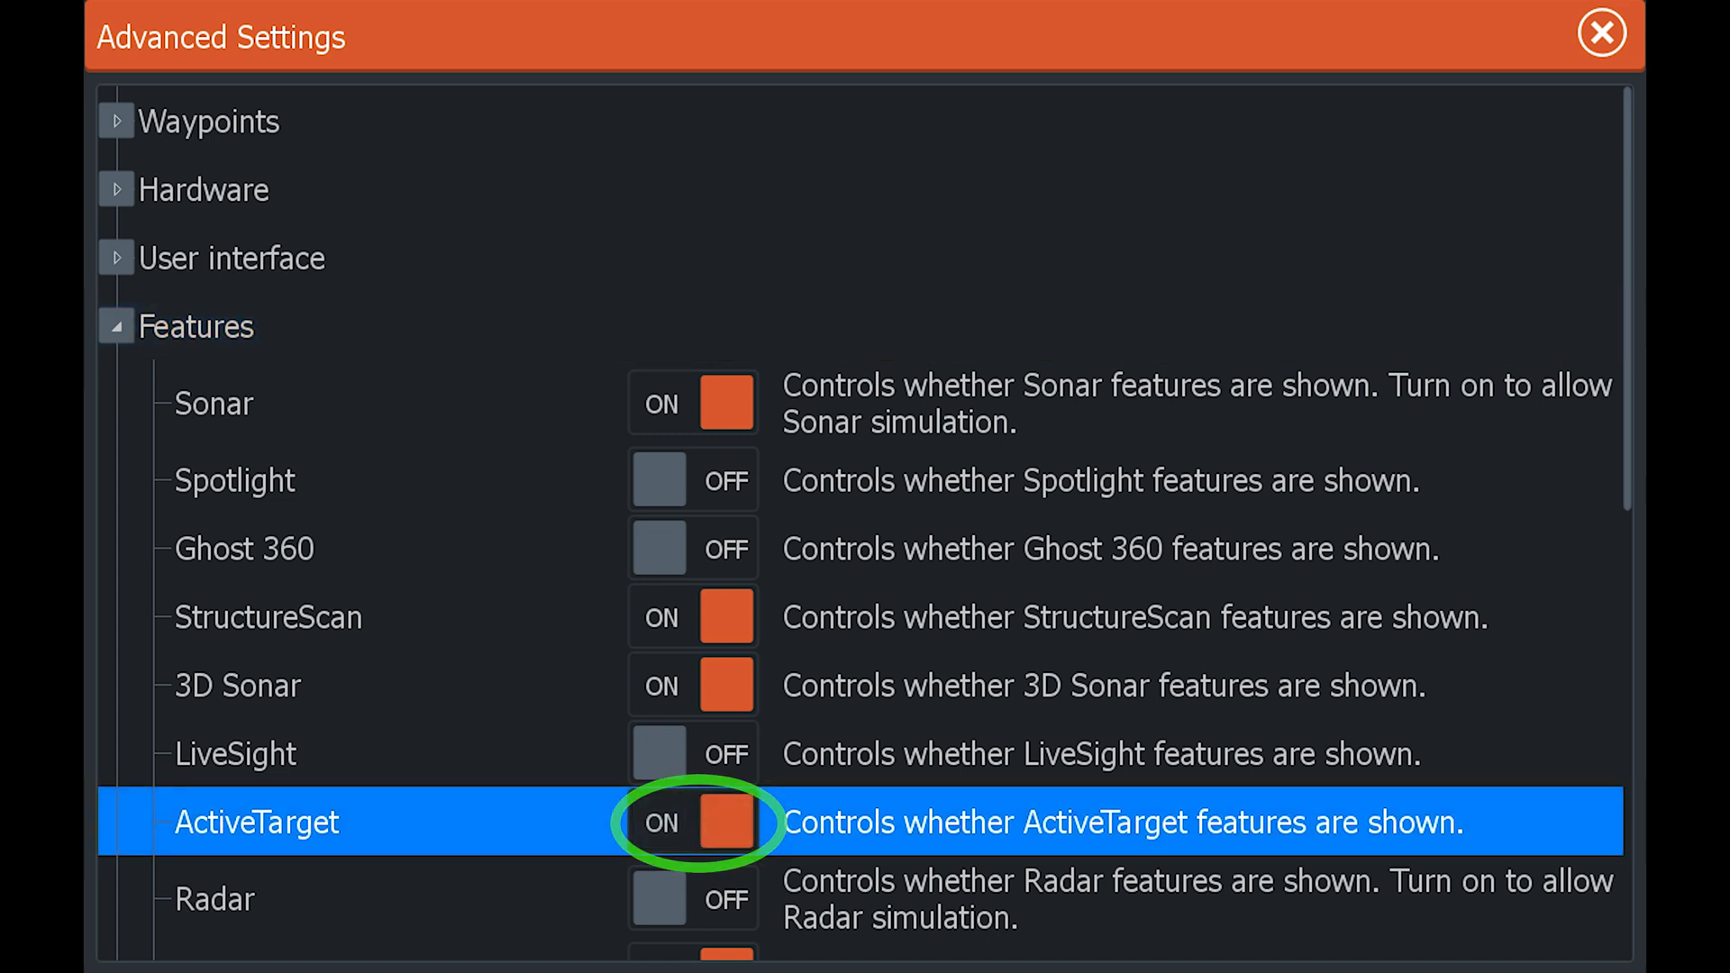
left_click(717, 824)
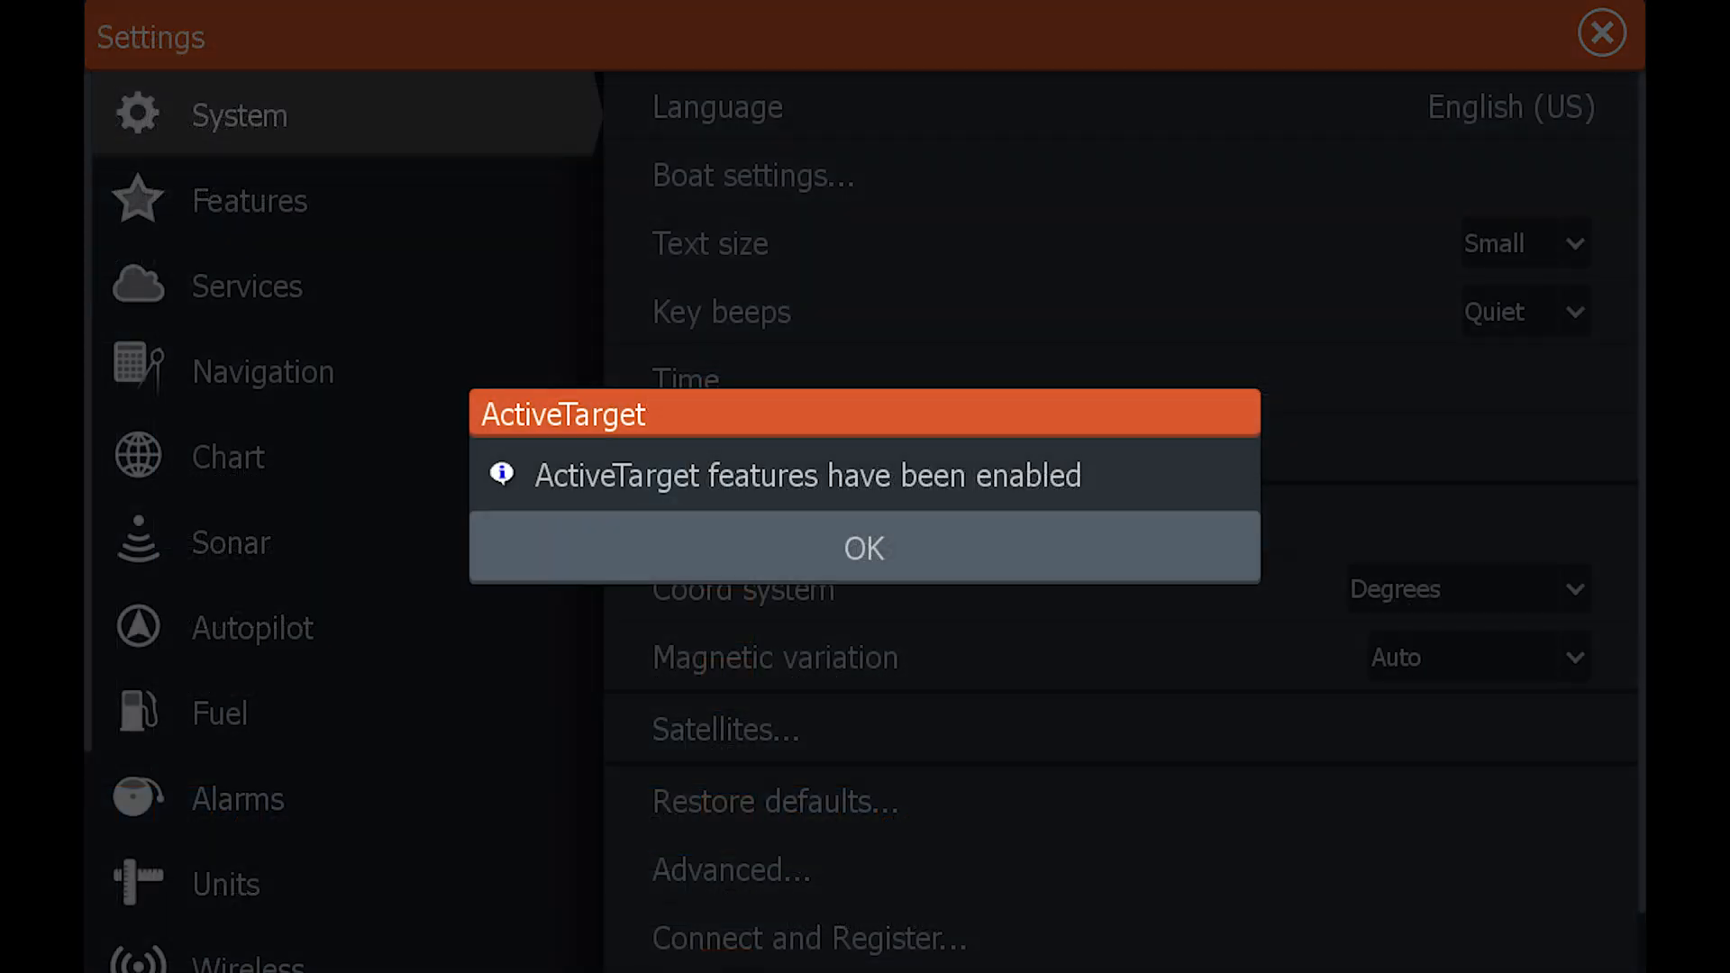
left_click(863, 547)
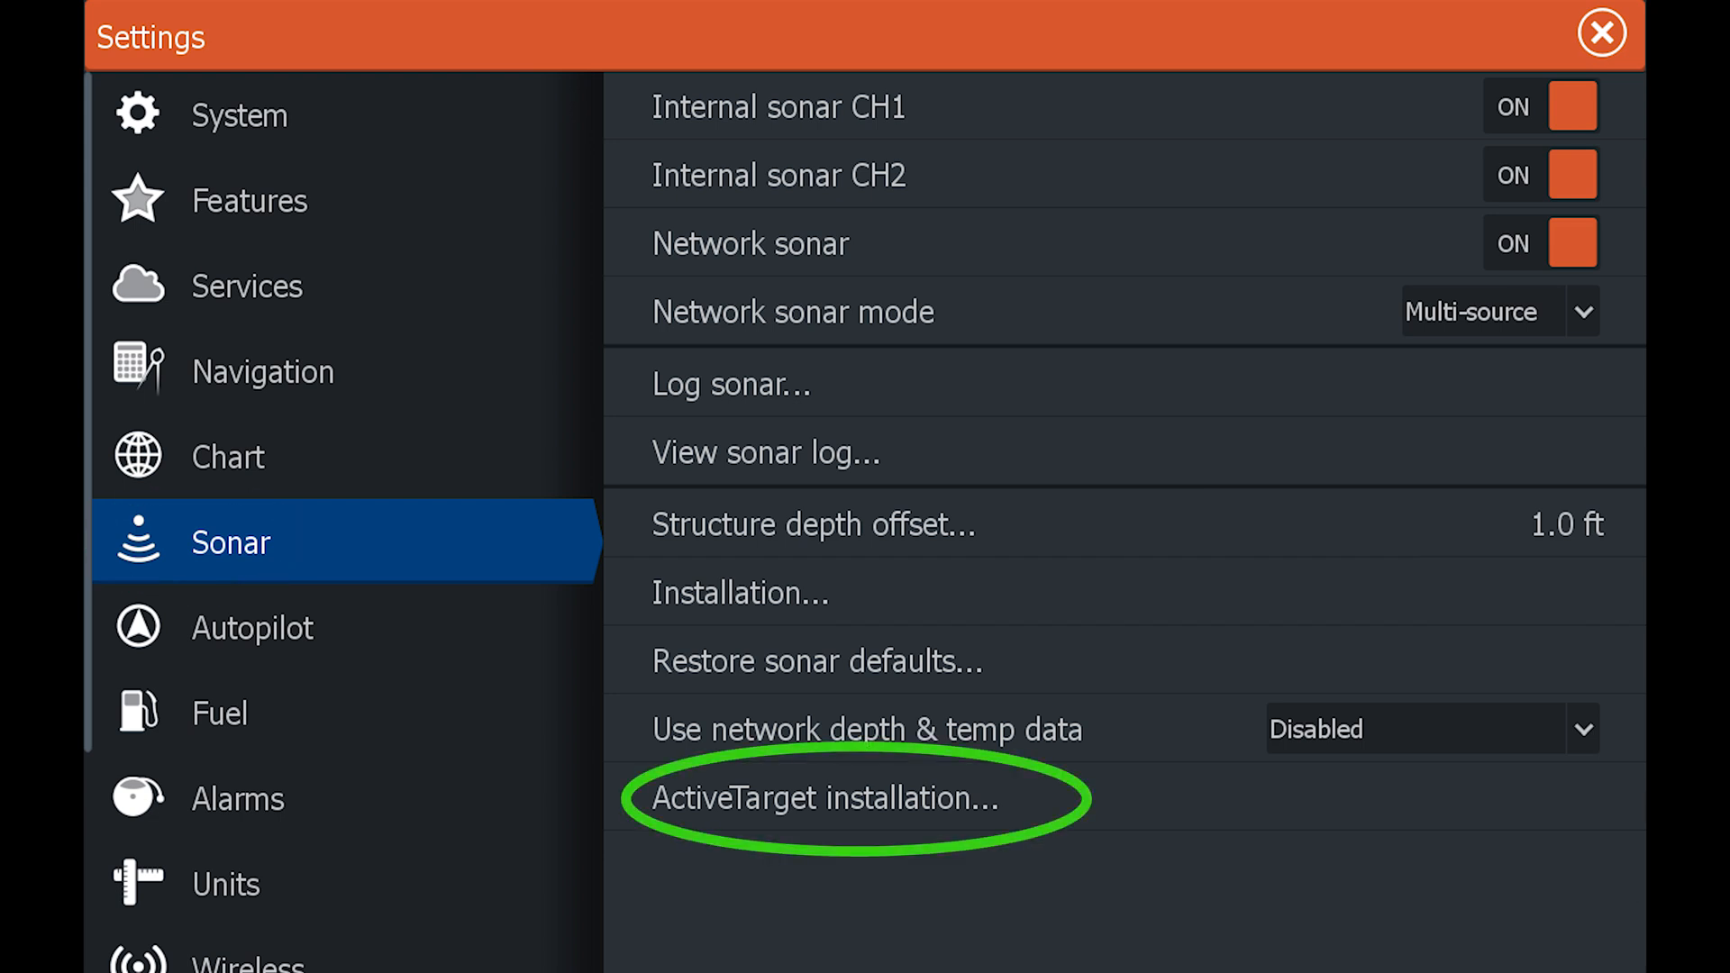
left_click(822, 797)
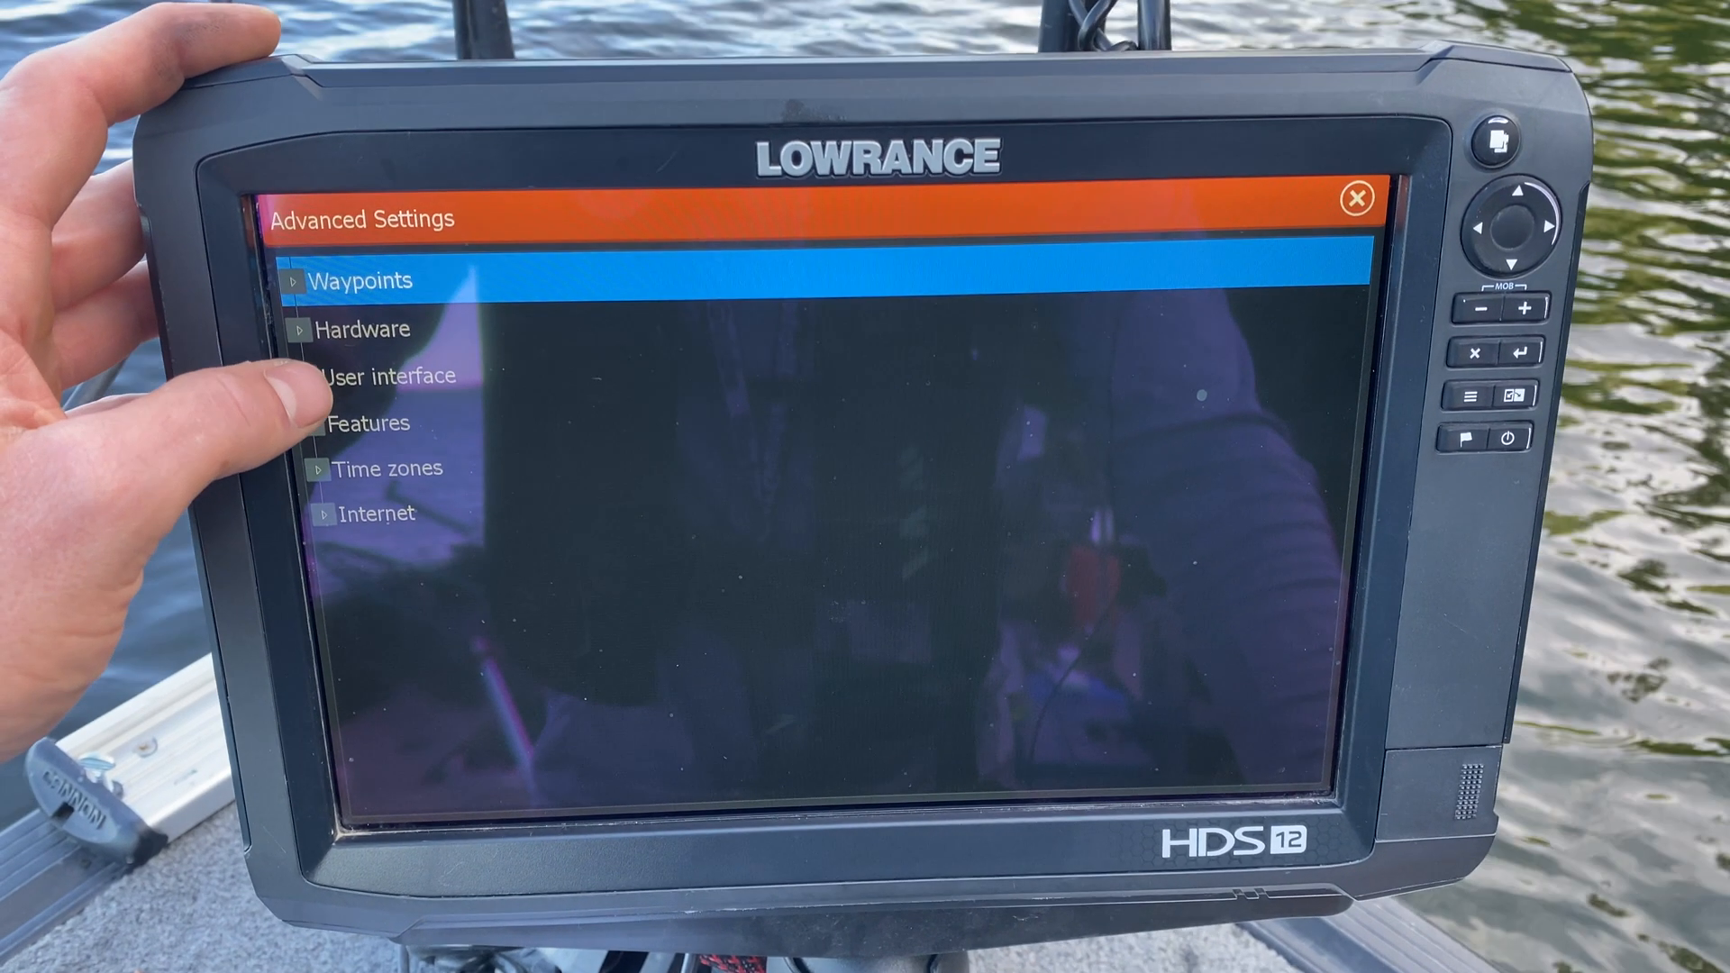
Show the live ActiveTarget Forward-mode sonar page at its 40 ft range.
left_click(388, 375)
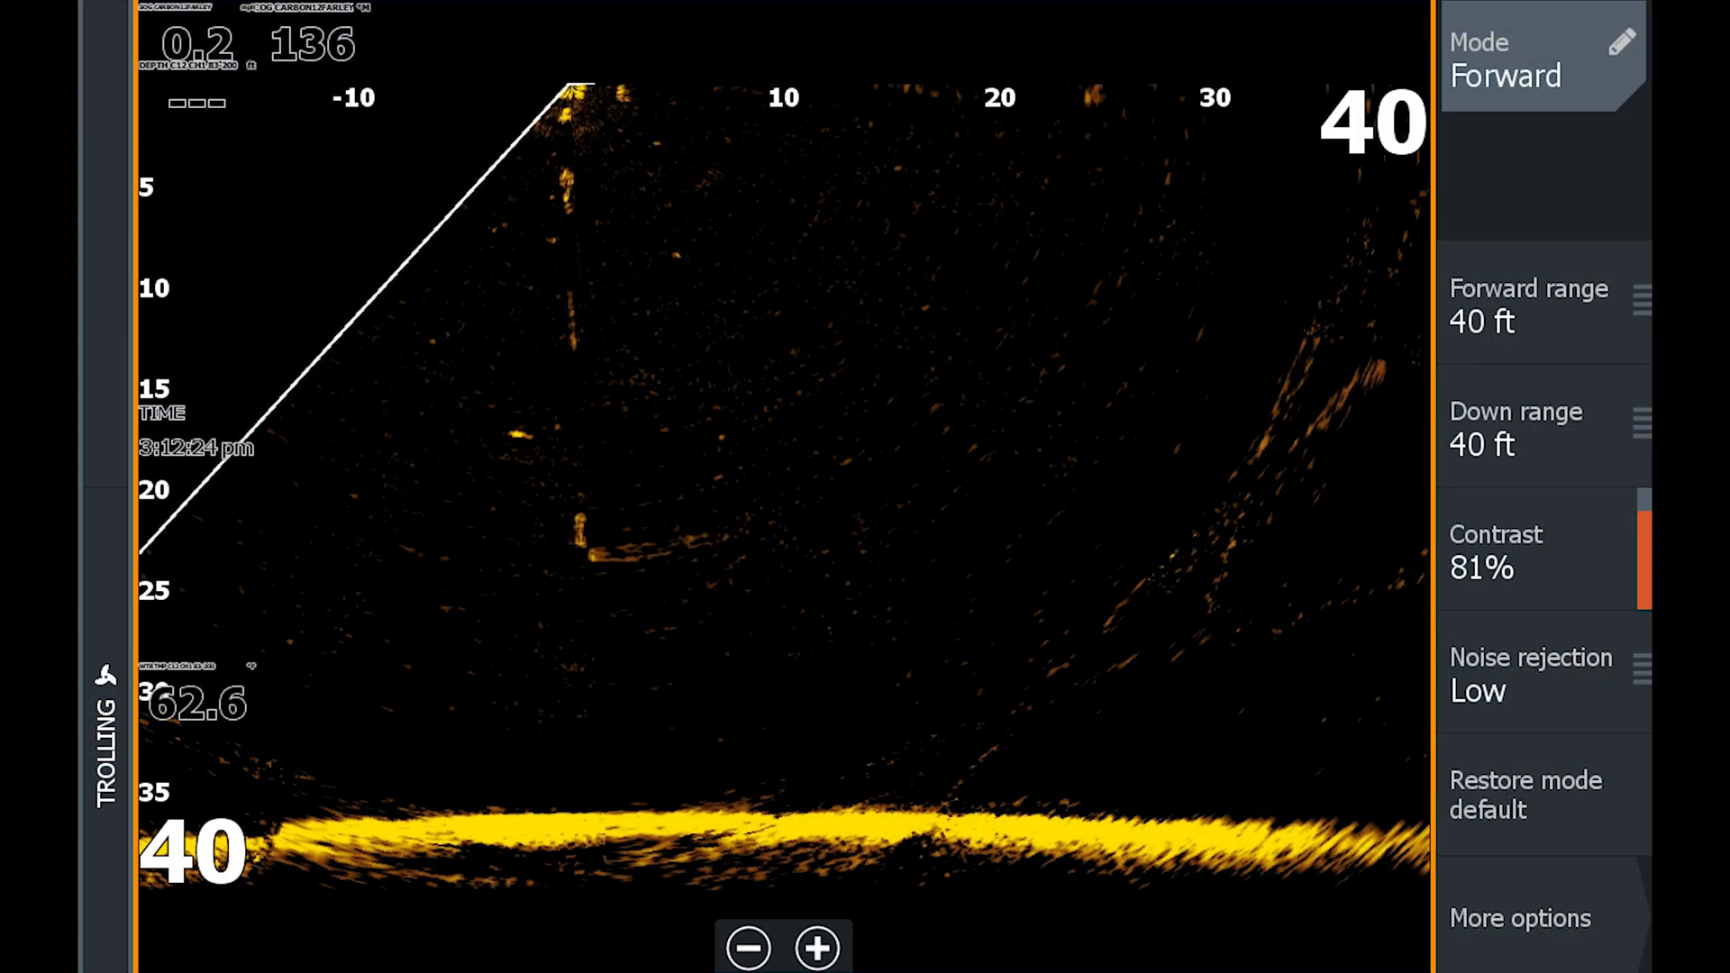
Set the ActiveTarget Forward range to 120 ft from the menu.
left_click(1542, 58)
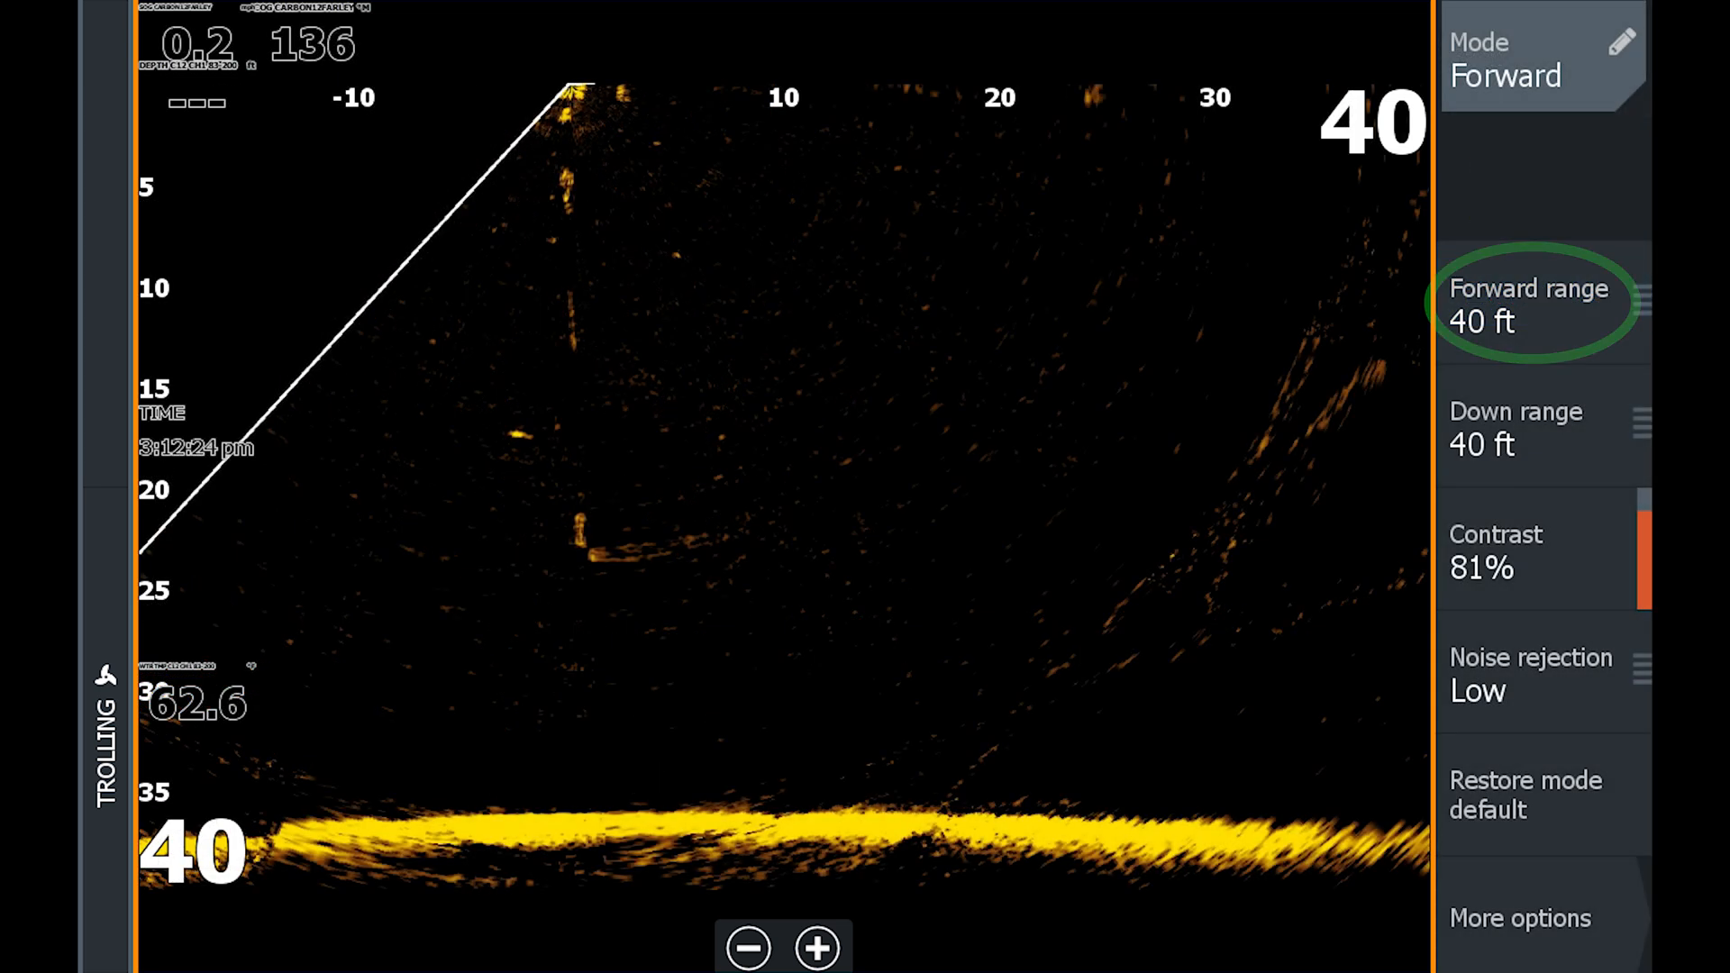
left_click(1530, 304)
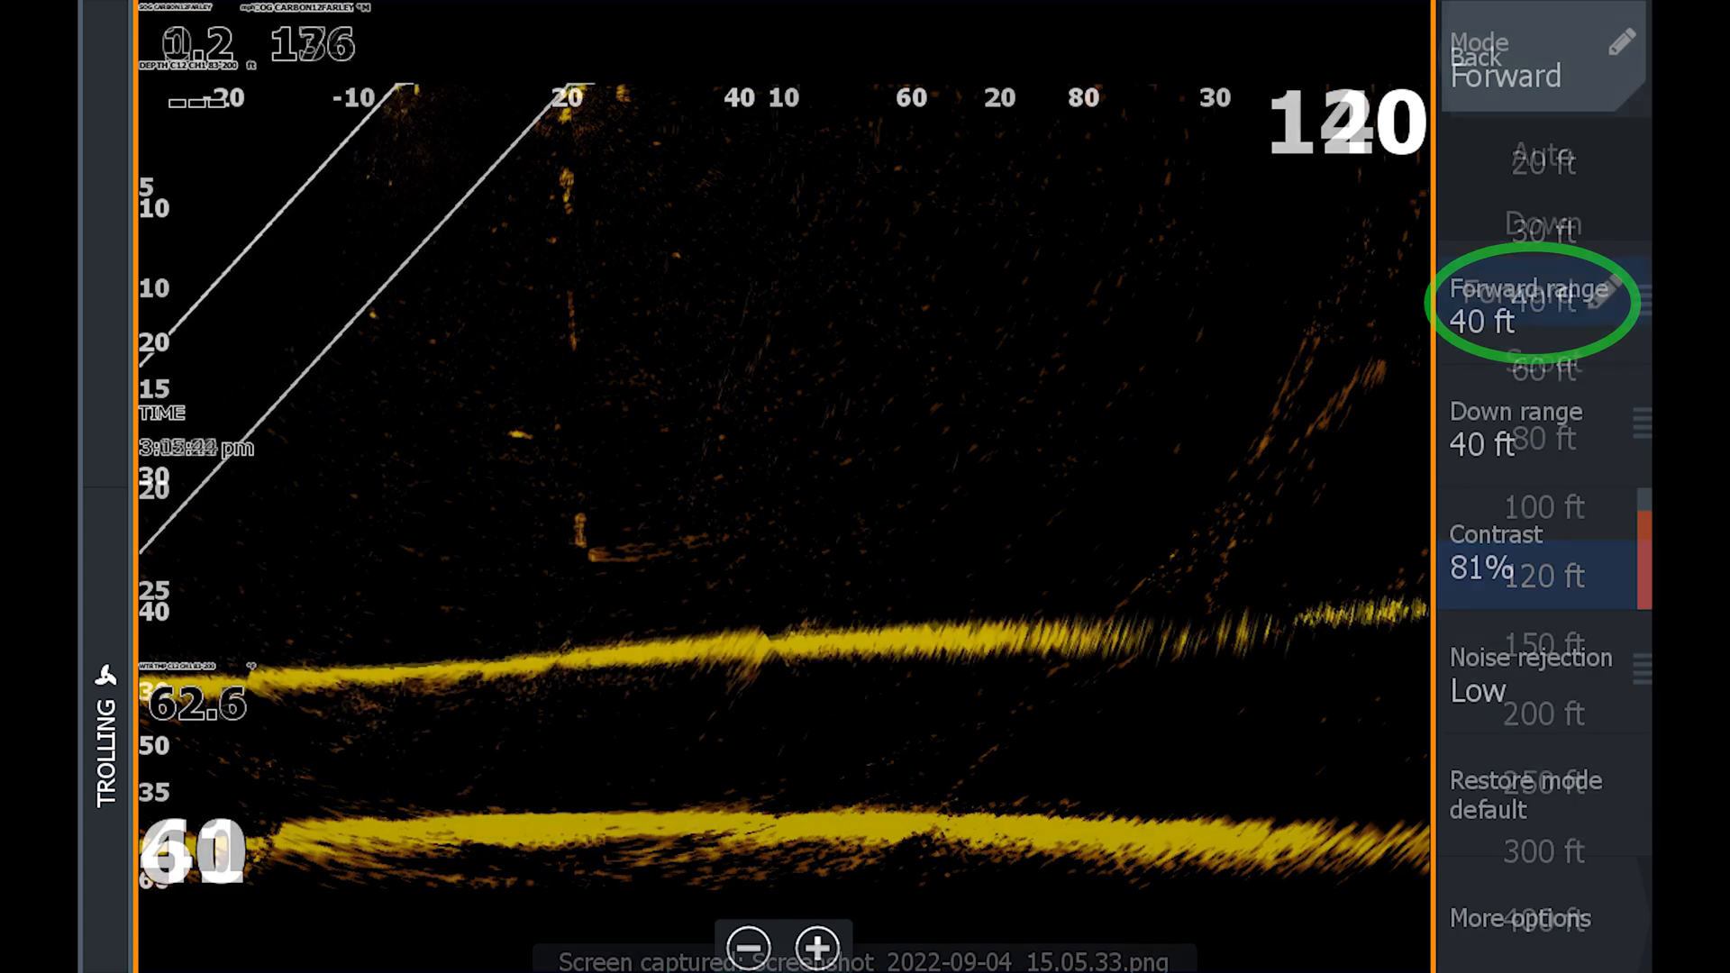
left_click(1544, 575)
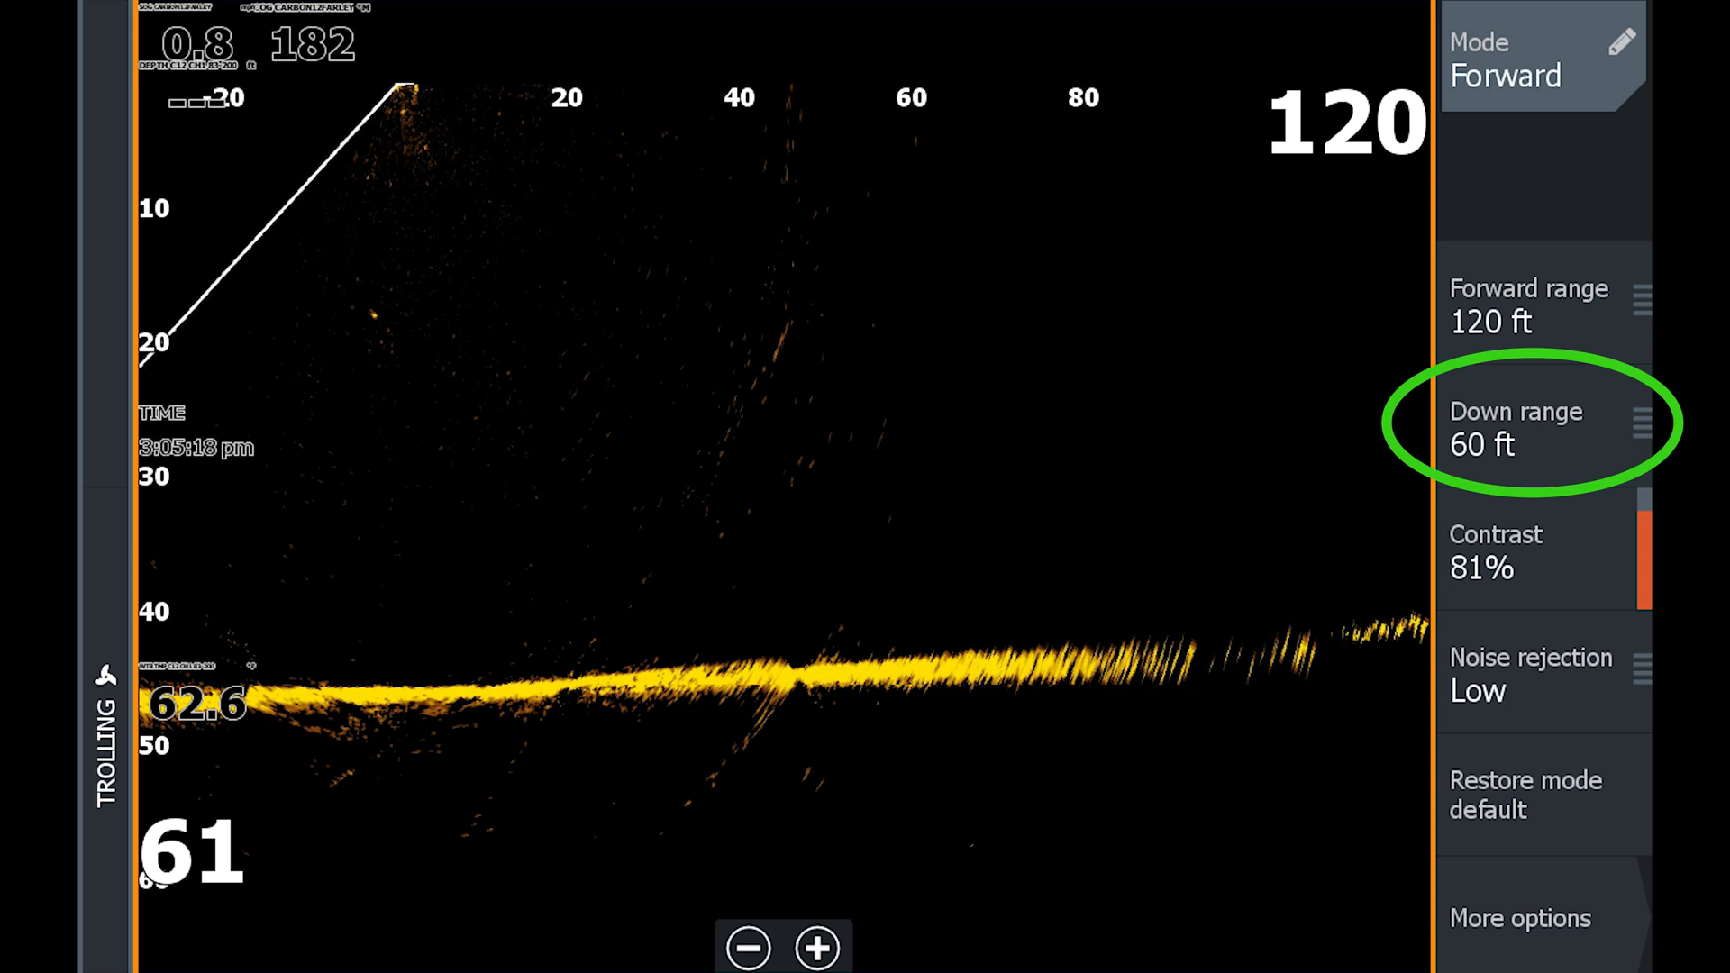
Deepen the Down range to about 80 ft and return to the full-screen Forward view.
left_click(1537, 429)
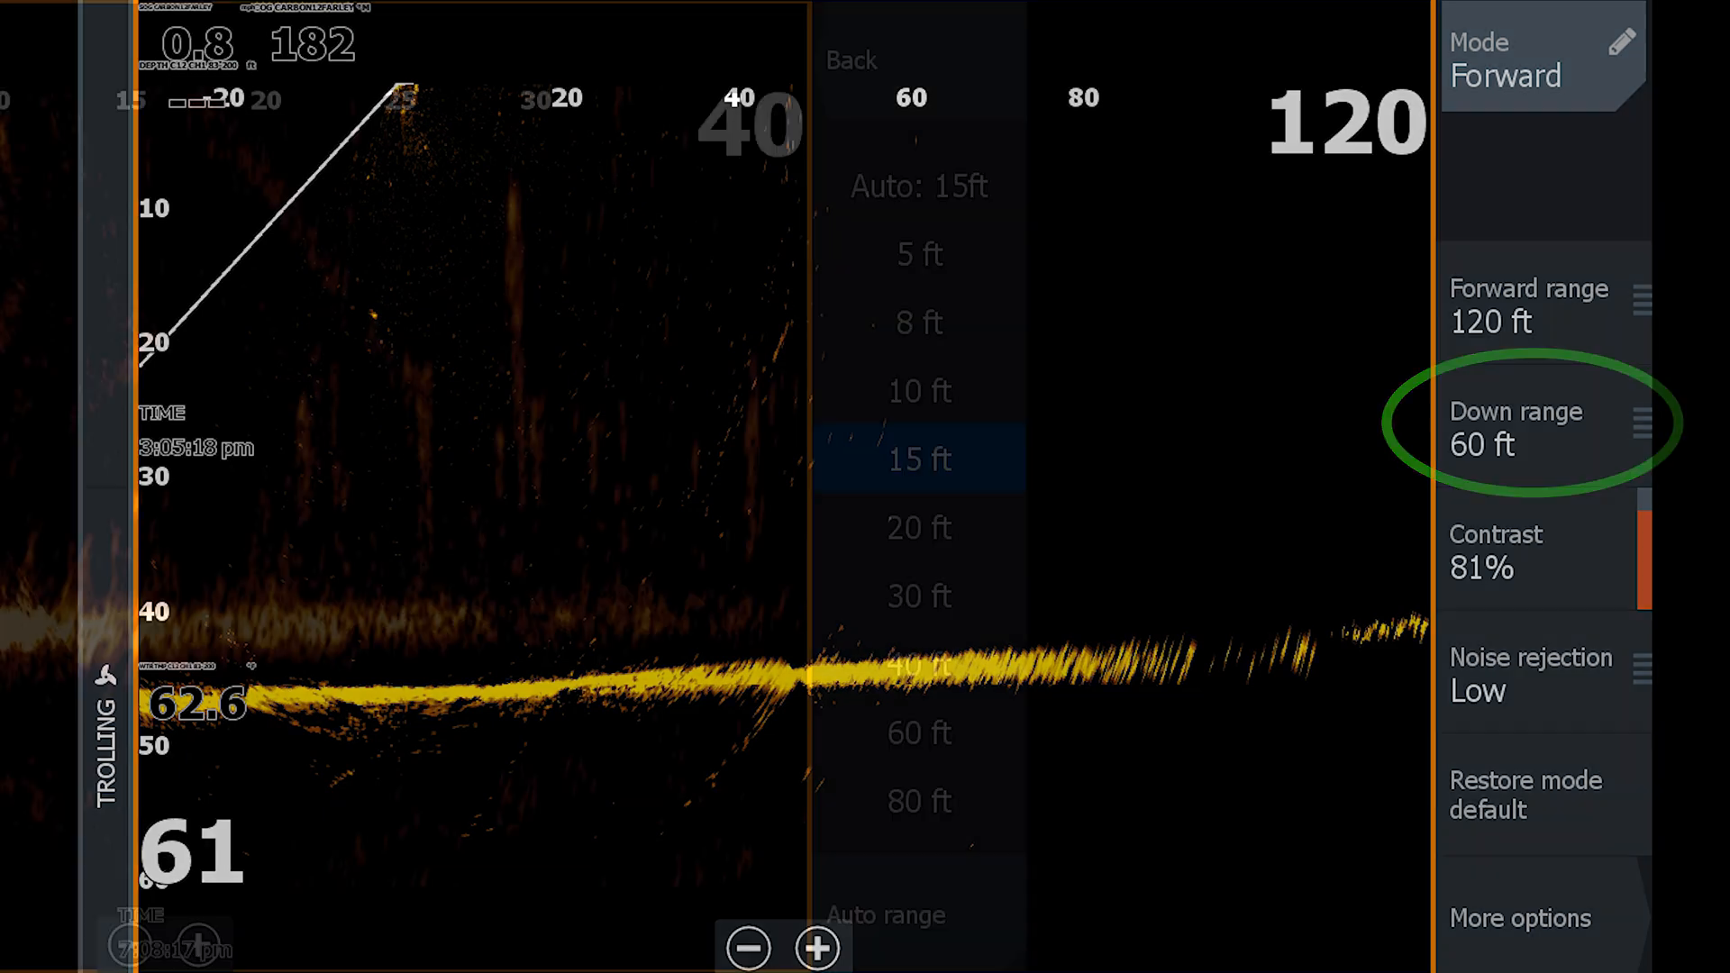
left_click(1522, 429)
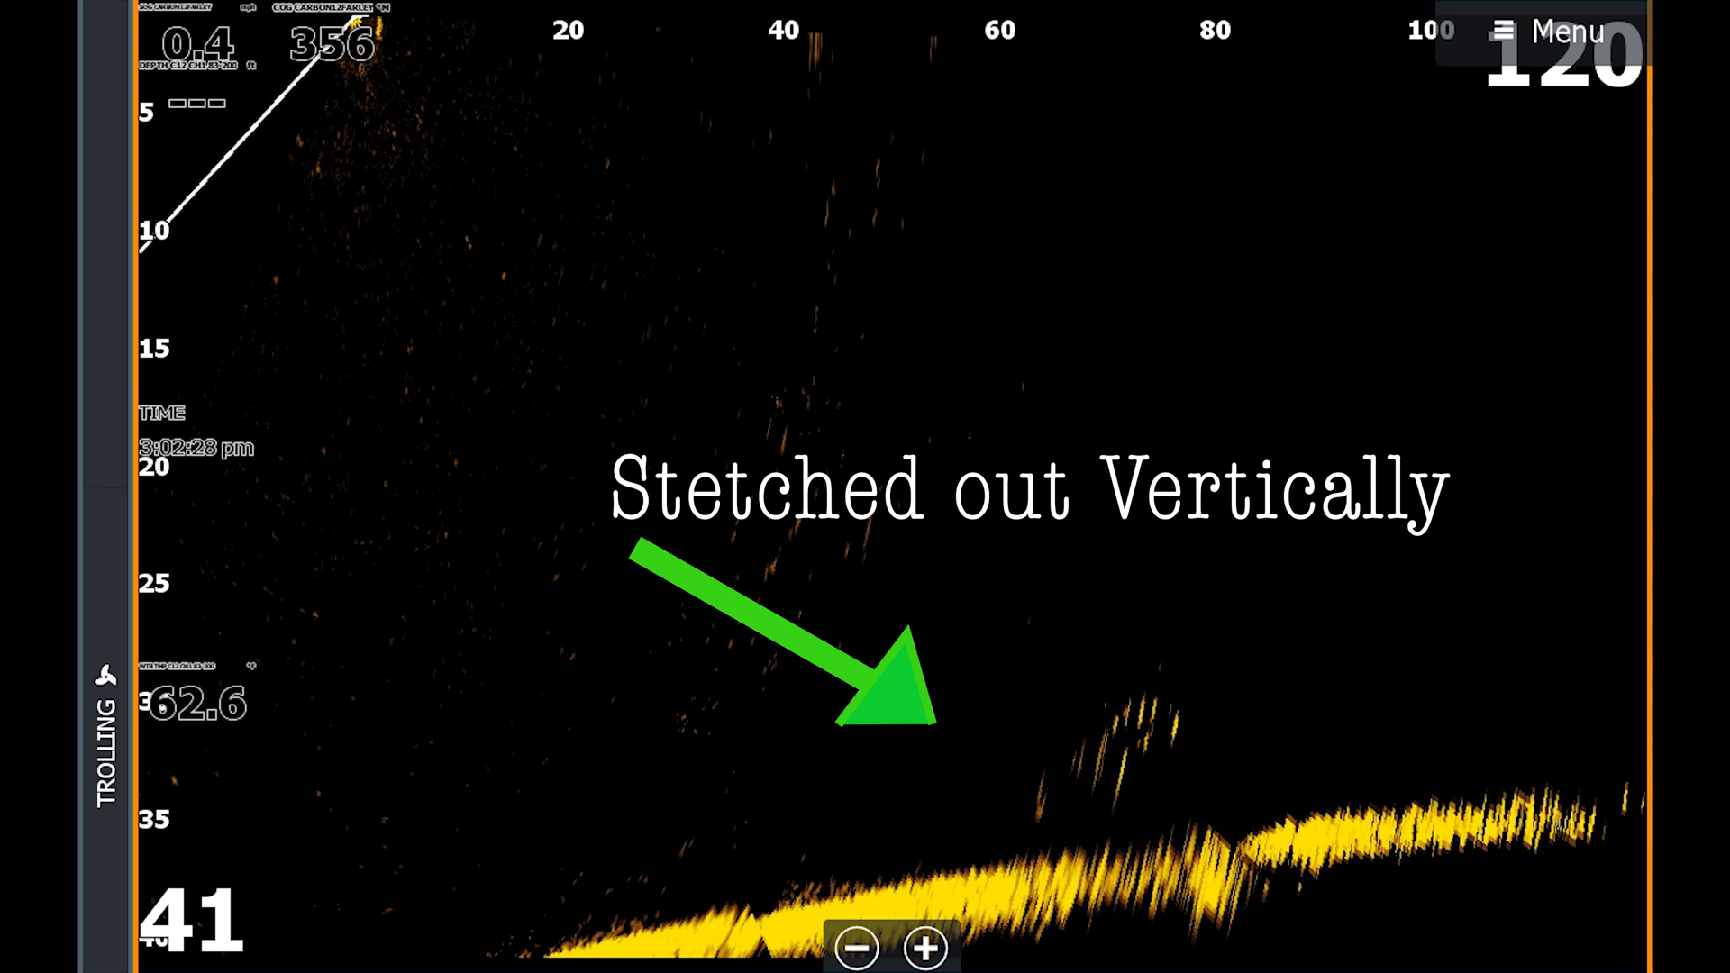
left_click(858, 946)
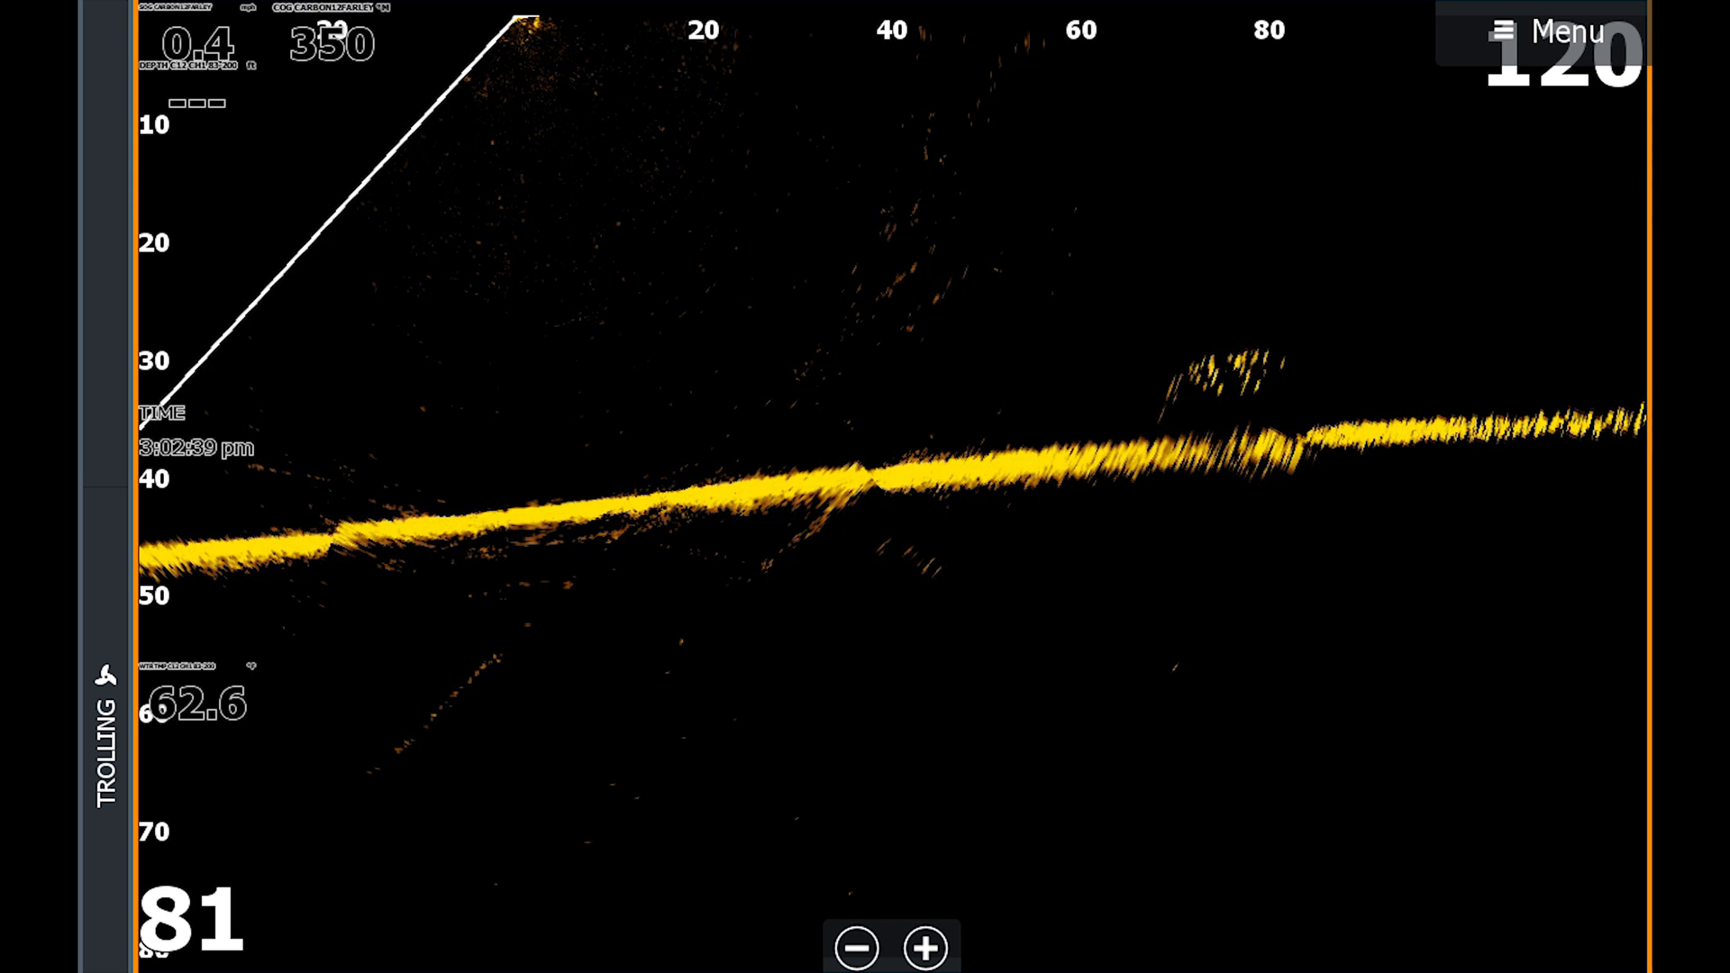
Compare noise rejection High and Off, then leave it on Low.
left_click(1564, 30)
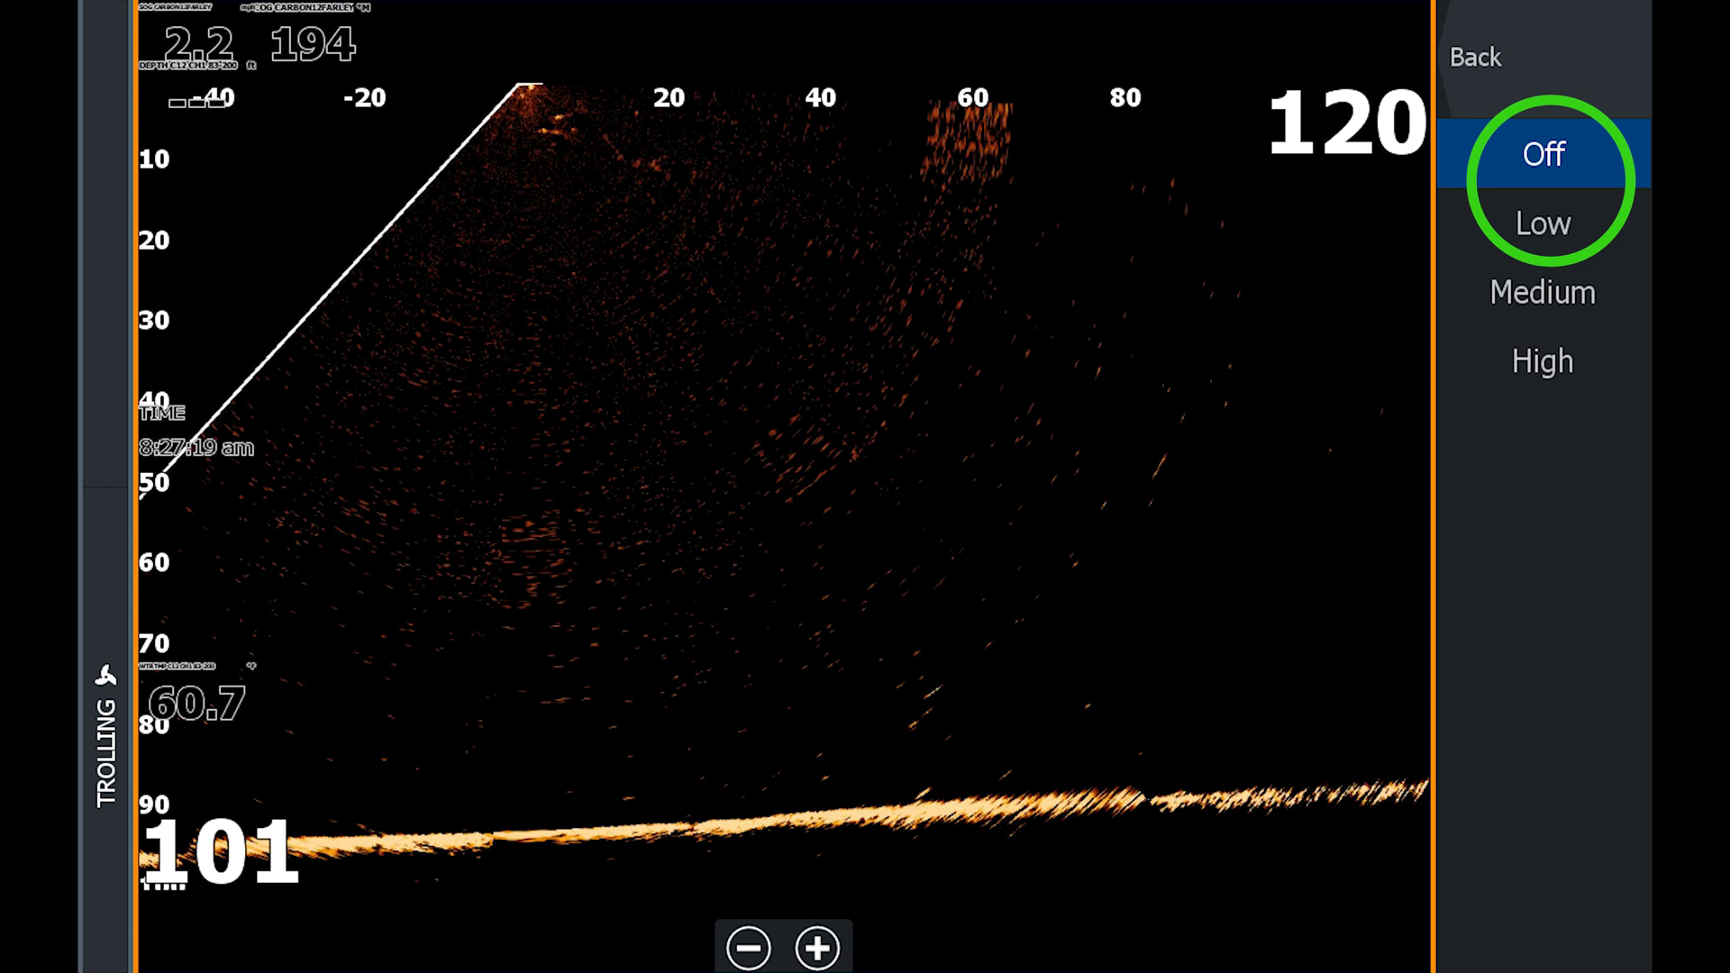
left_click(1541, 360)
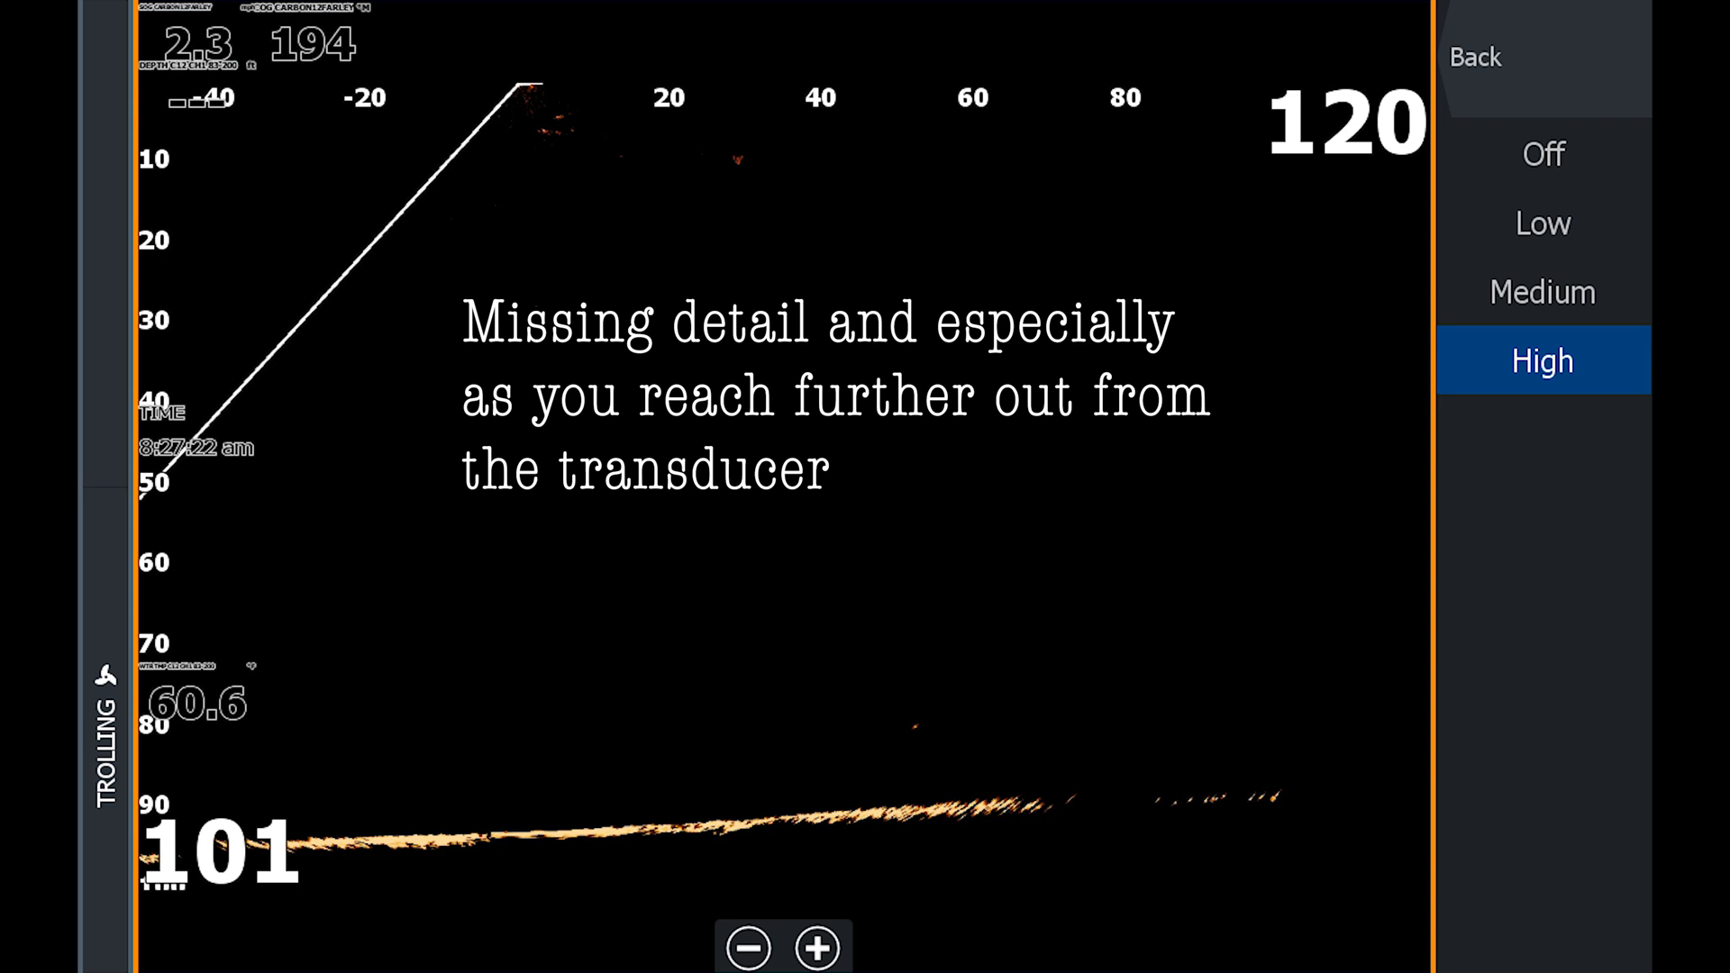
left_click(1543, 154)
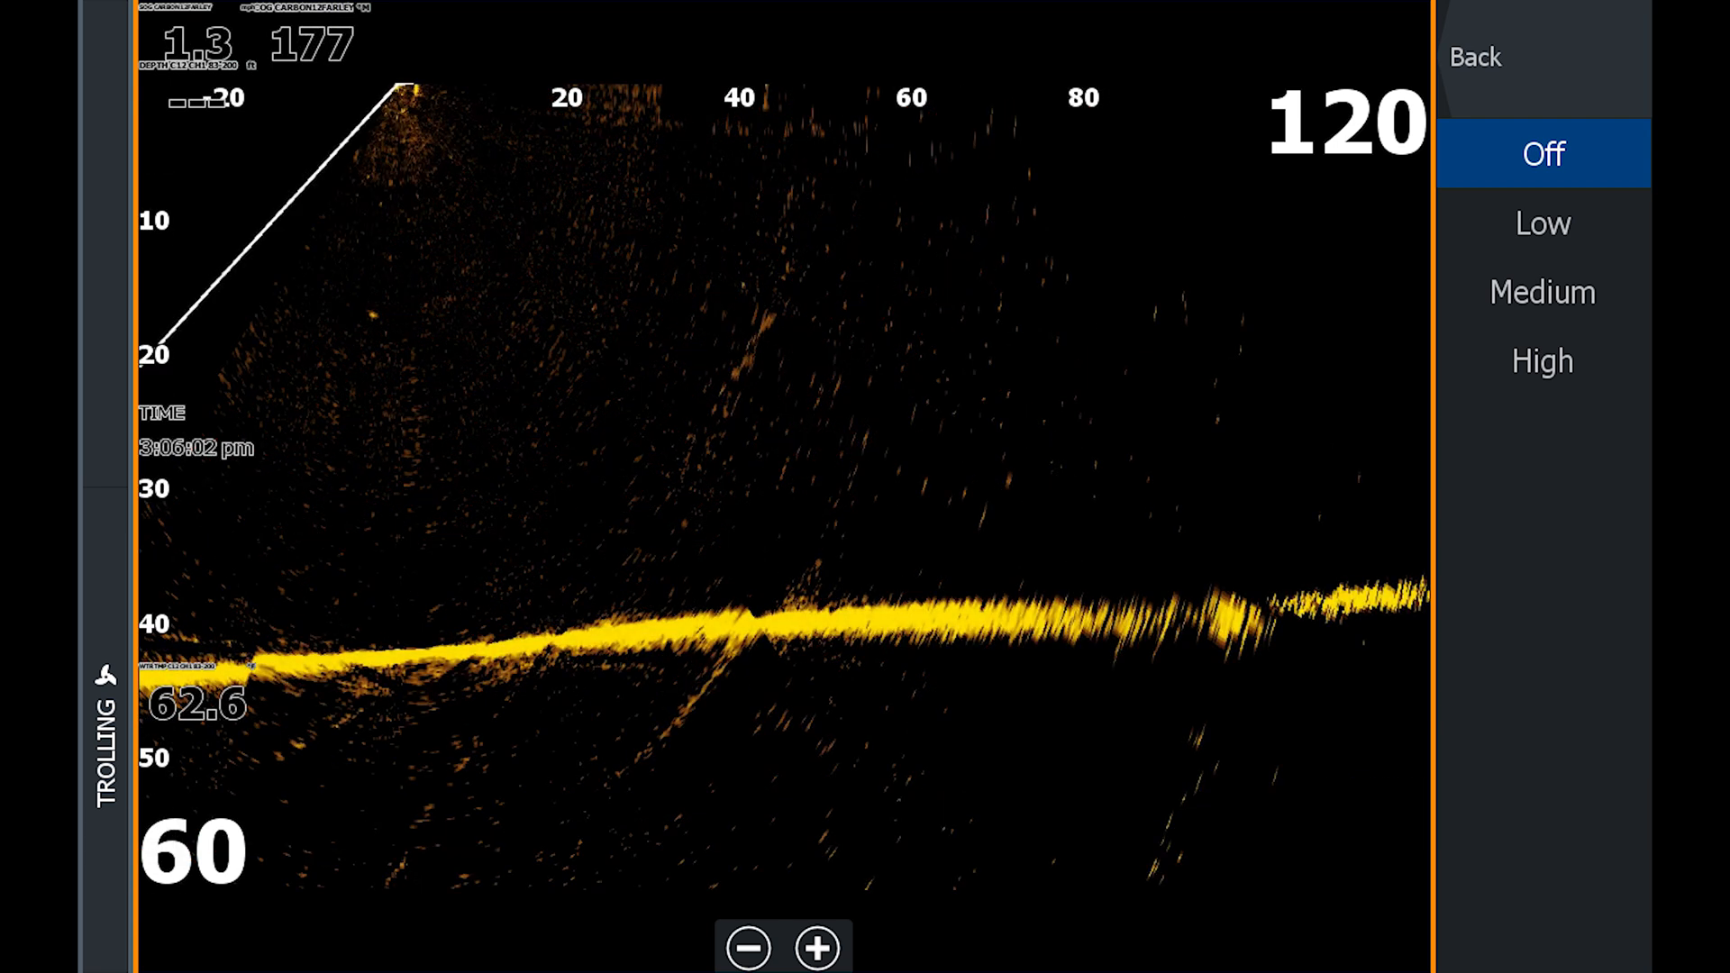
left_click(1540, 224)
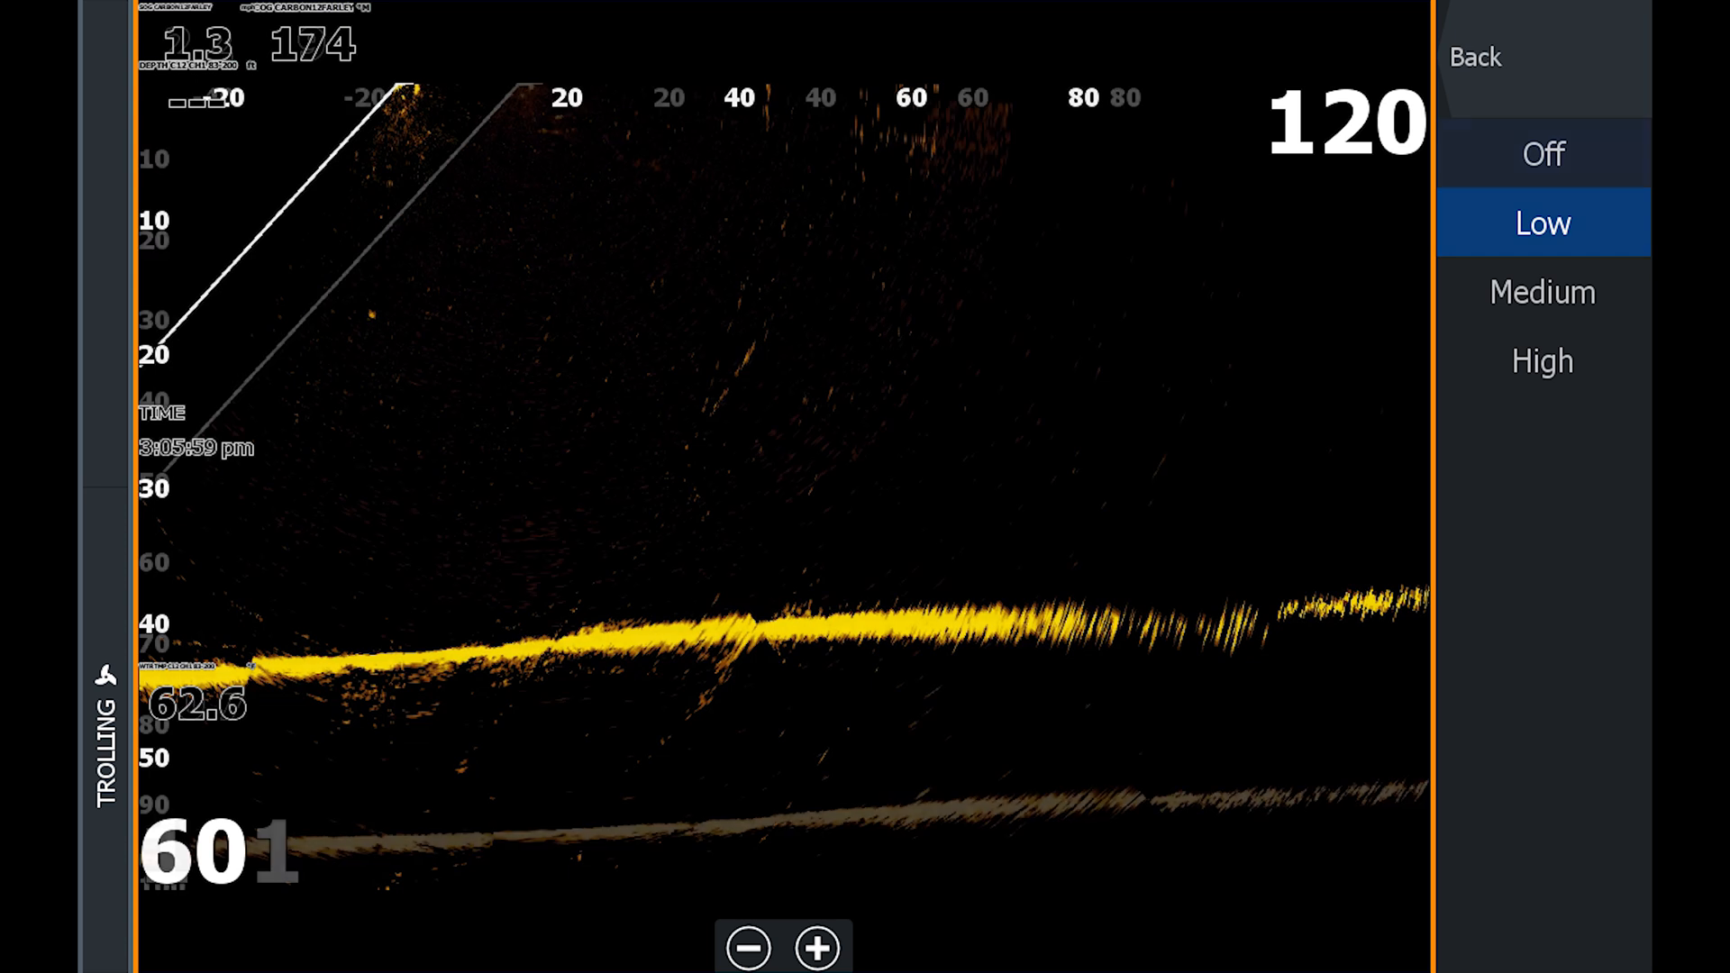
left_click(1541, 153)
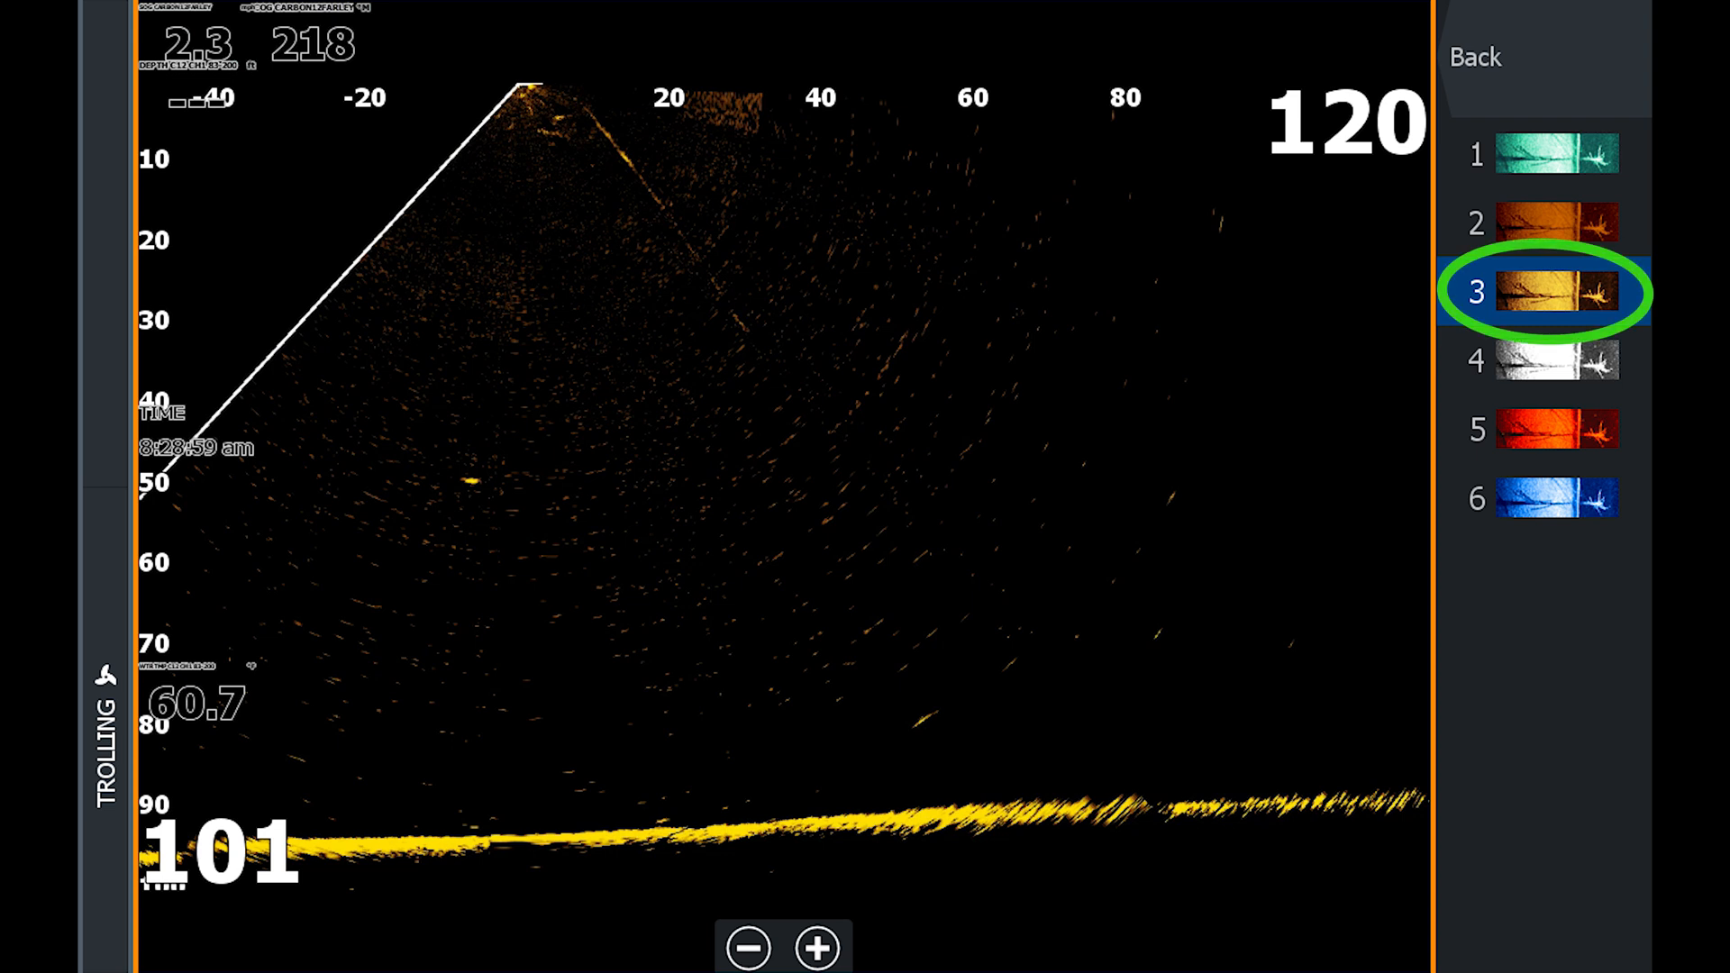
Cycle through palettes 3, 6, 5 and 2, then settle on the black-and-white palette 4.
left_click(1555, 290)
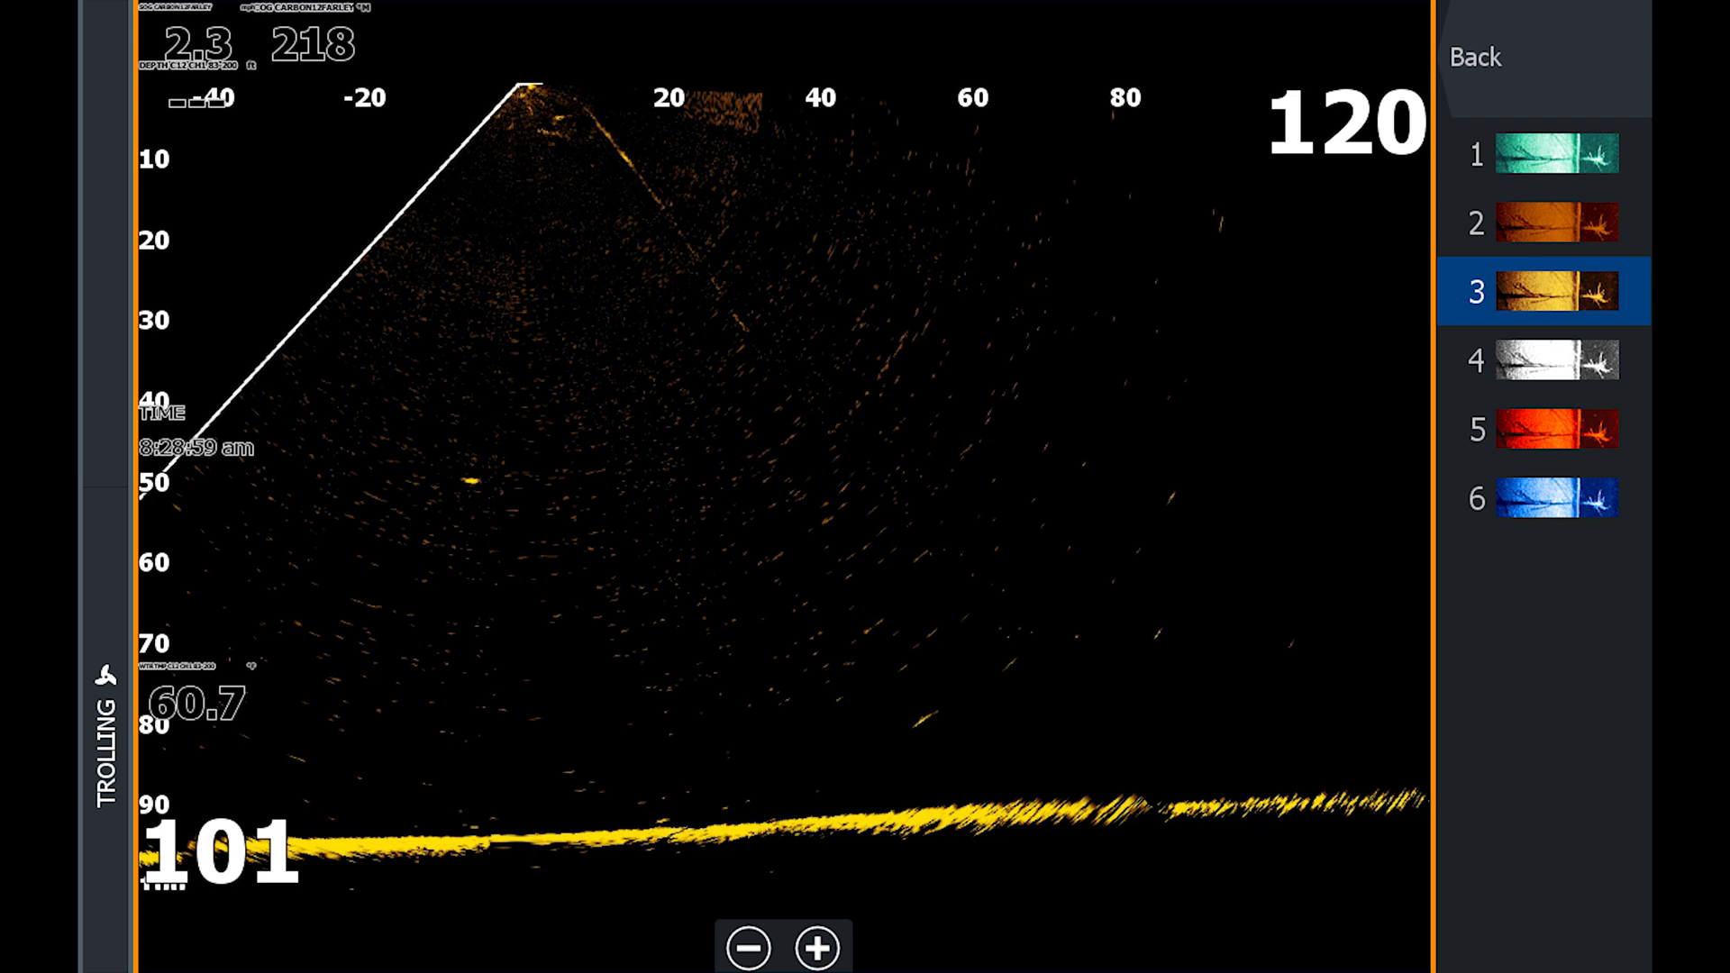
left_click(1557, 497)
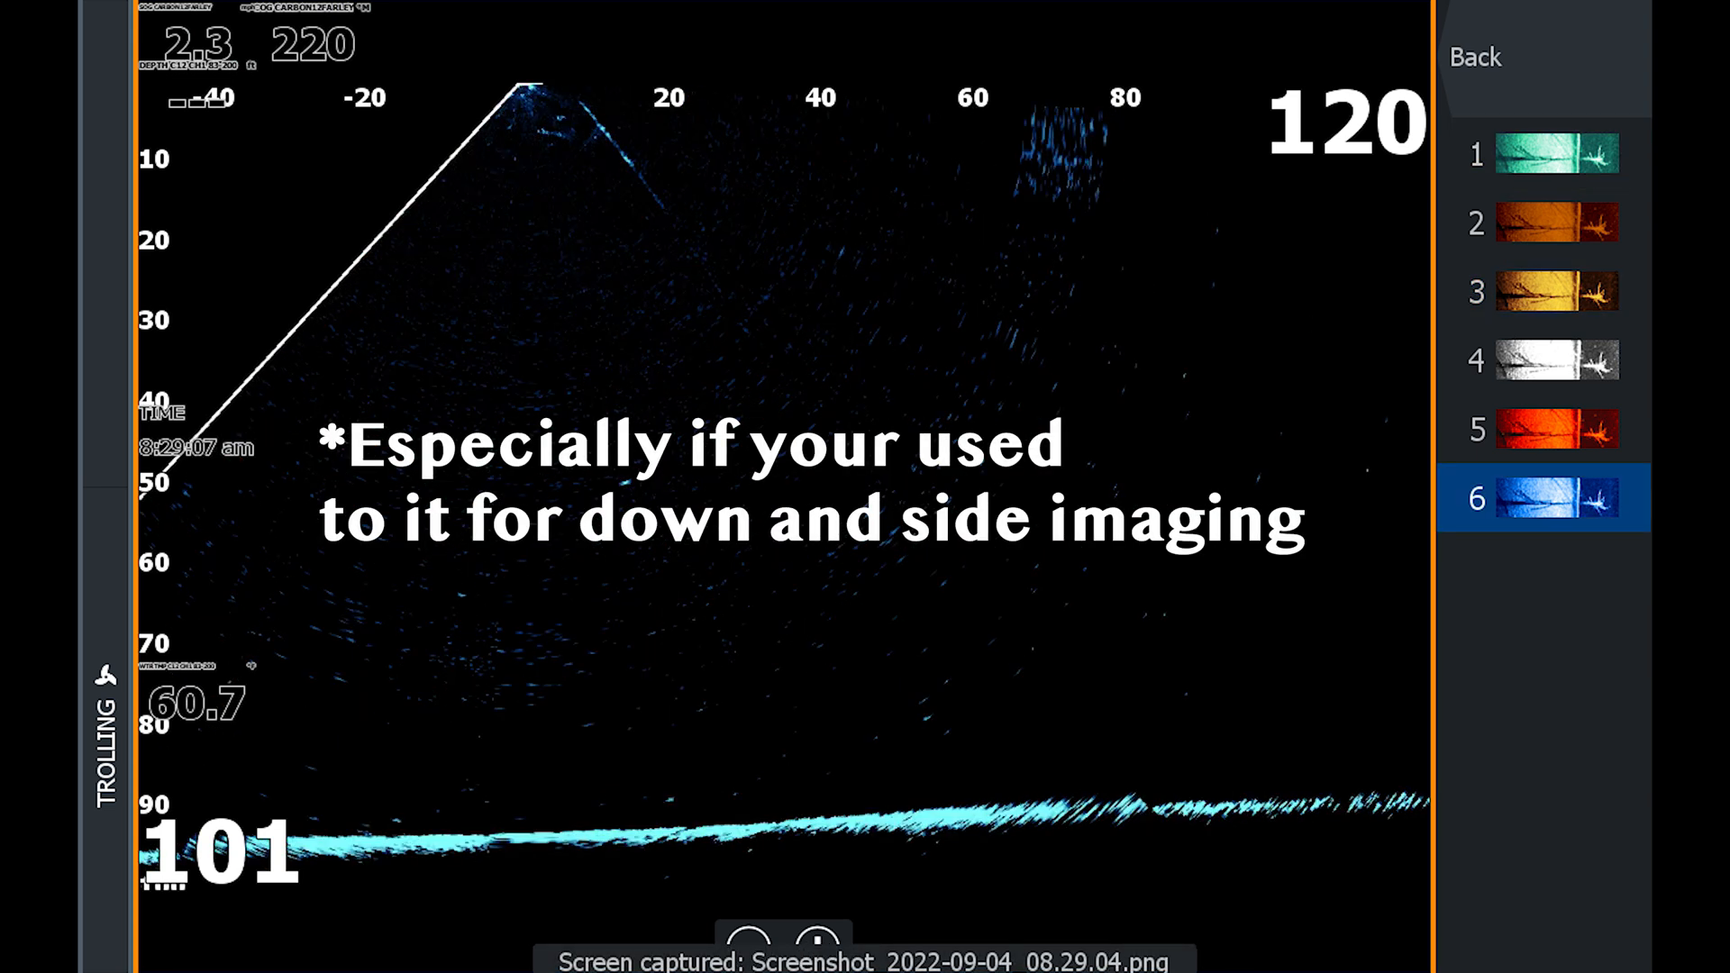
left_click(1557, 291)
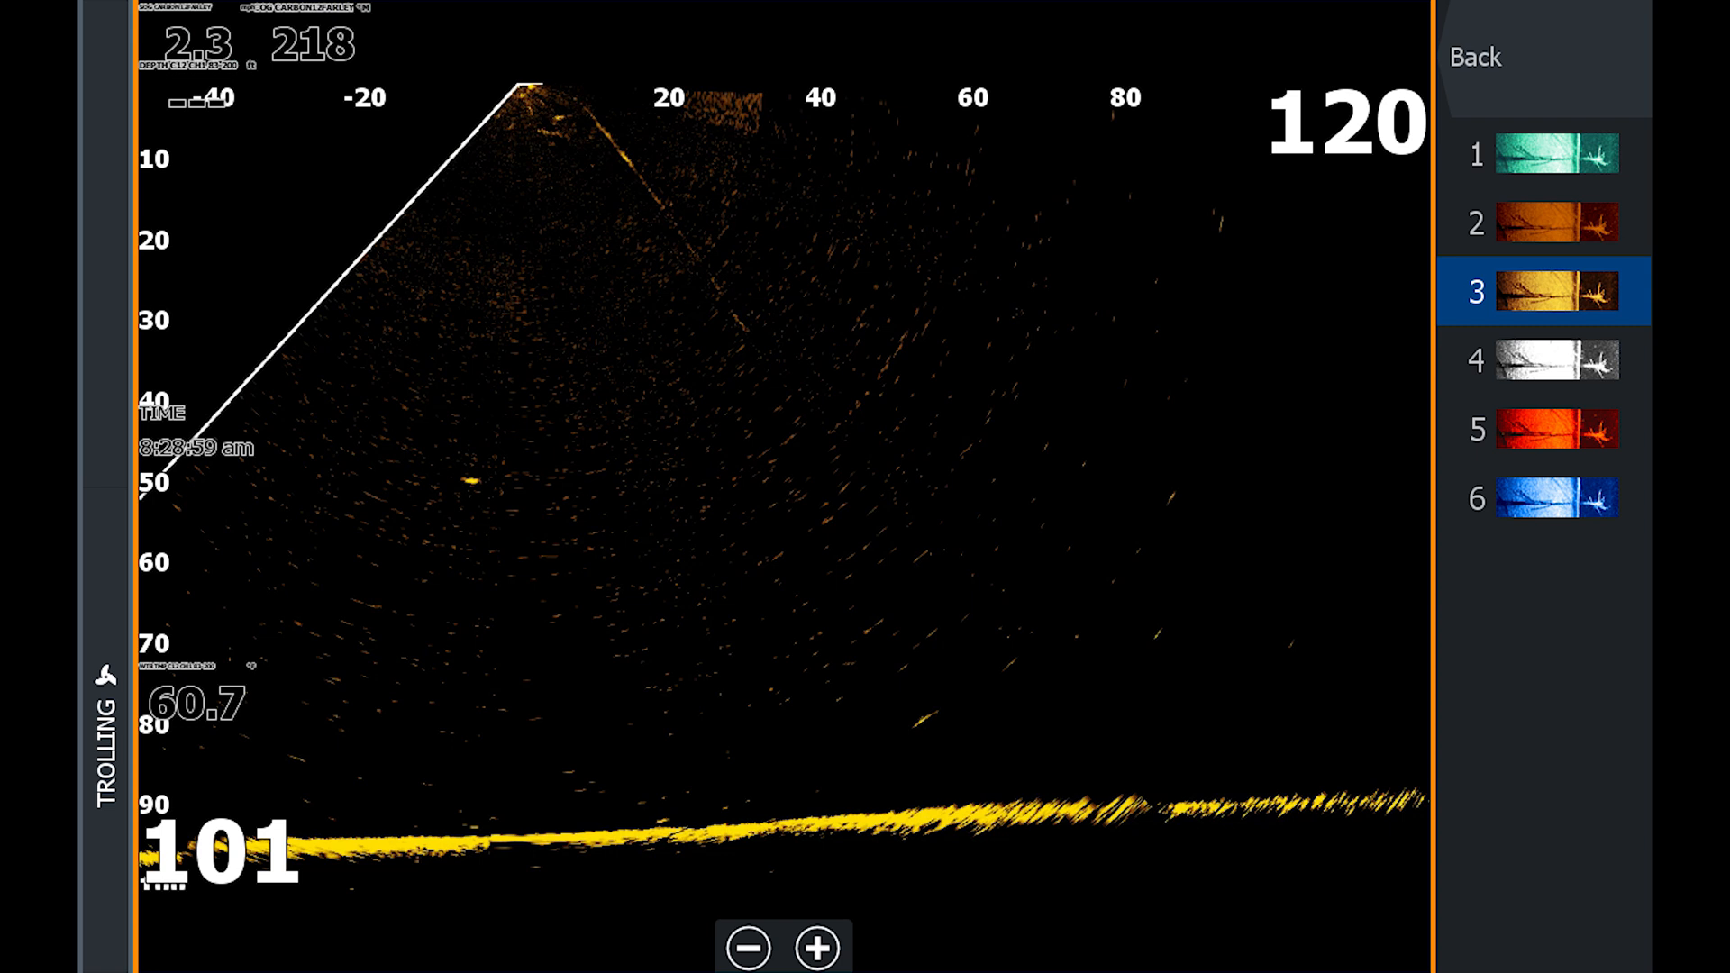
left_click(1557, 429)
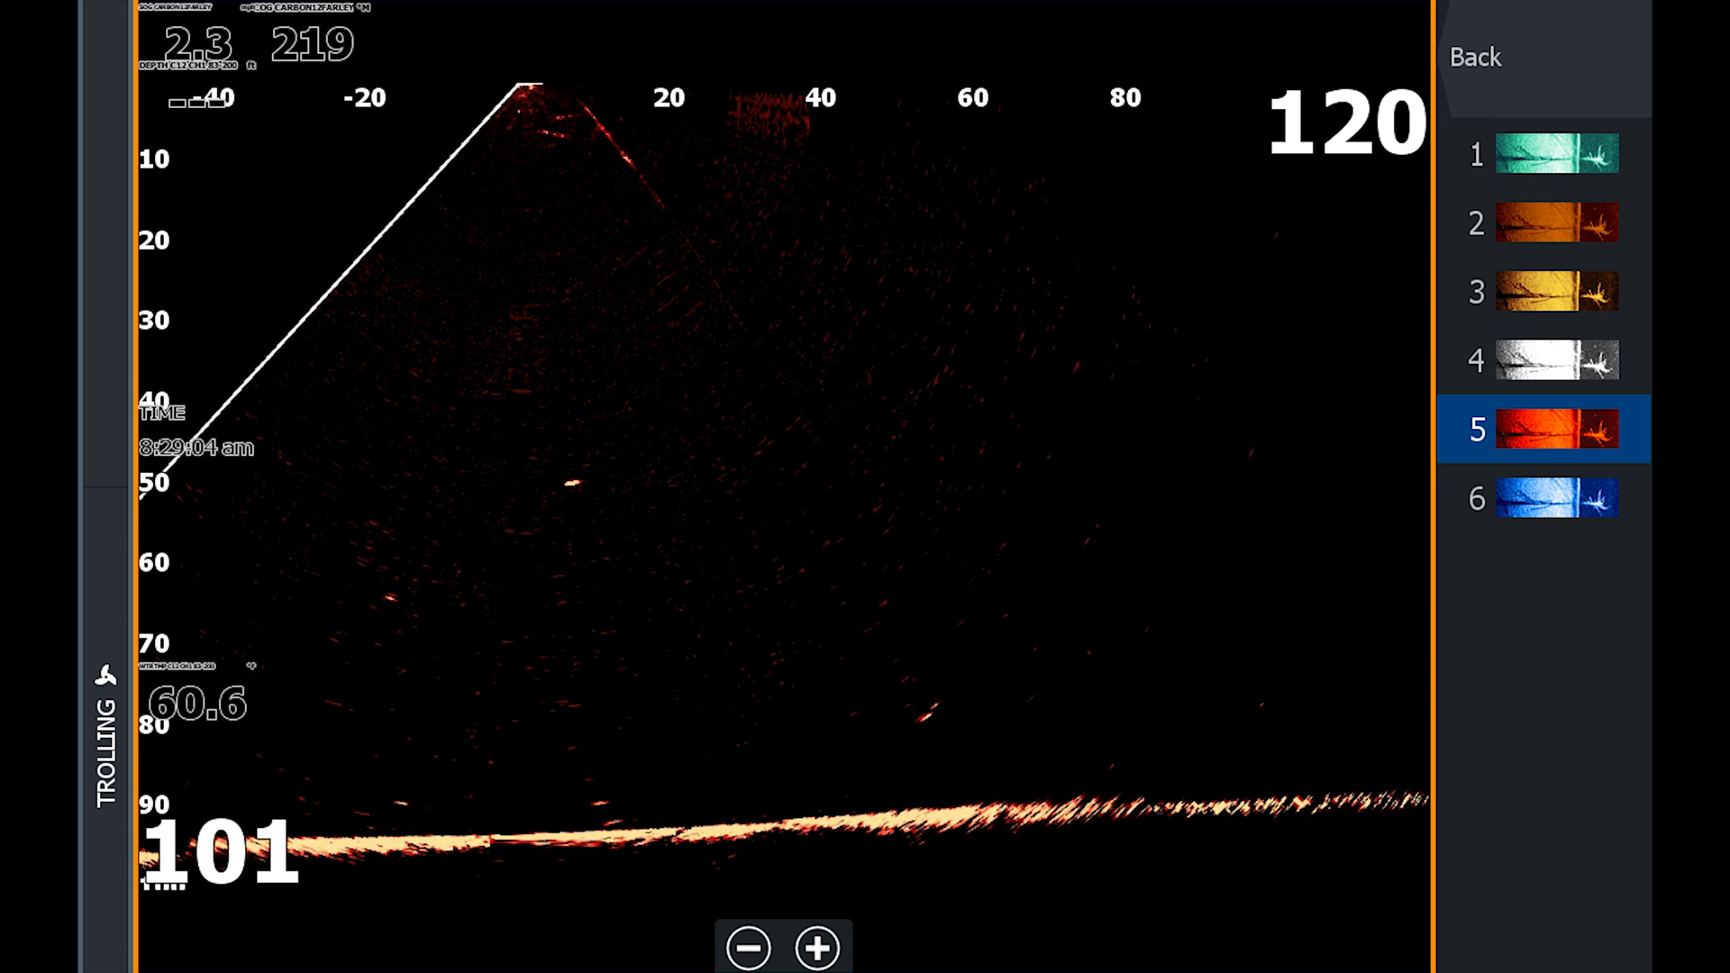
left_click(1555, 222)
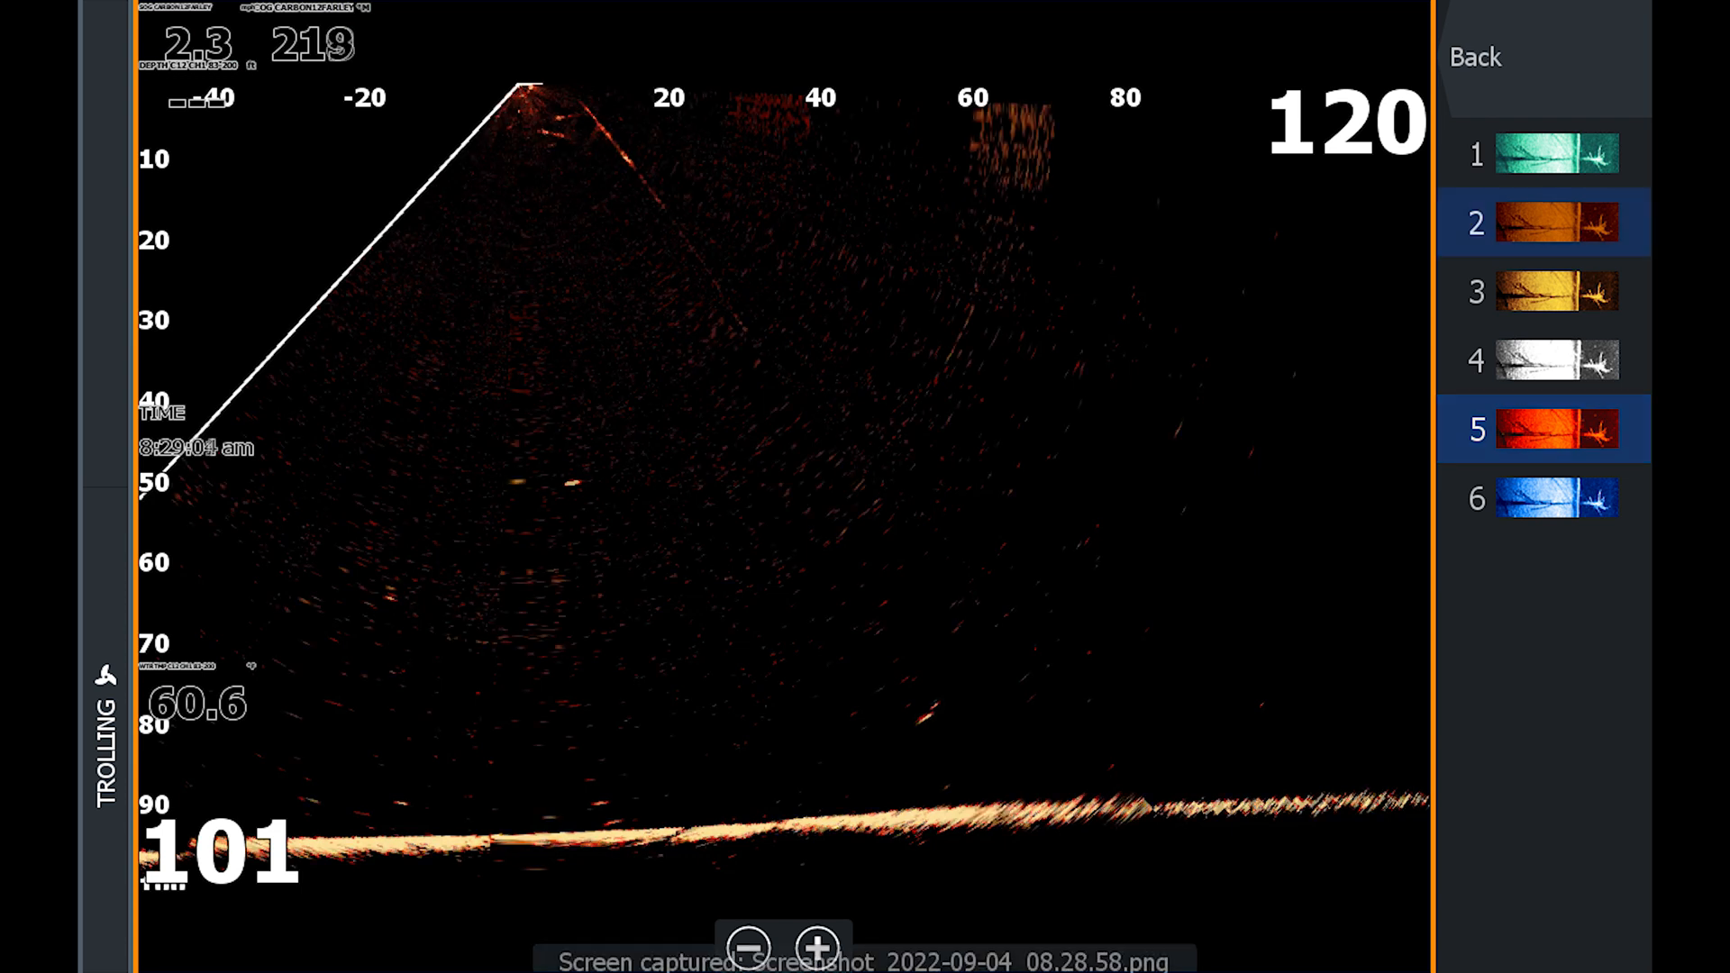
left_click(1557, 223)
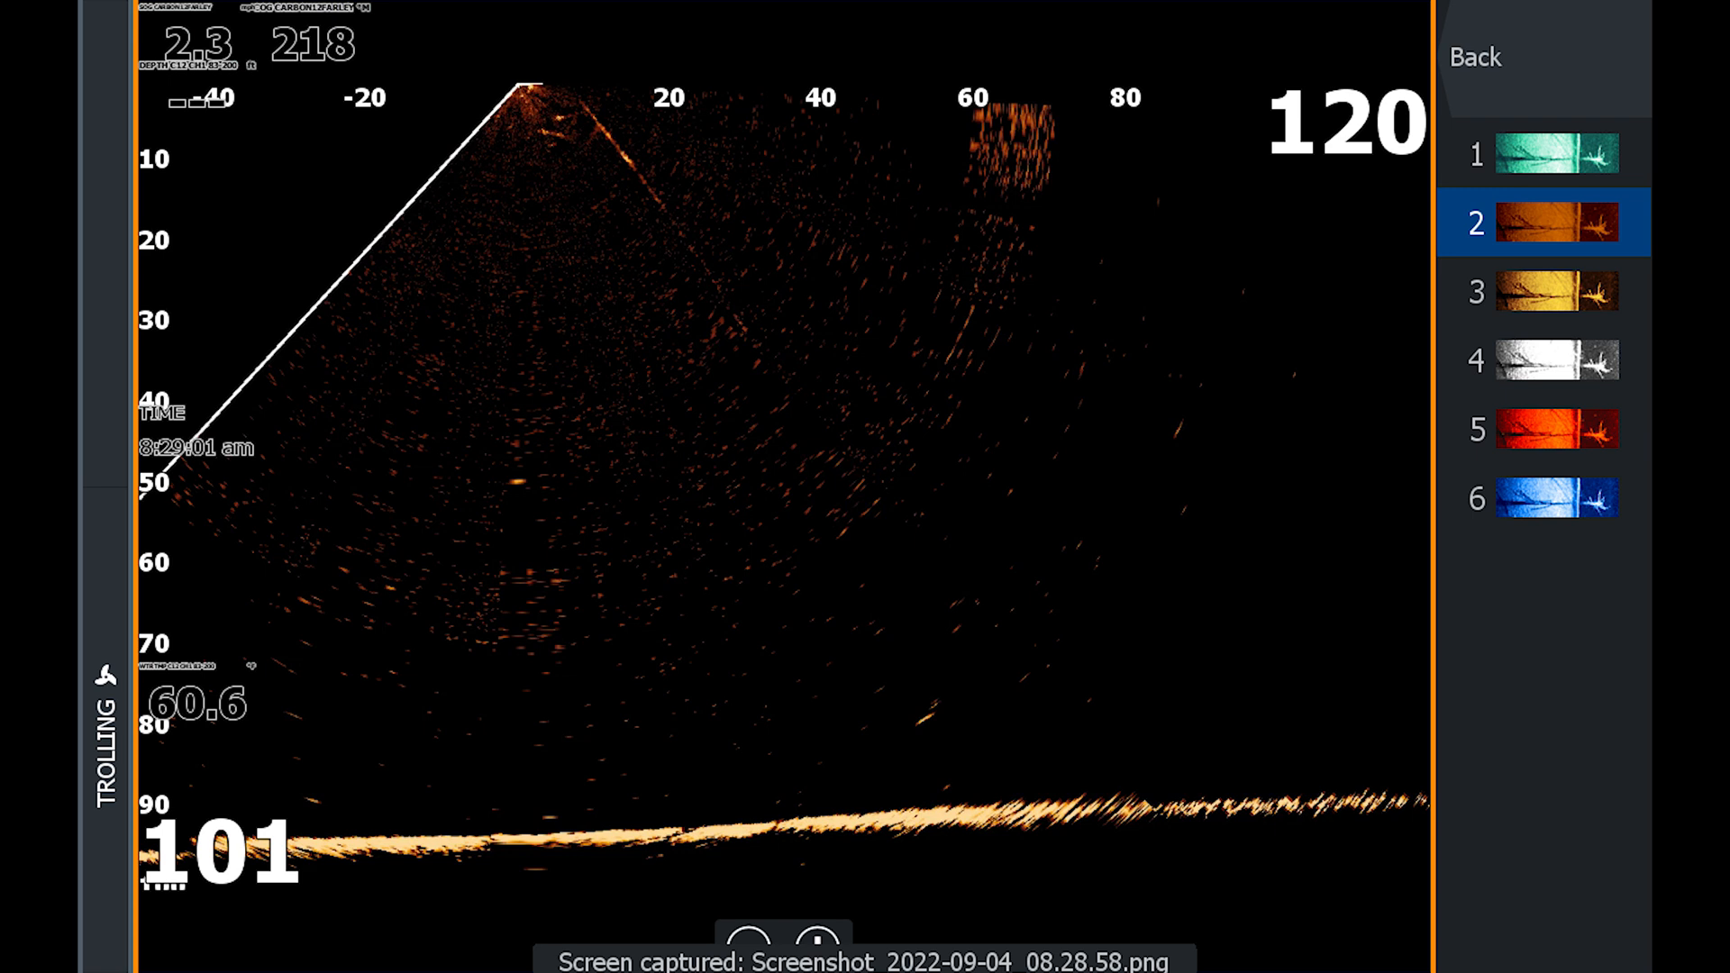
left_click(1557, 429)
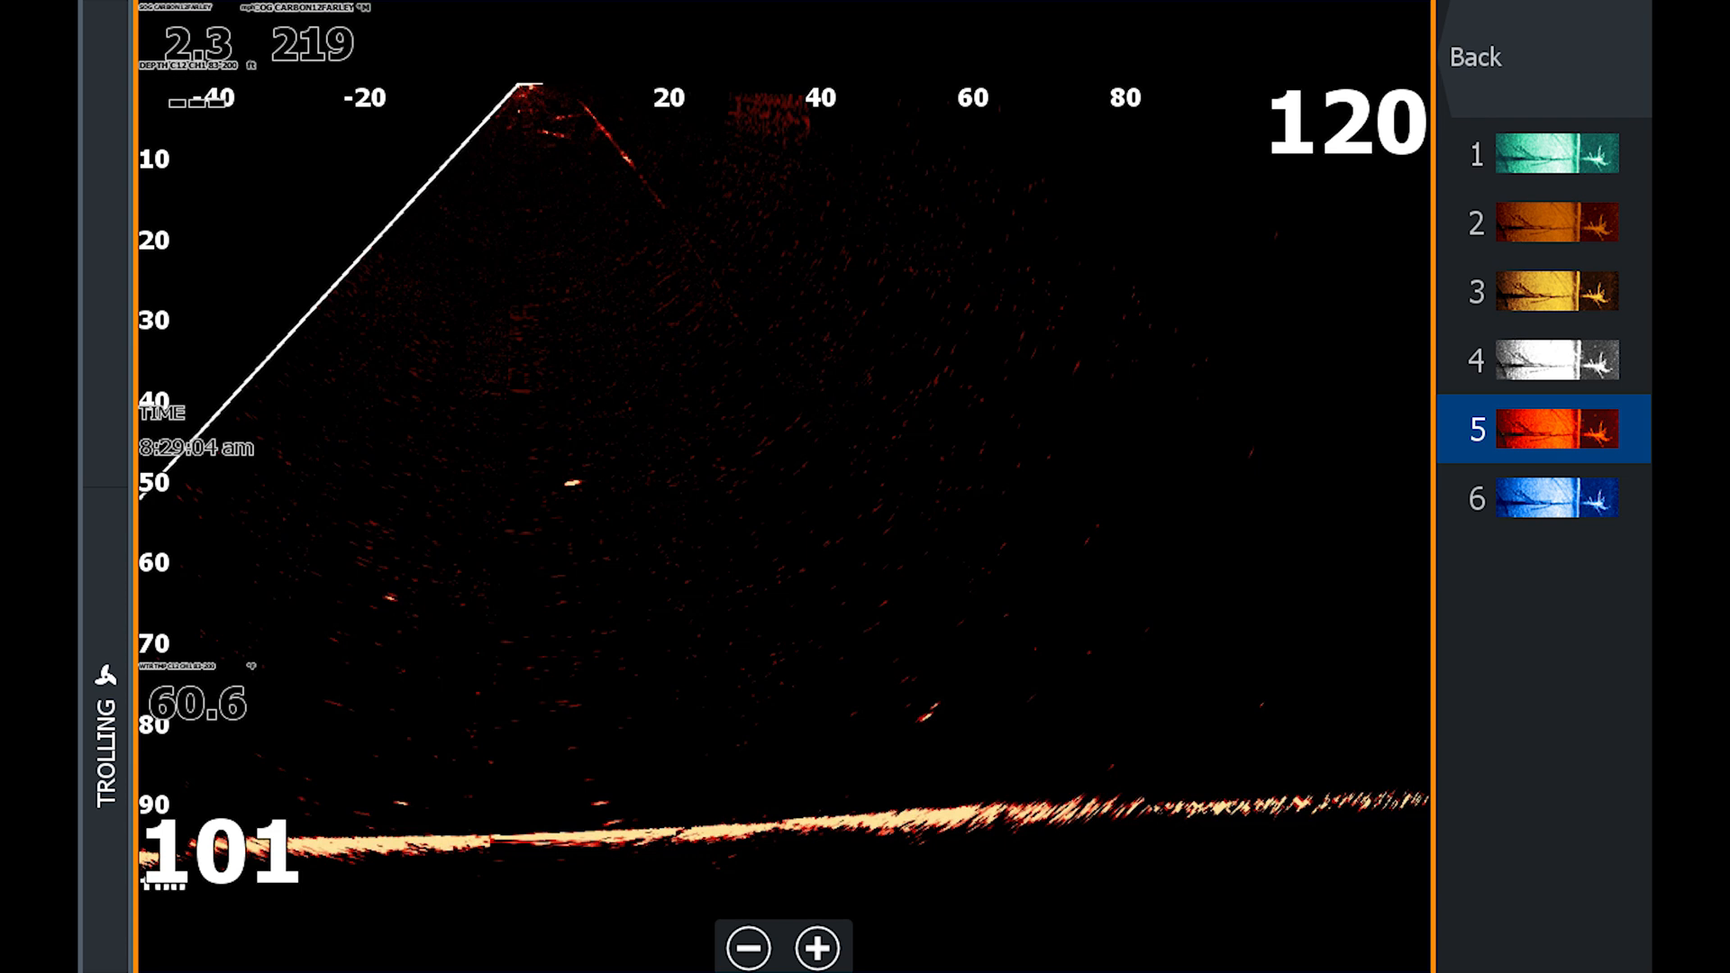
left_click(1555, 360)
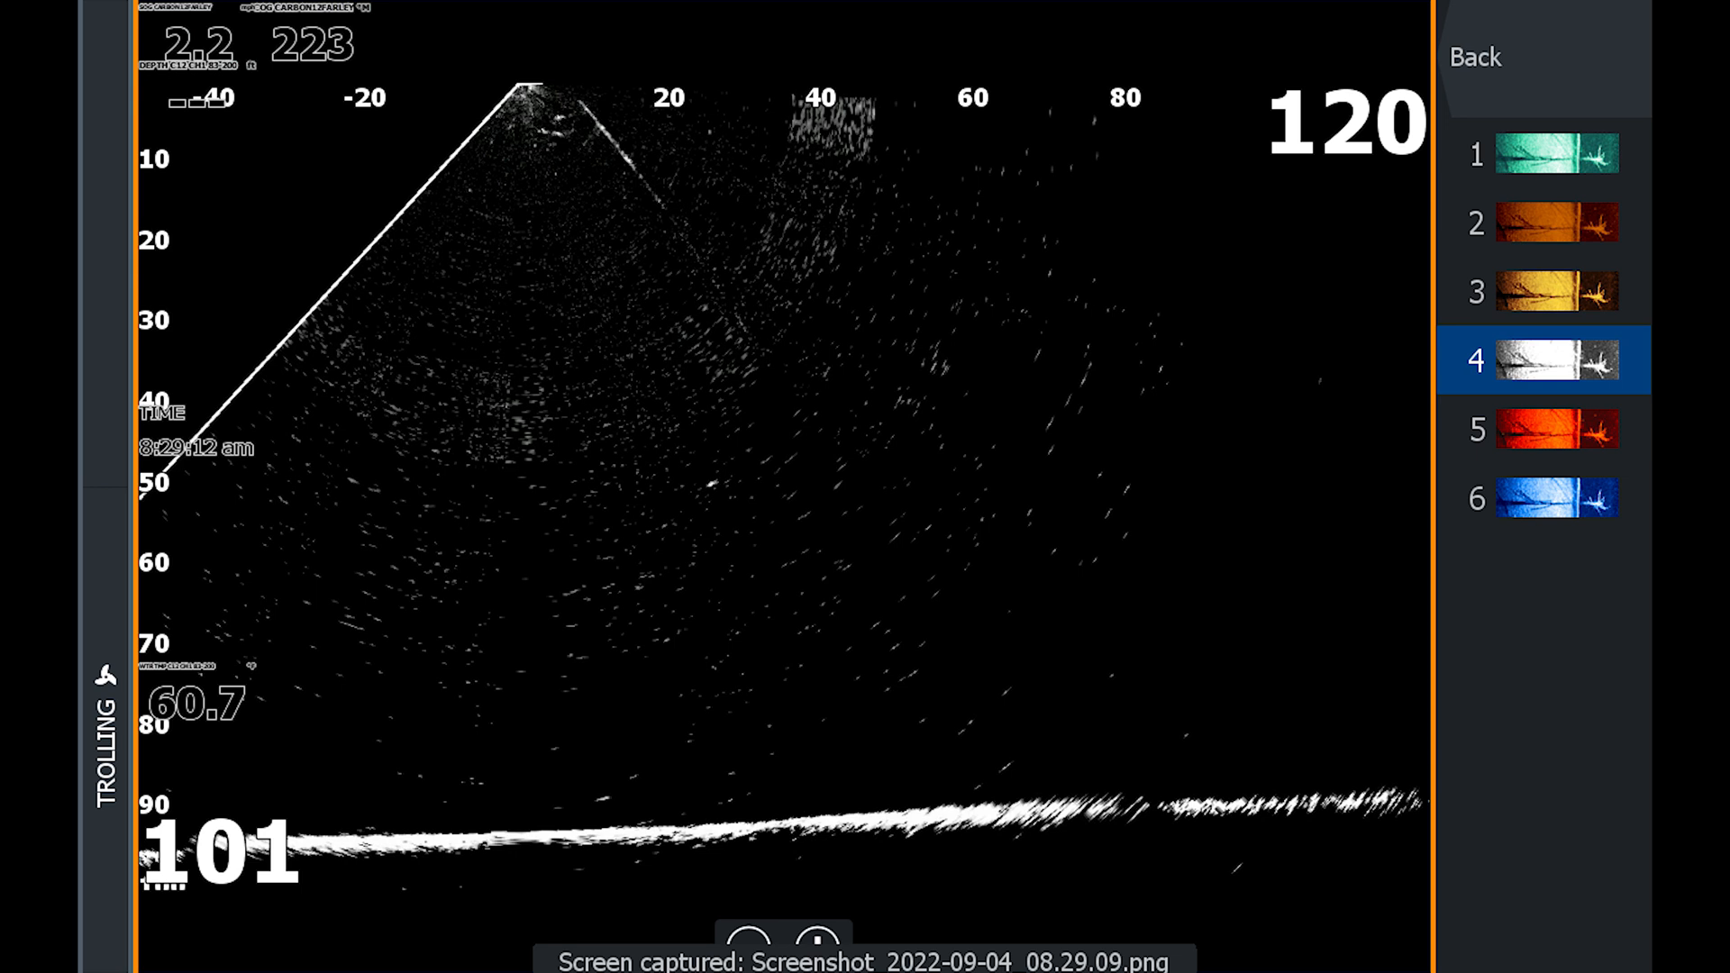
left_click(1555, 155)
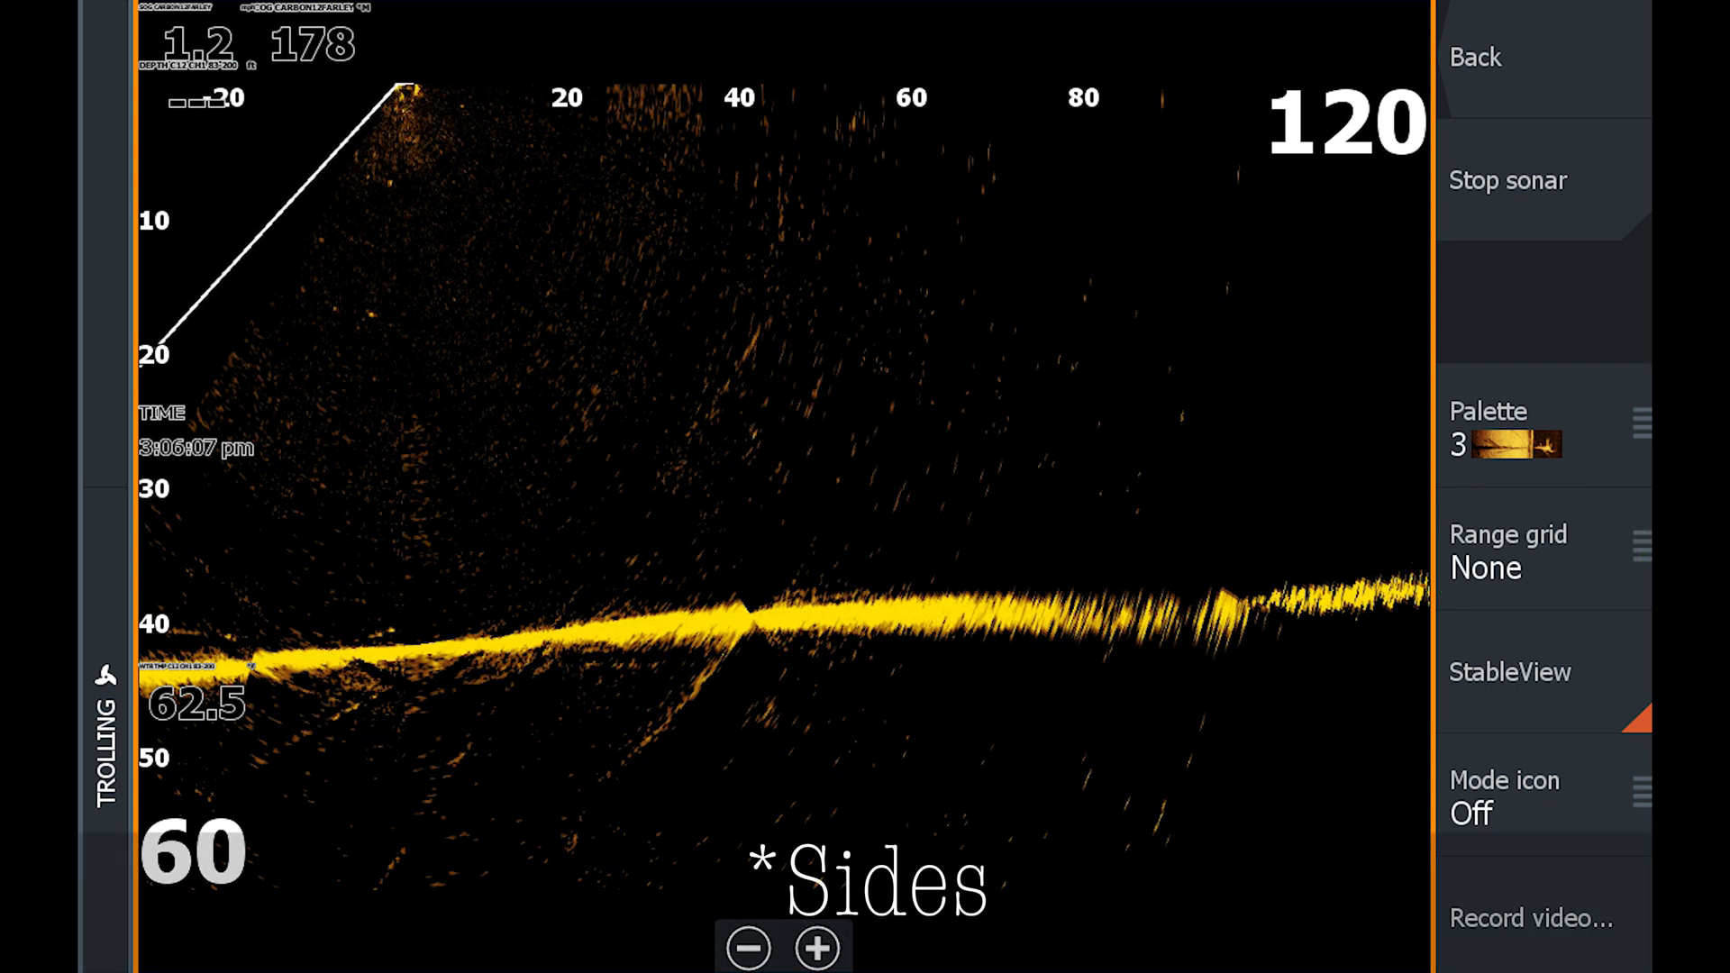
Place the transducer position overlay at Upper-right via the forward view's display options.
left_click(1542, 552)
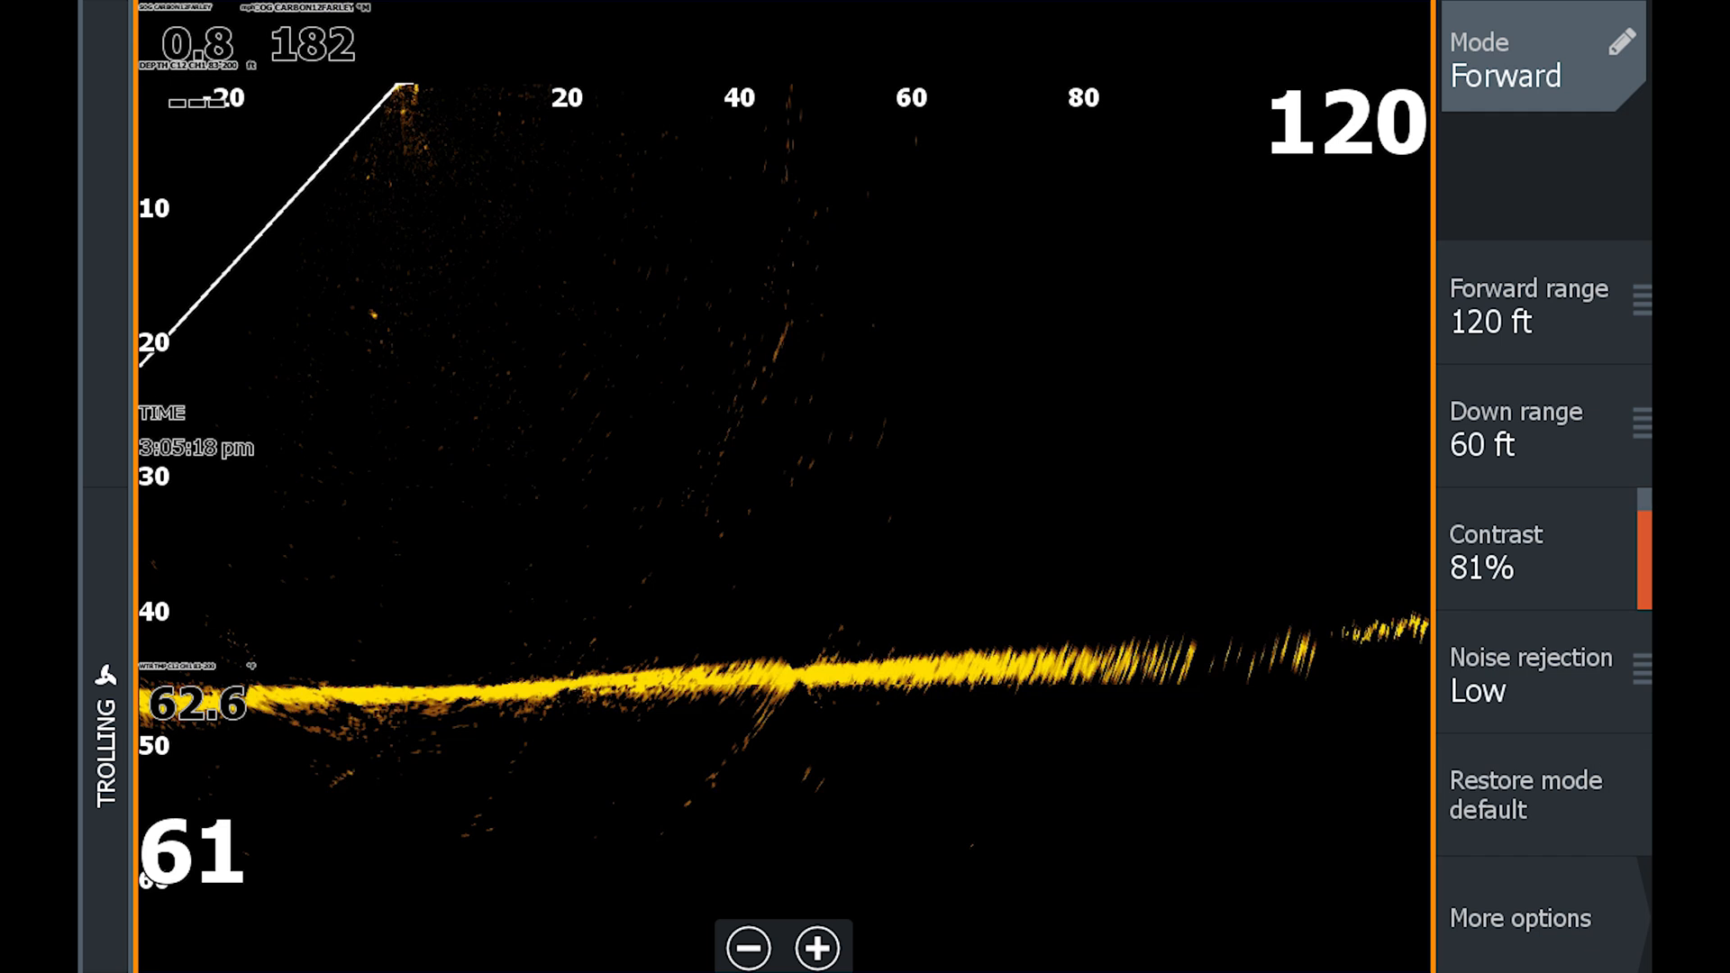
left_click(1521, 917)
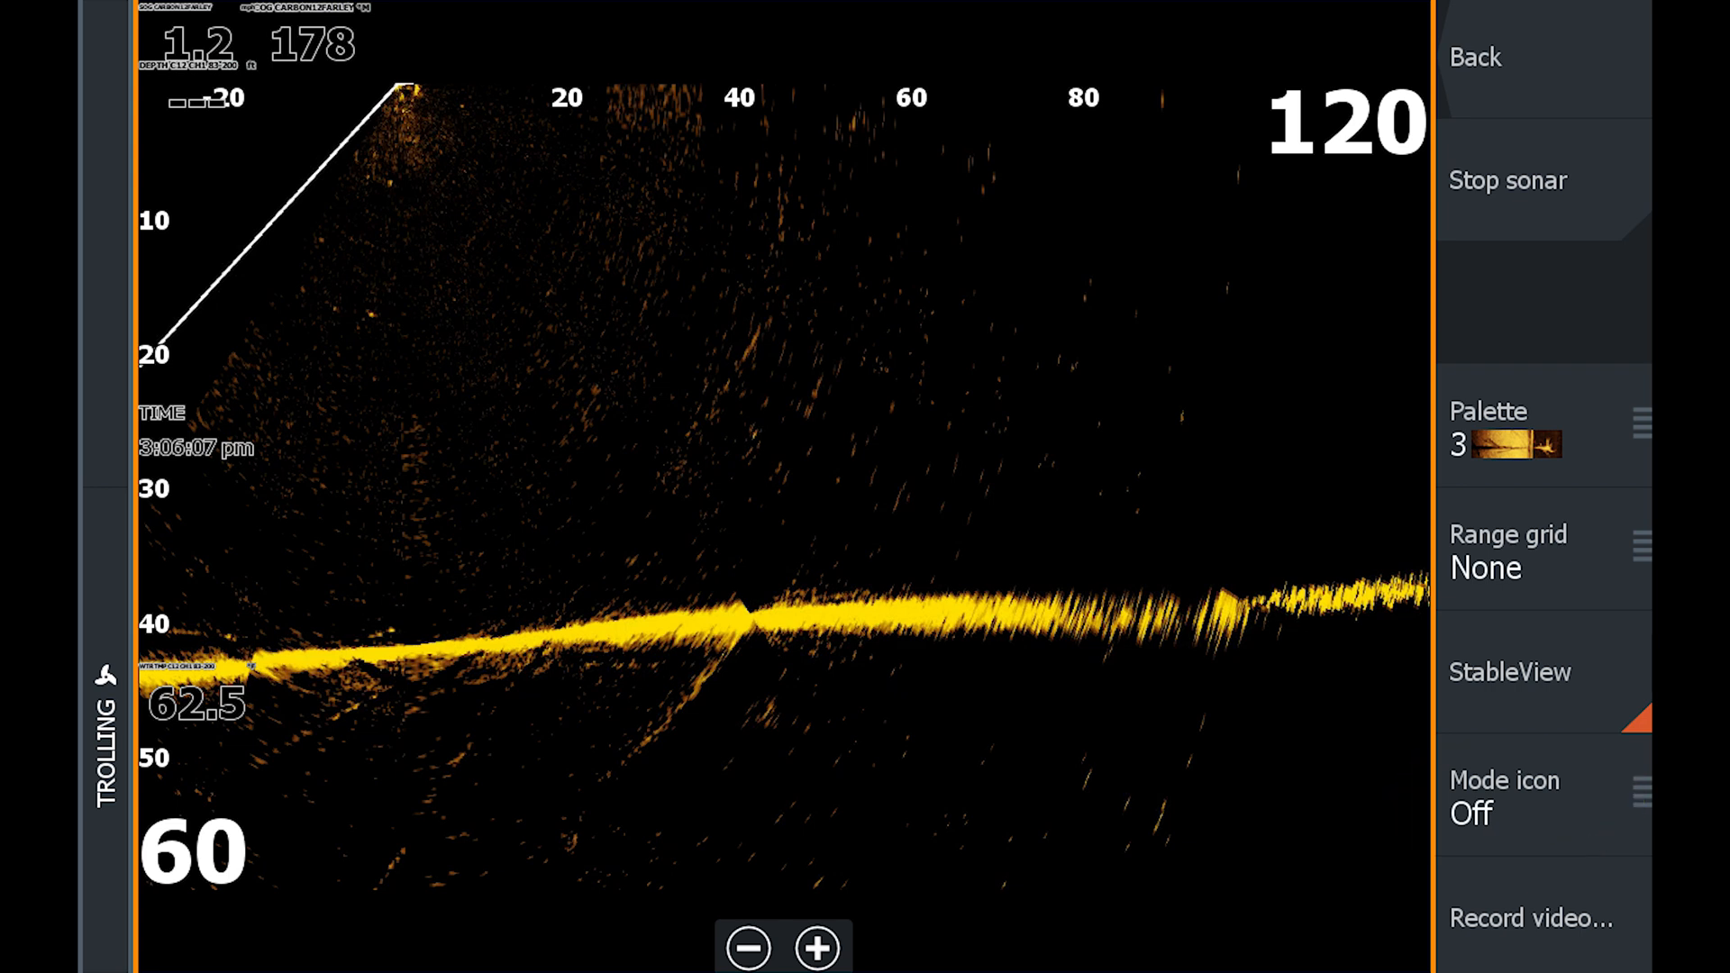
left_click(1541, 795)
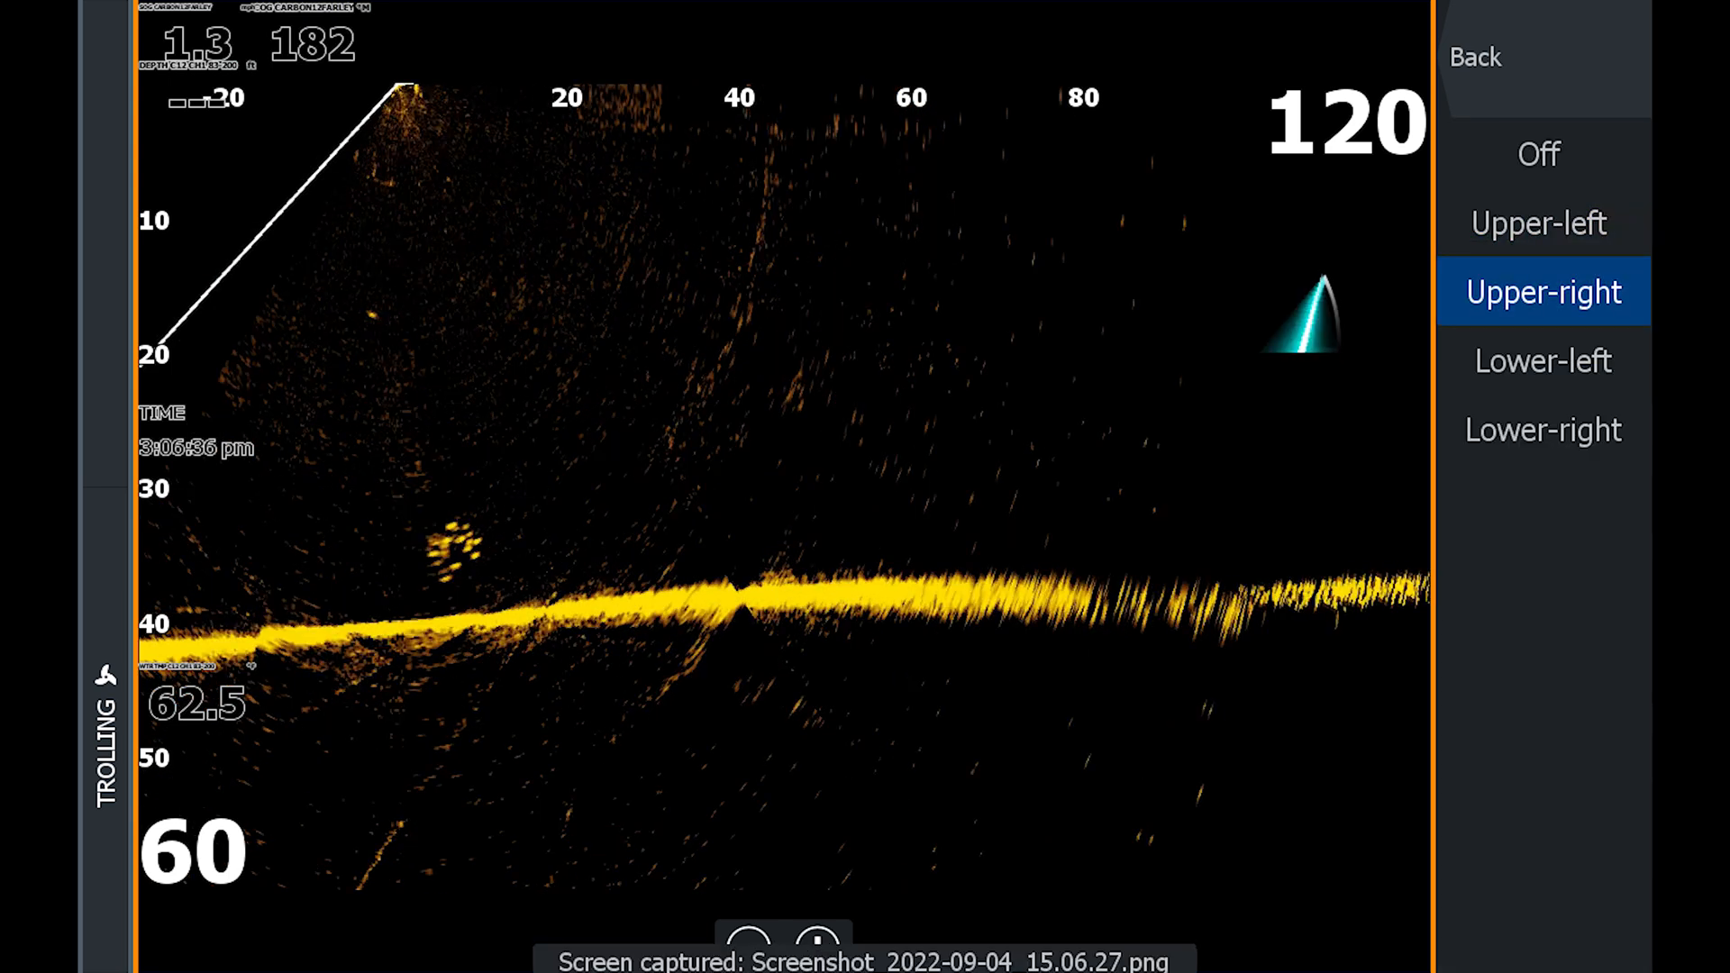
left_click(1543, 429)
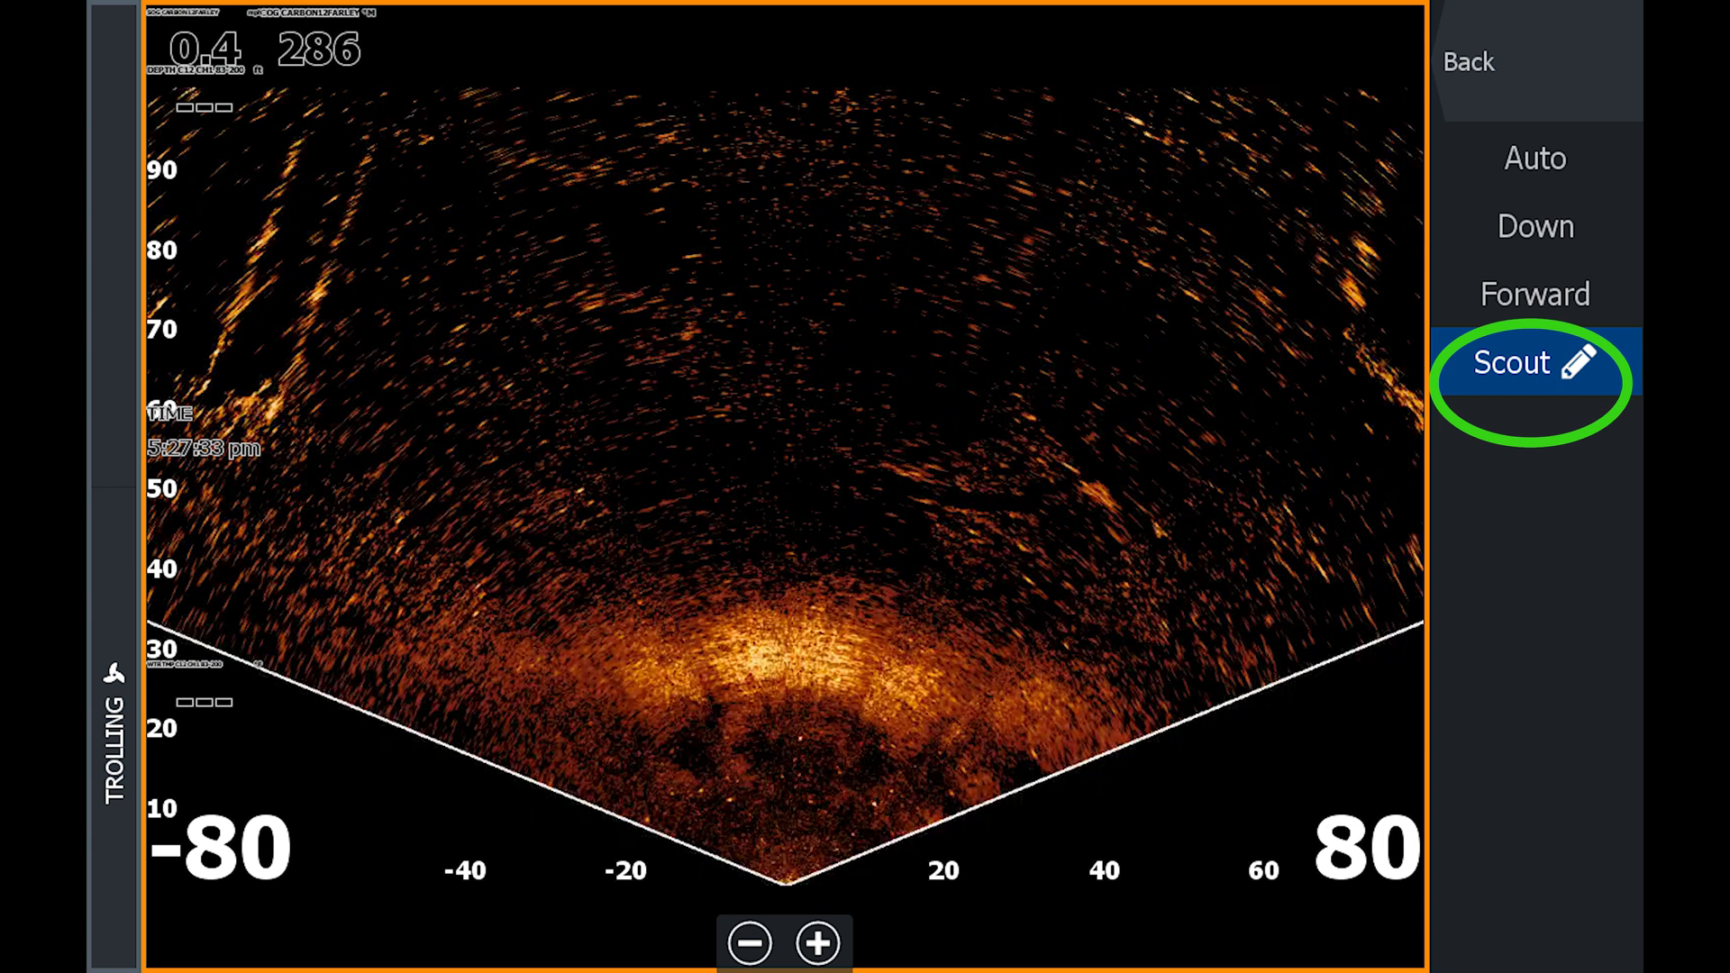
Switch to Scout mode at 40 ft range with noise rejection Off.
left_click(1512, 362)
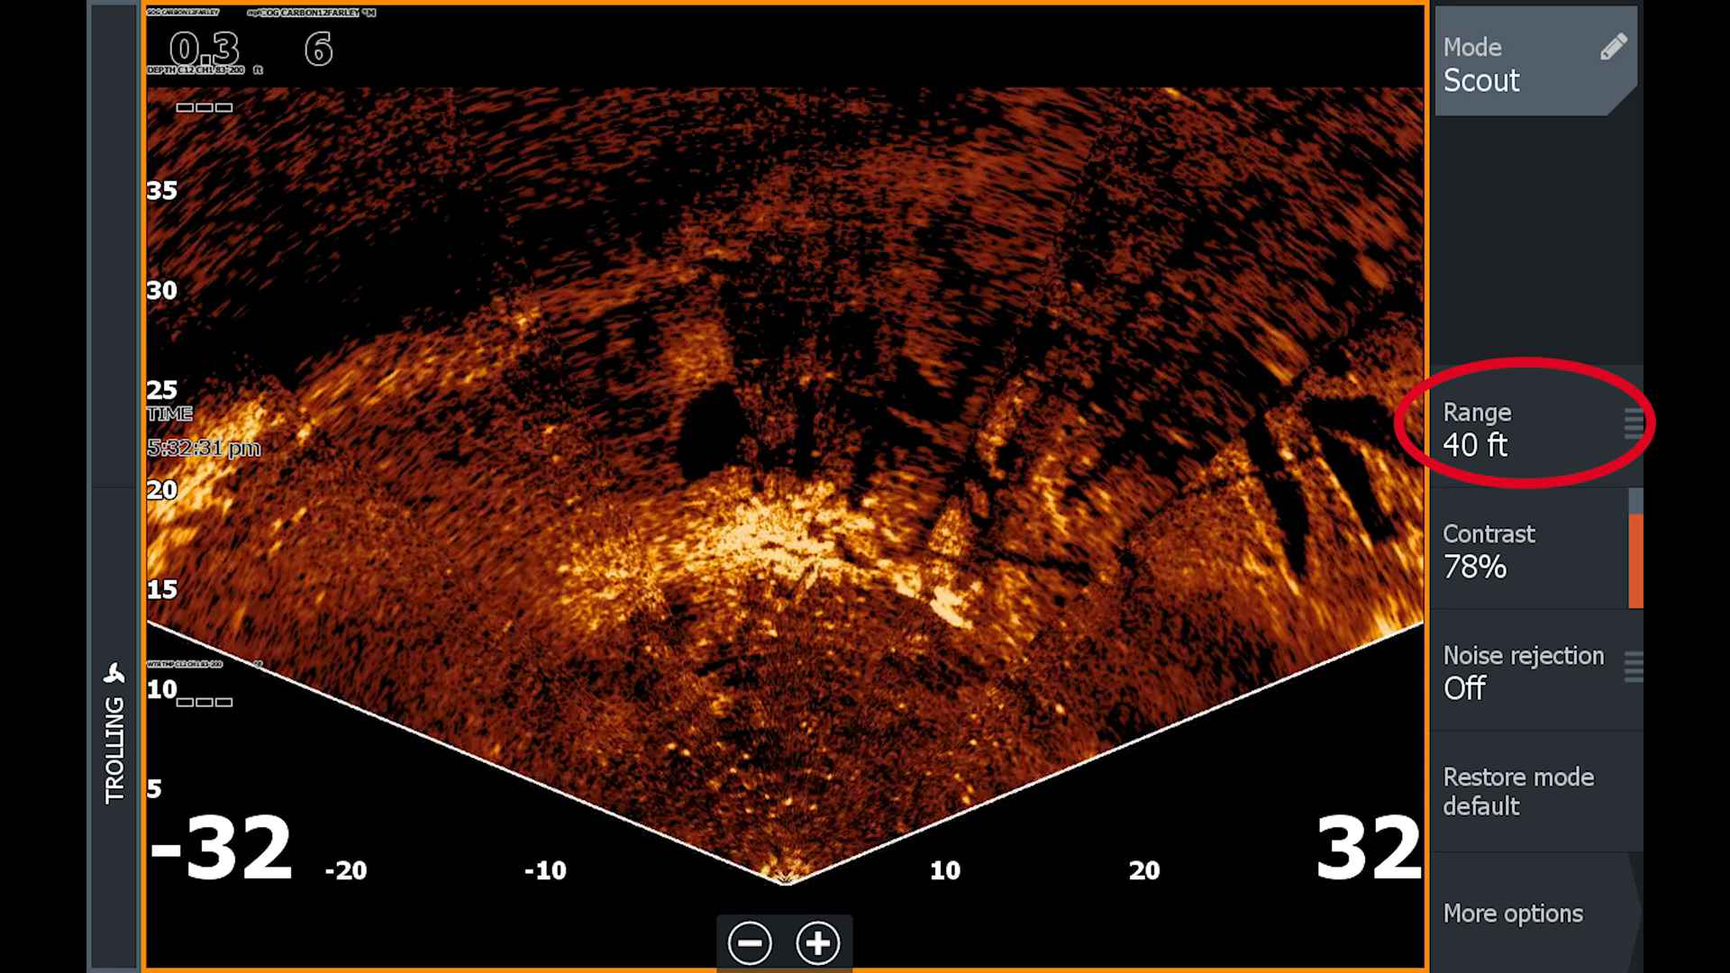
left_click(1534, 551)
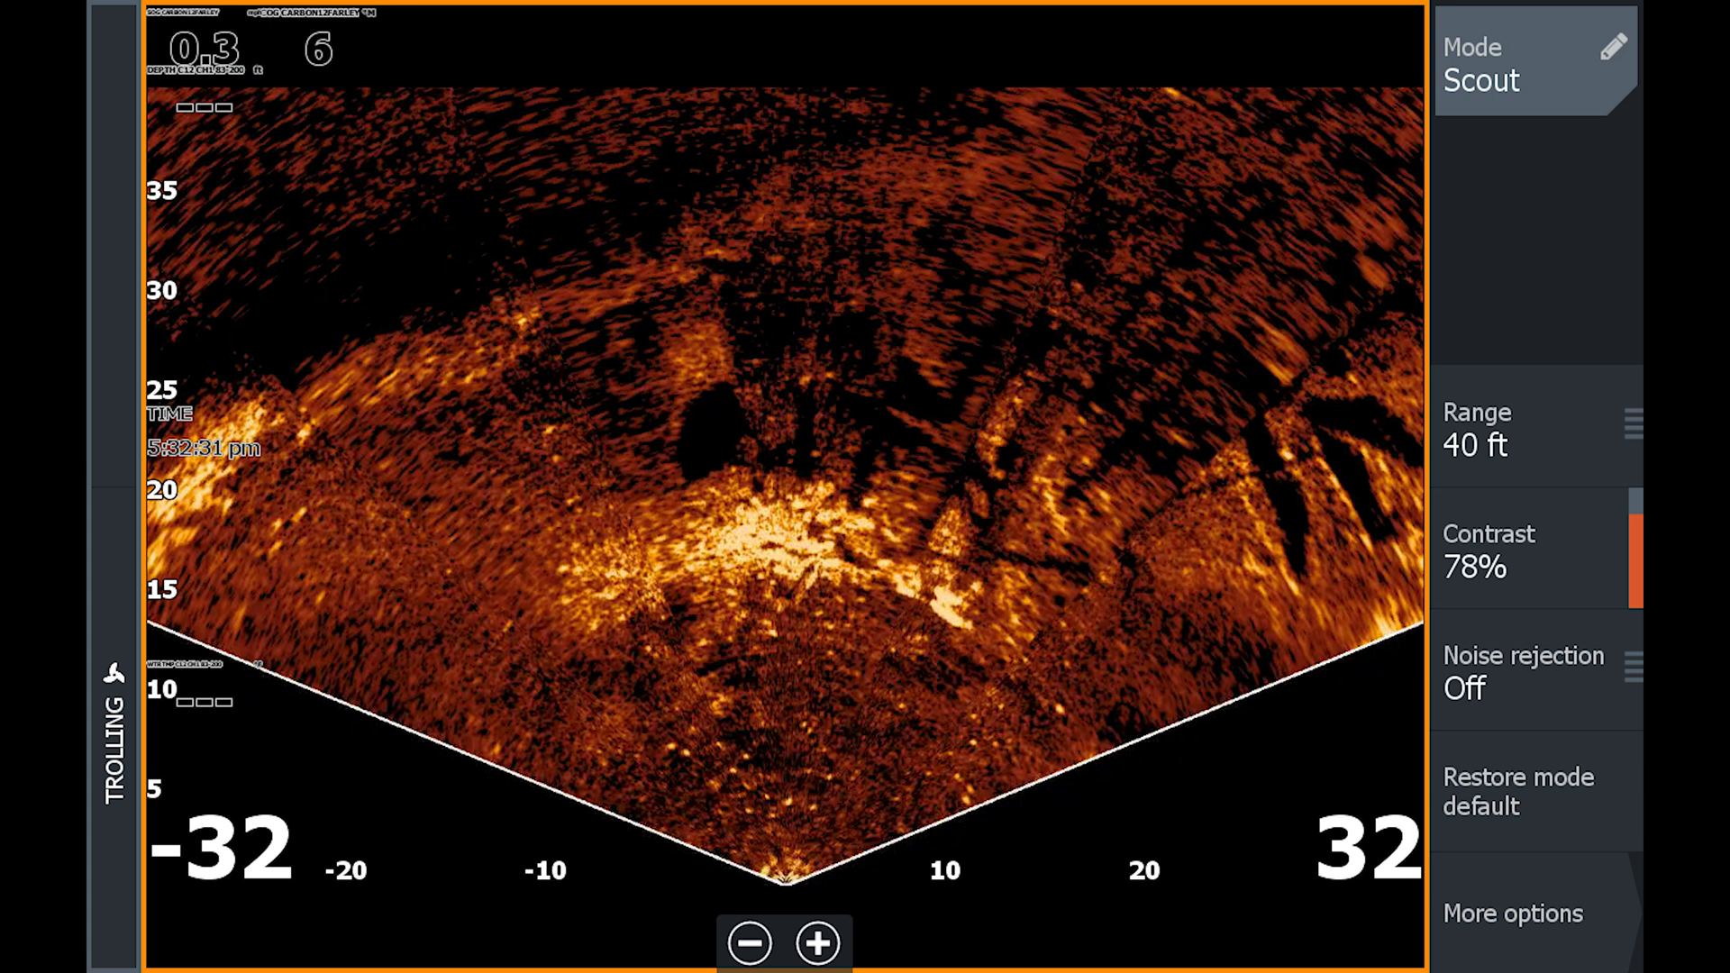
left_click(1524, 656)
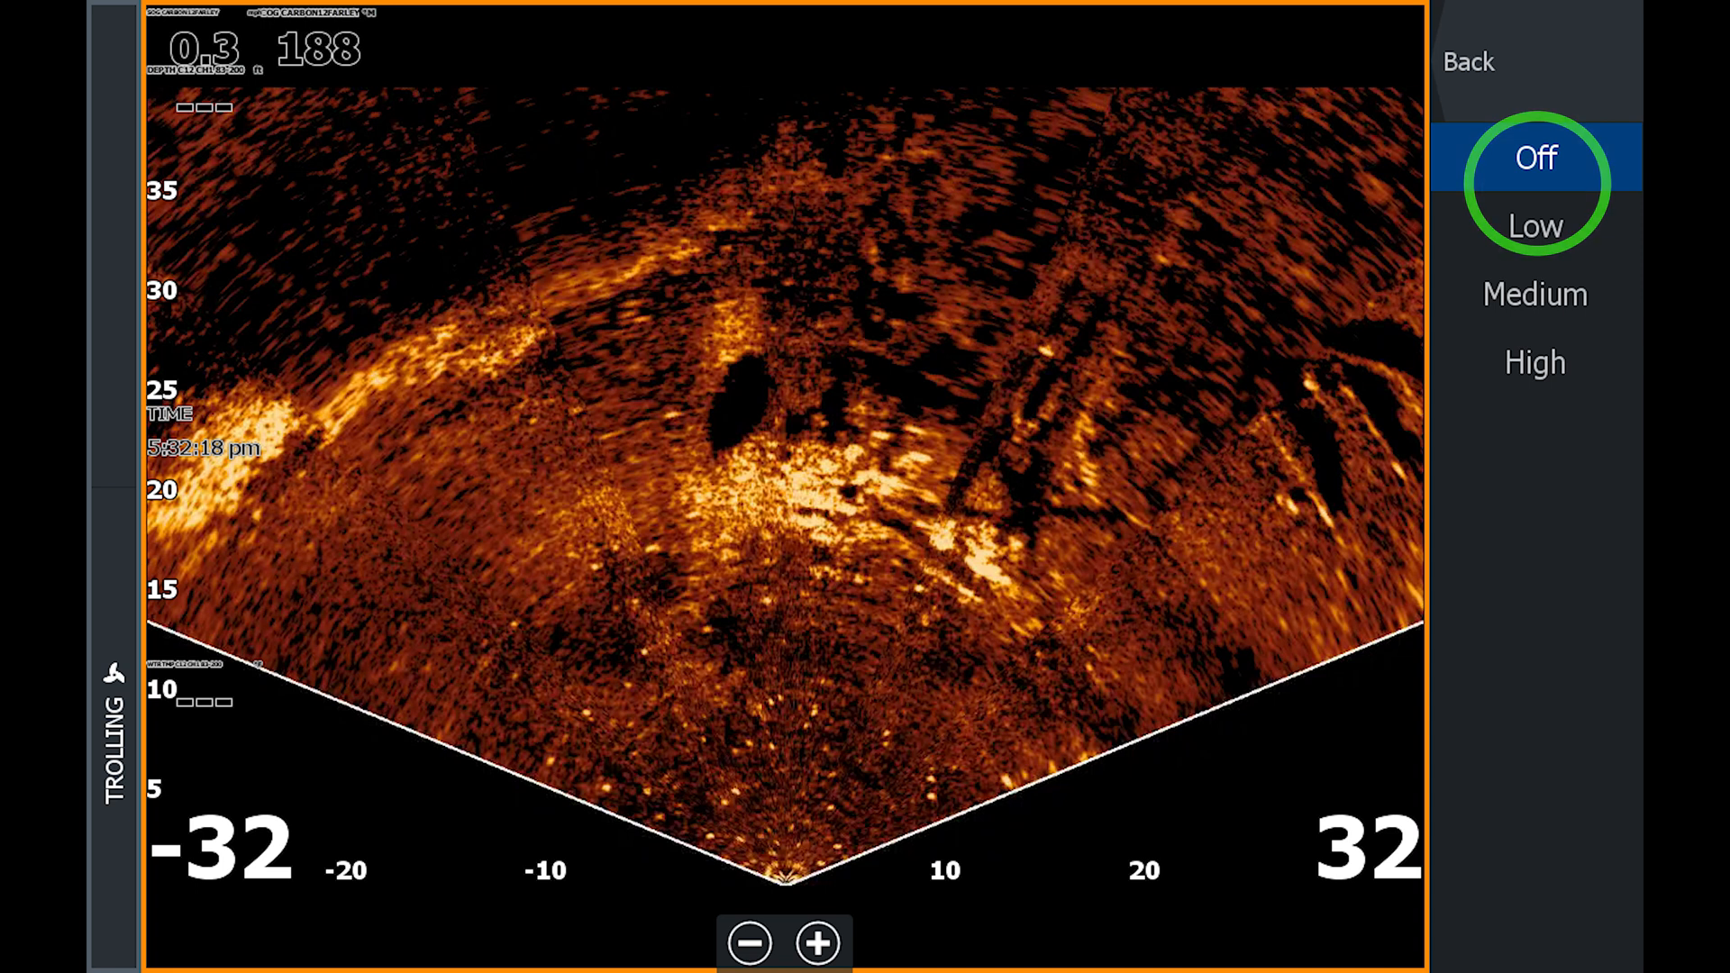
left_click(1469, 61)
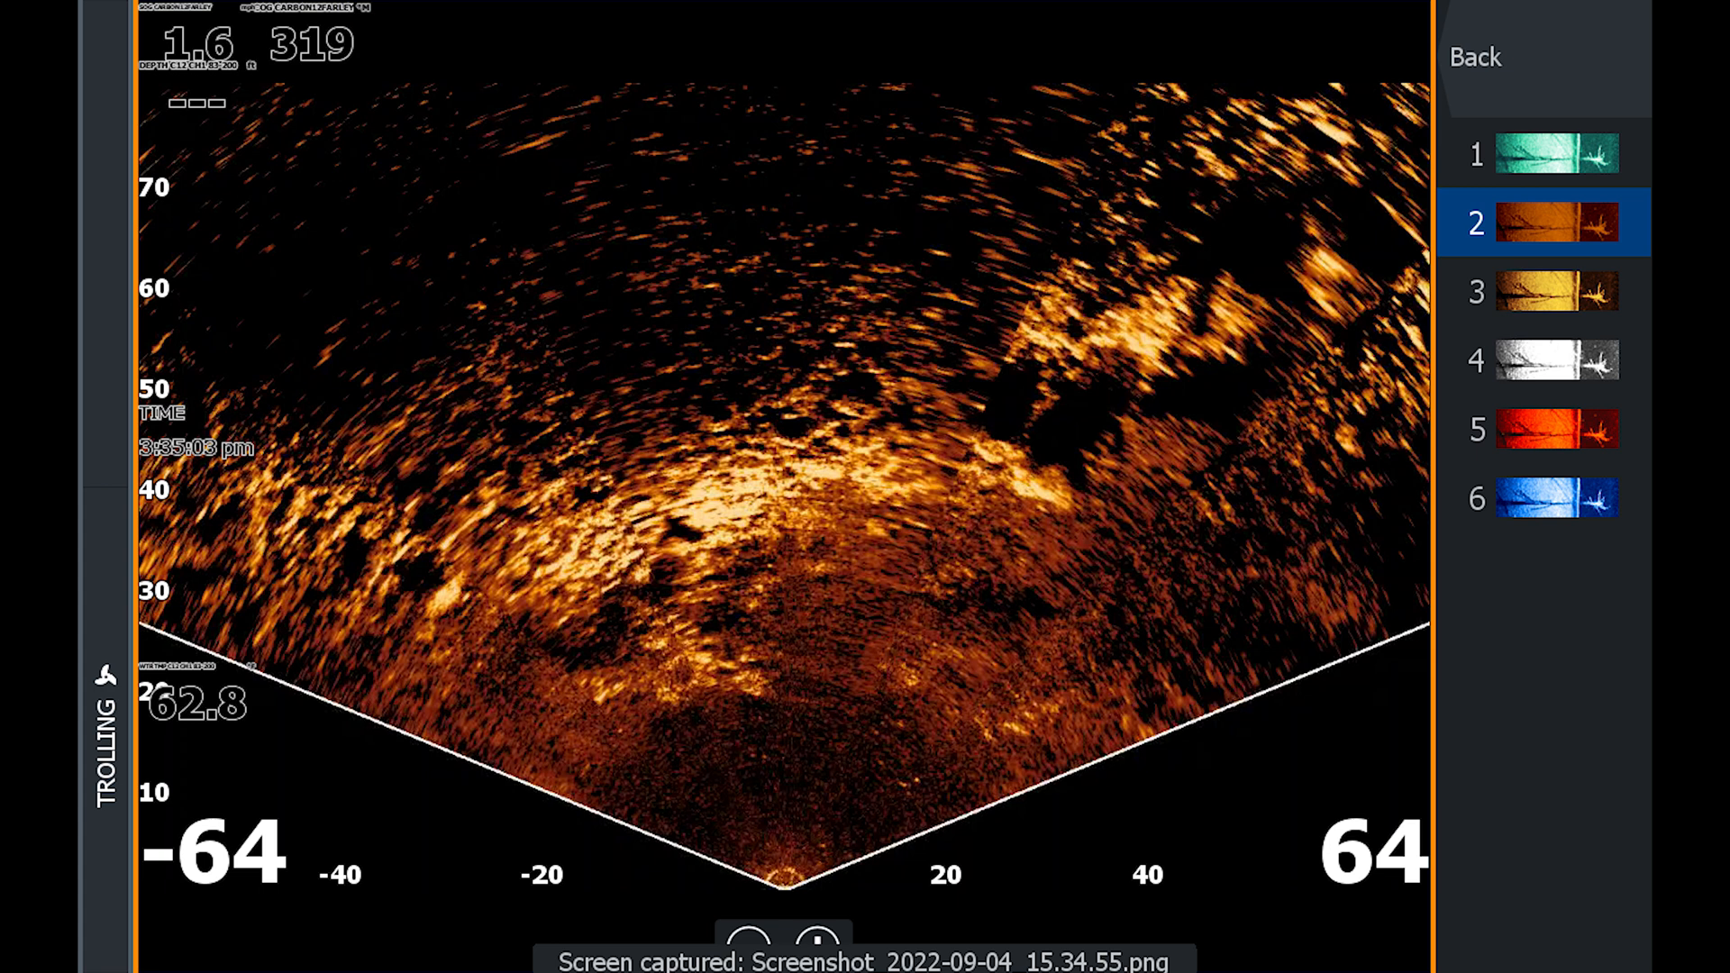
Try palettes 5 and 6 on the Scout view, then keep teal palette 1.
left_click(1555, 429)
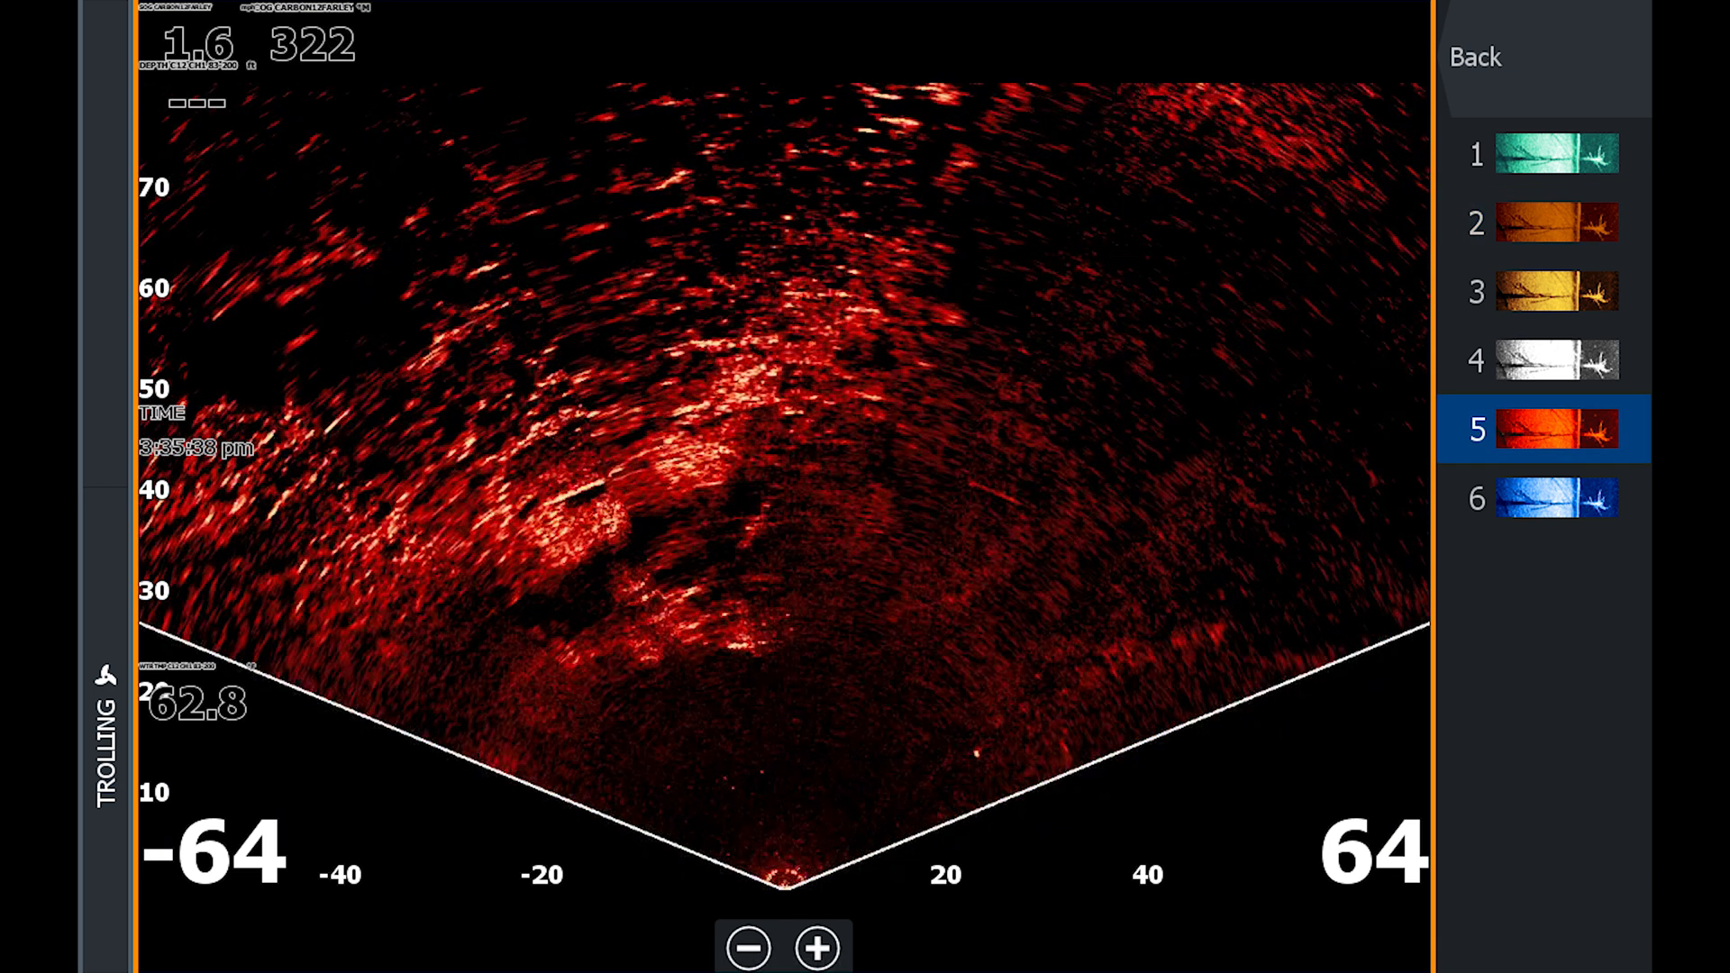
left_click(1557, 497)
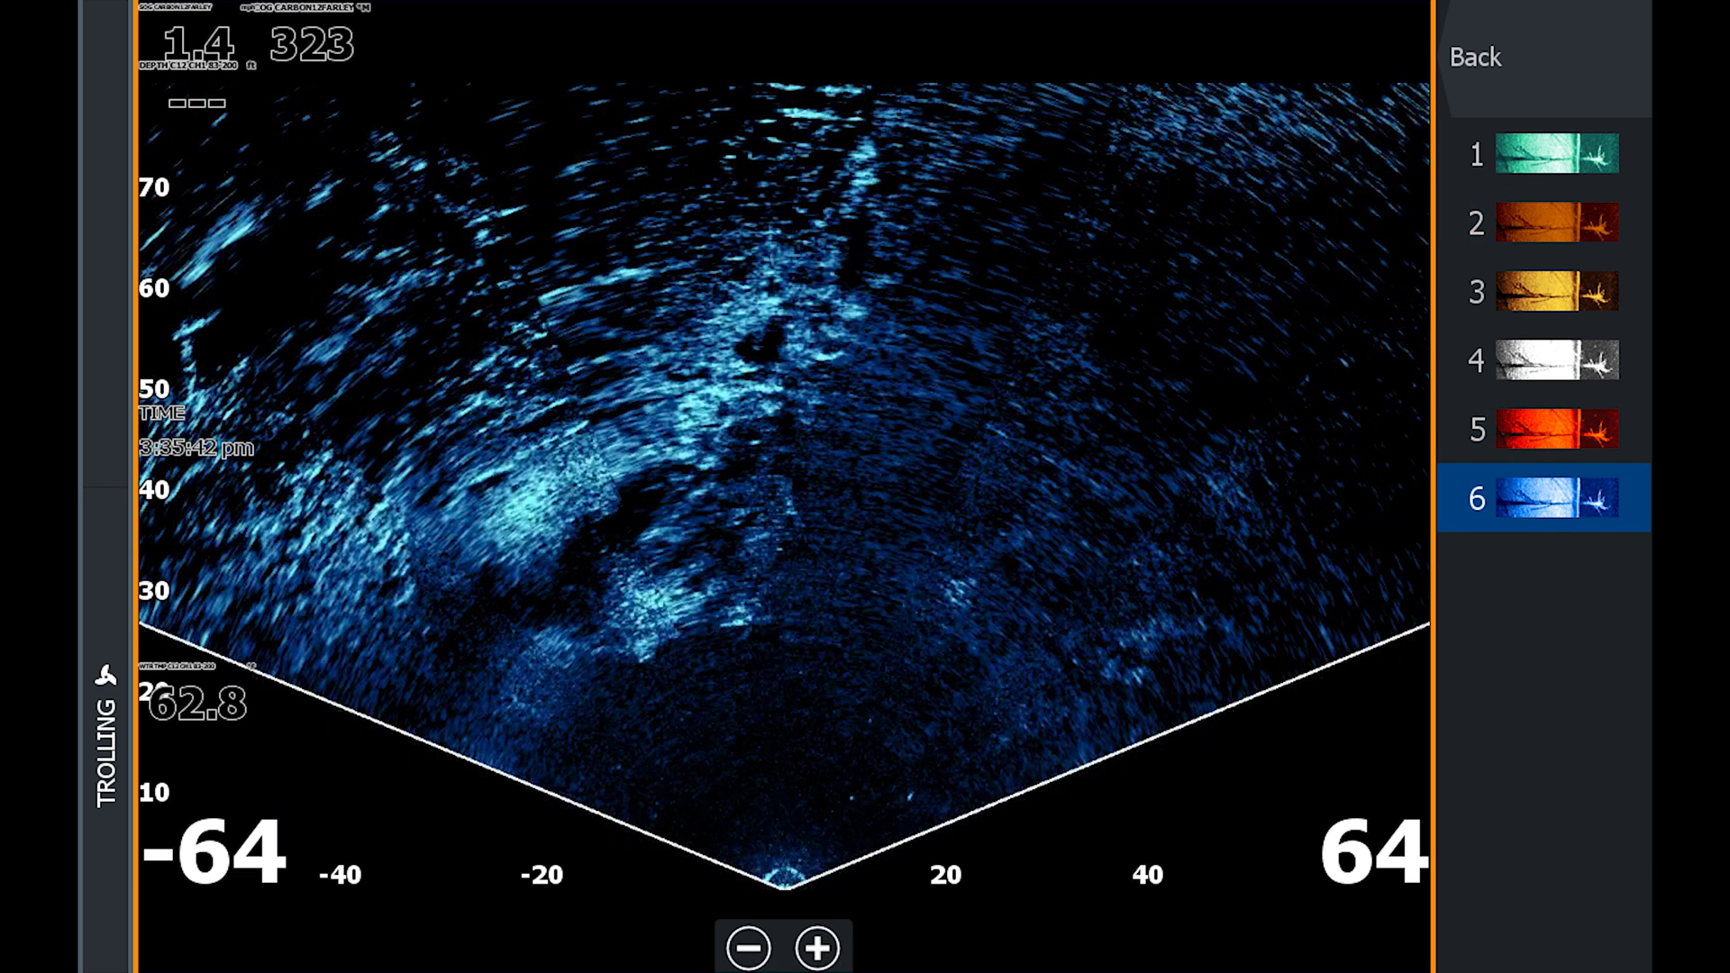
left_click(1557, 154)
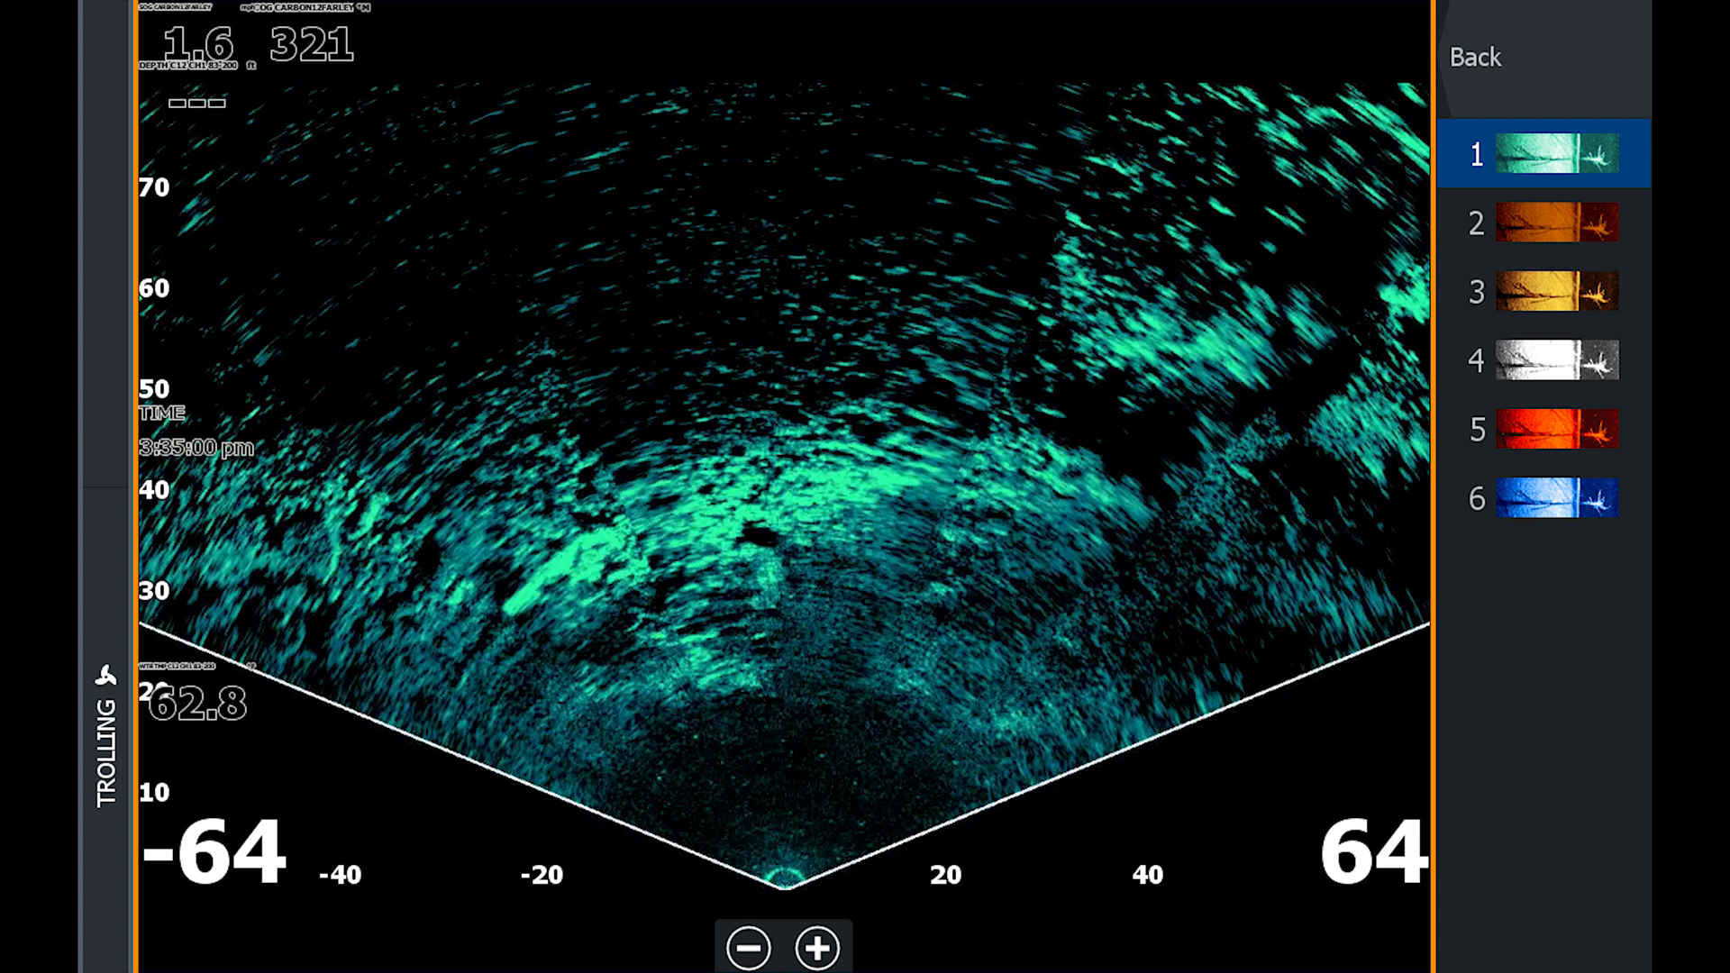
left_click(1556, 360)
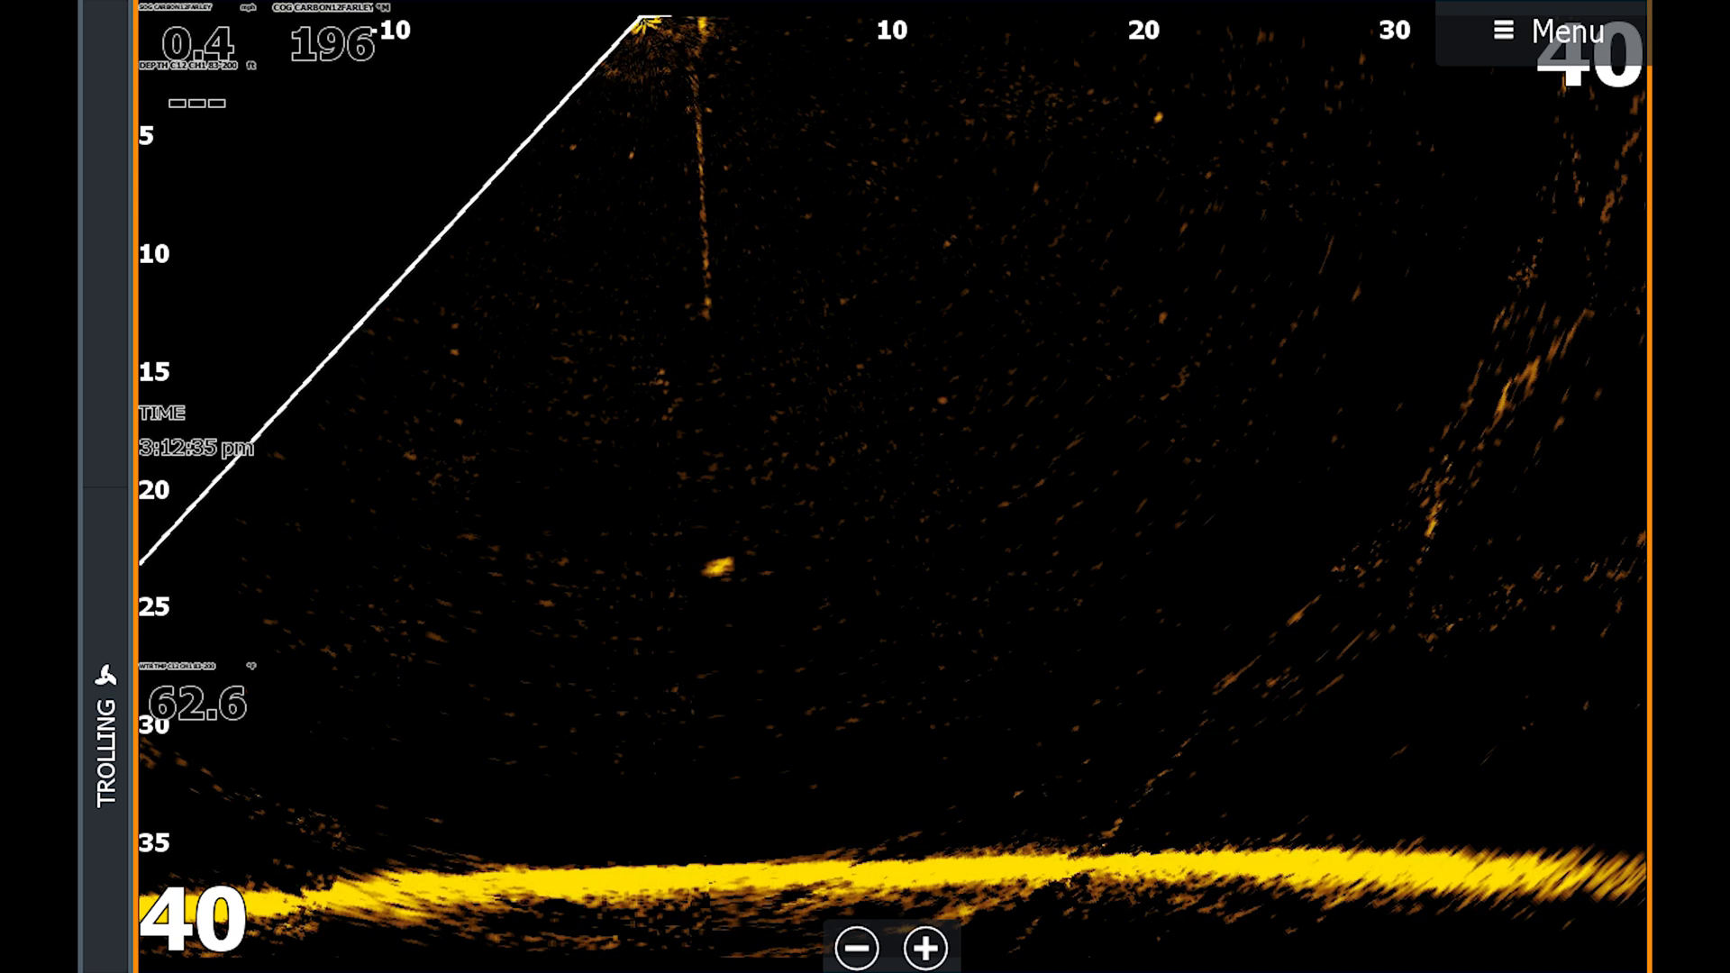
Zoom the forward range out to 120 ft with the + control and bring up the Forward settings.
left_click(858, 948)
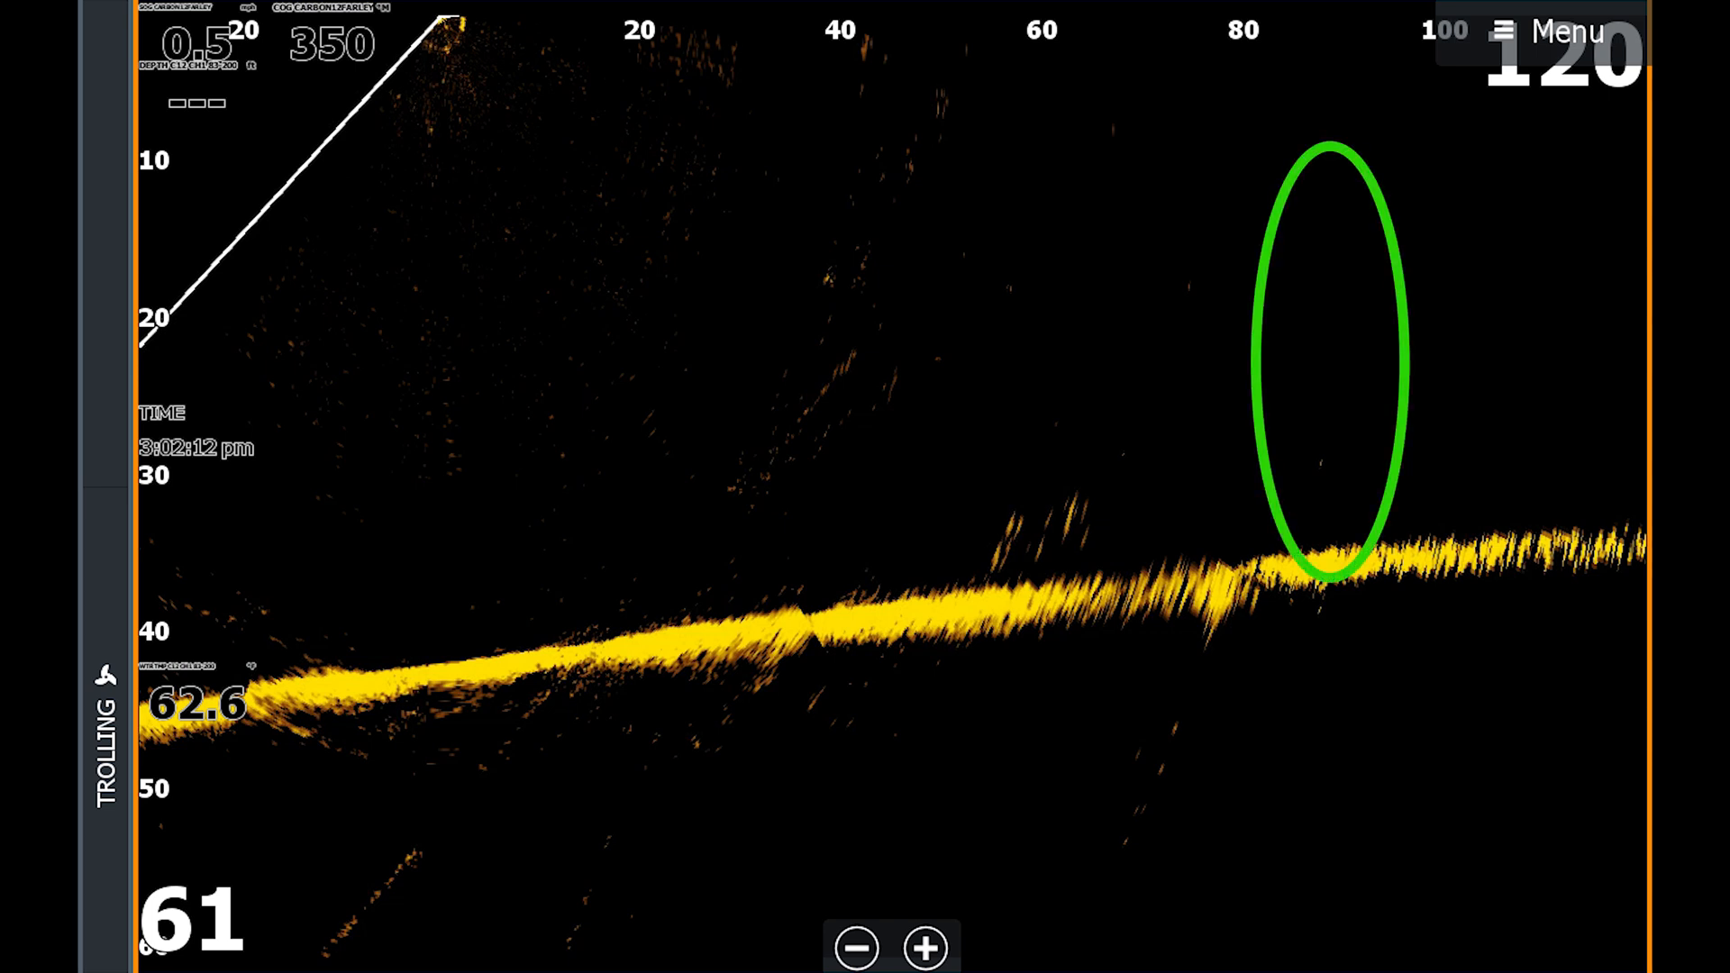
left_click(1549, 30)
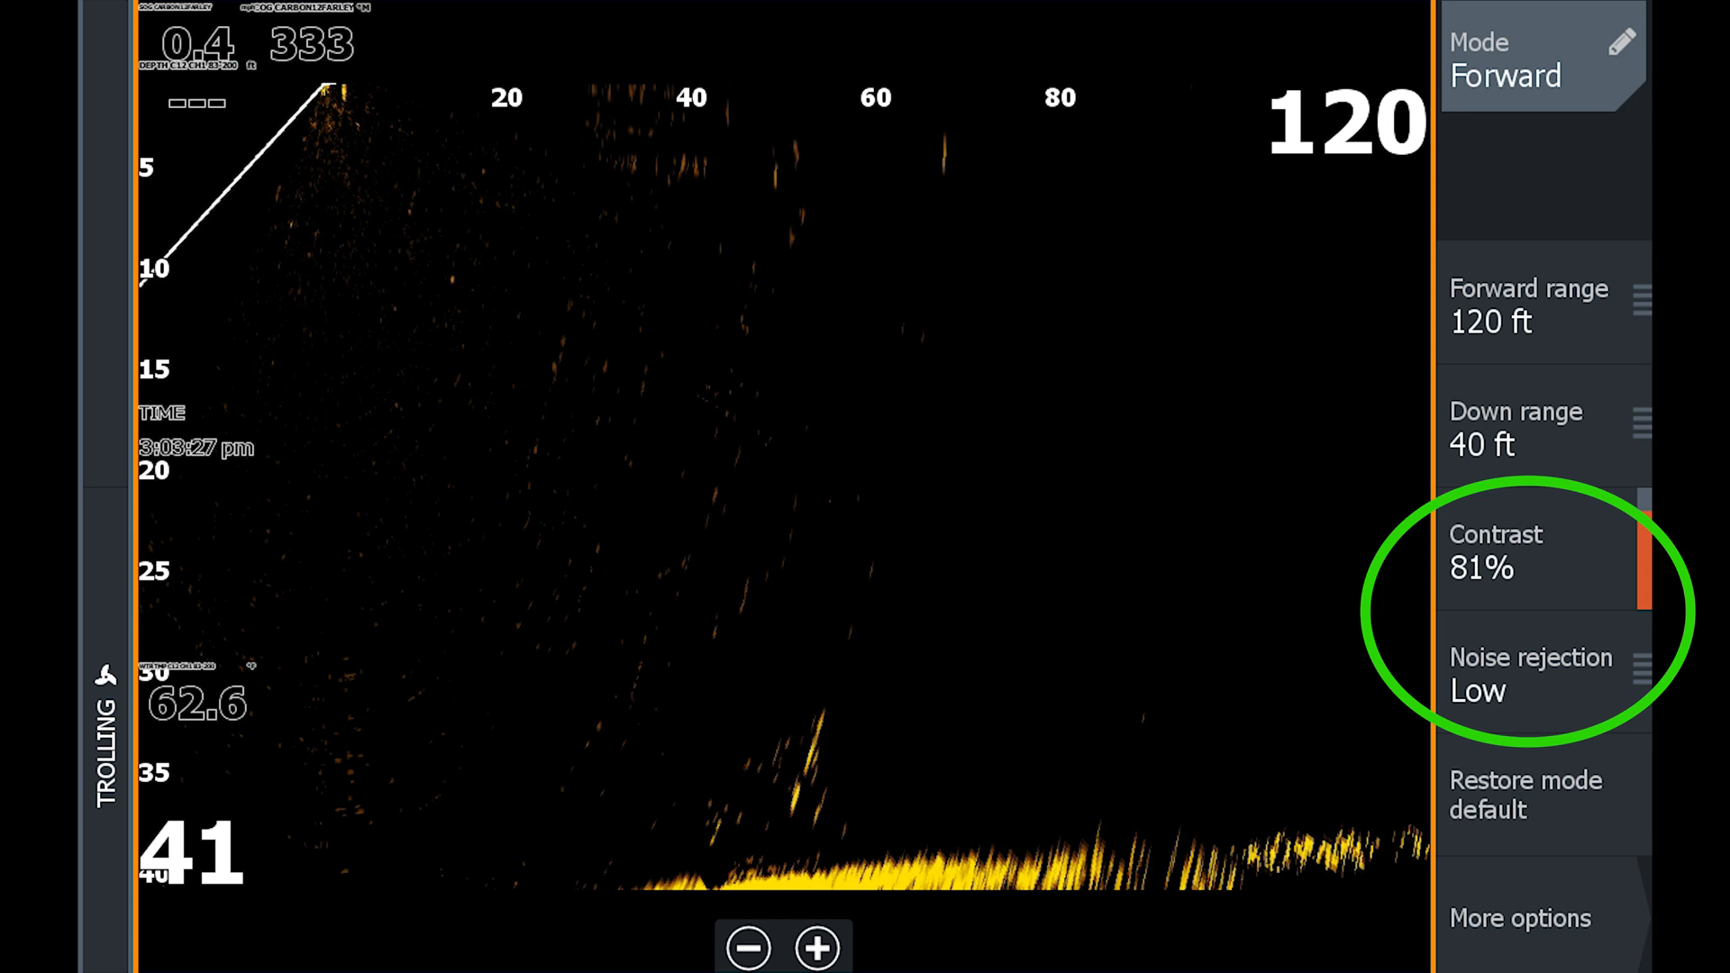
Set forward mode to 120 ft forward range, 40 ft down, 81% contrast, low noise rejection.
left_click(1539, 552)
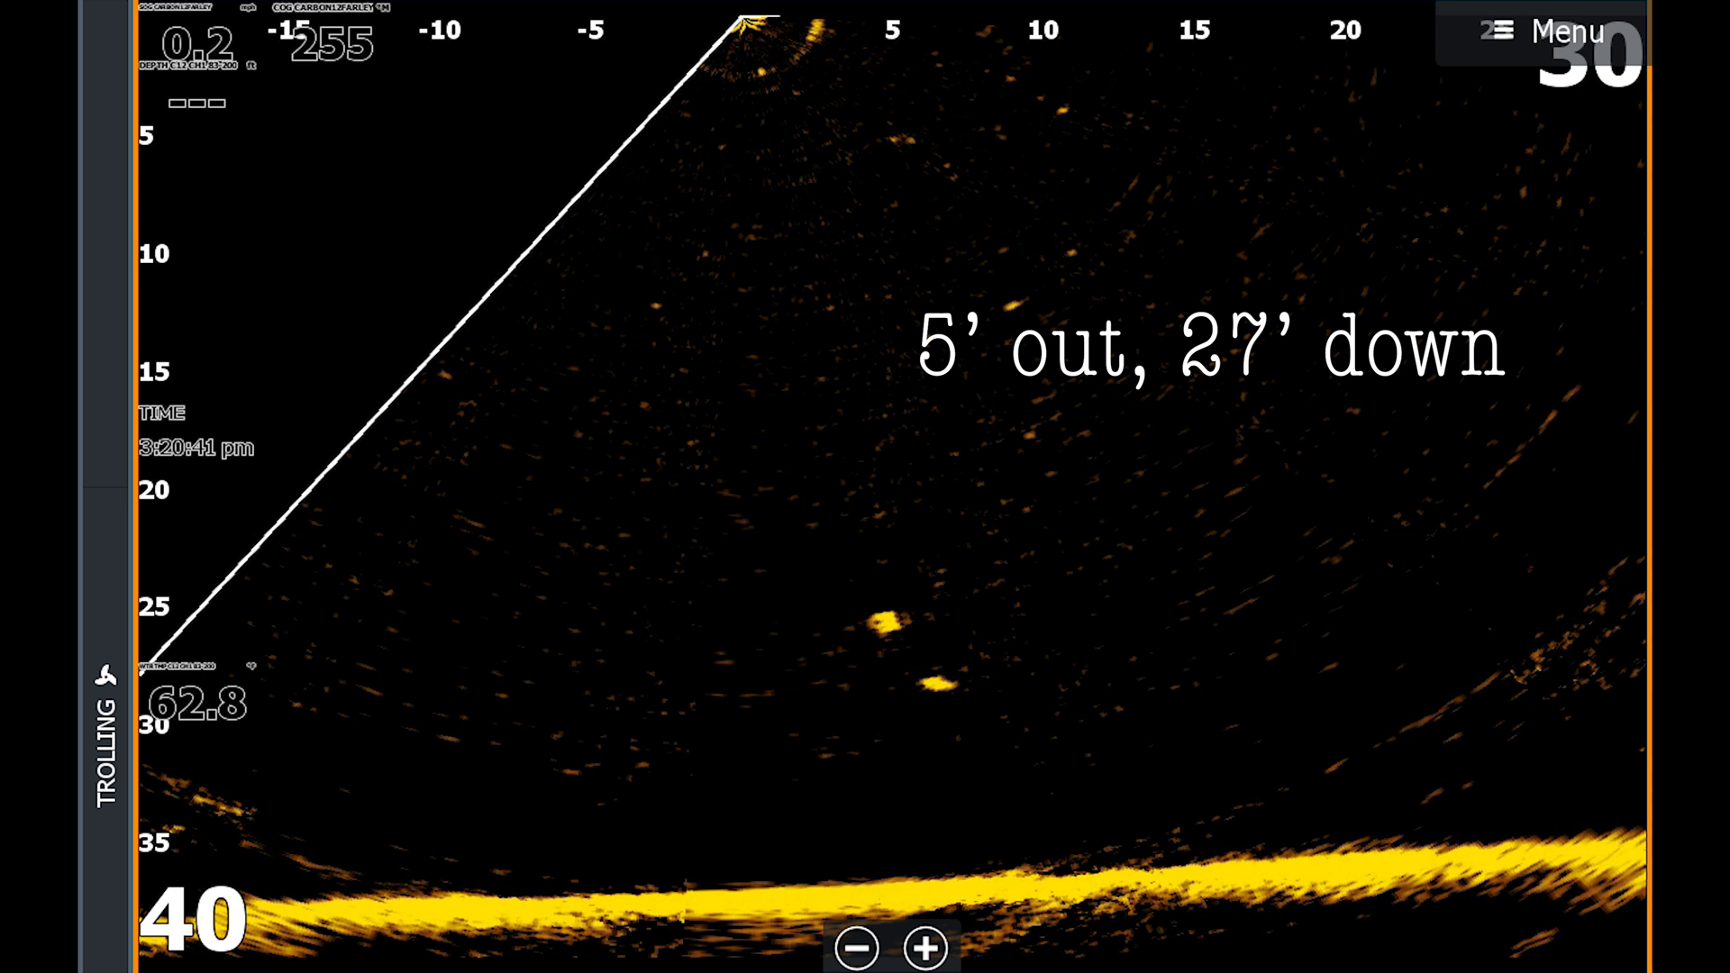
left_click(1565, 31)
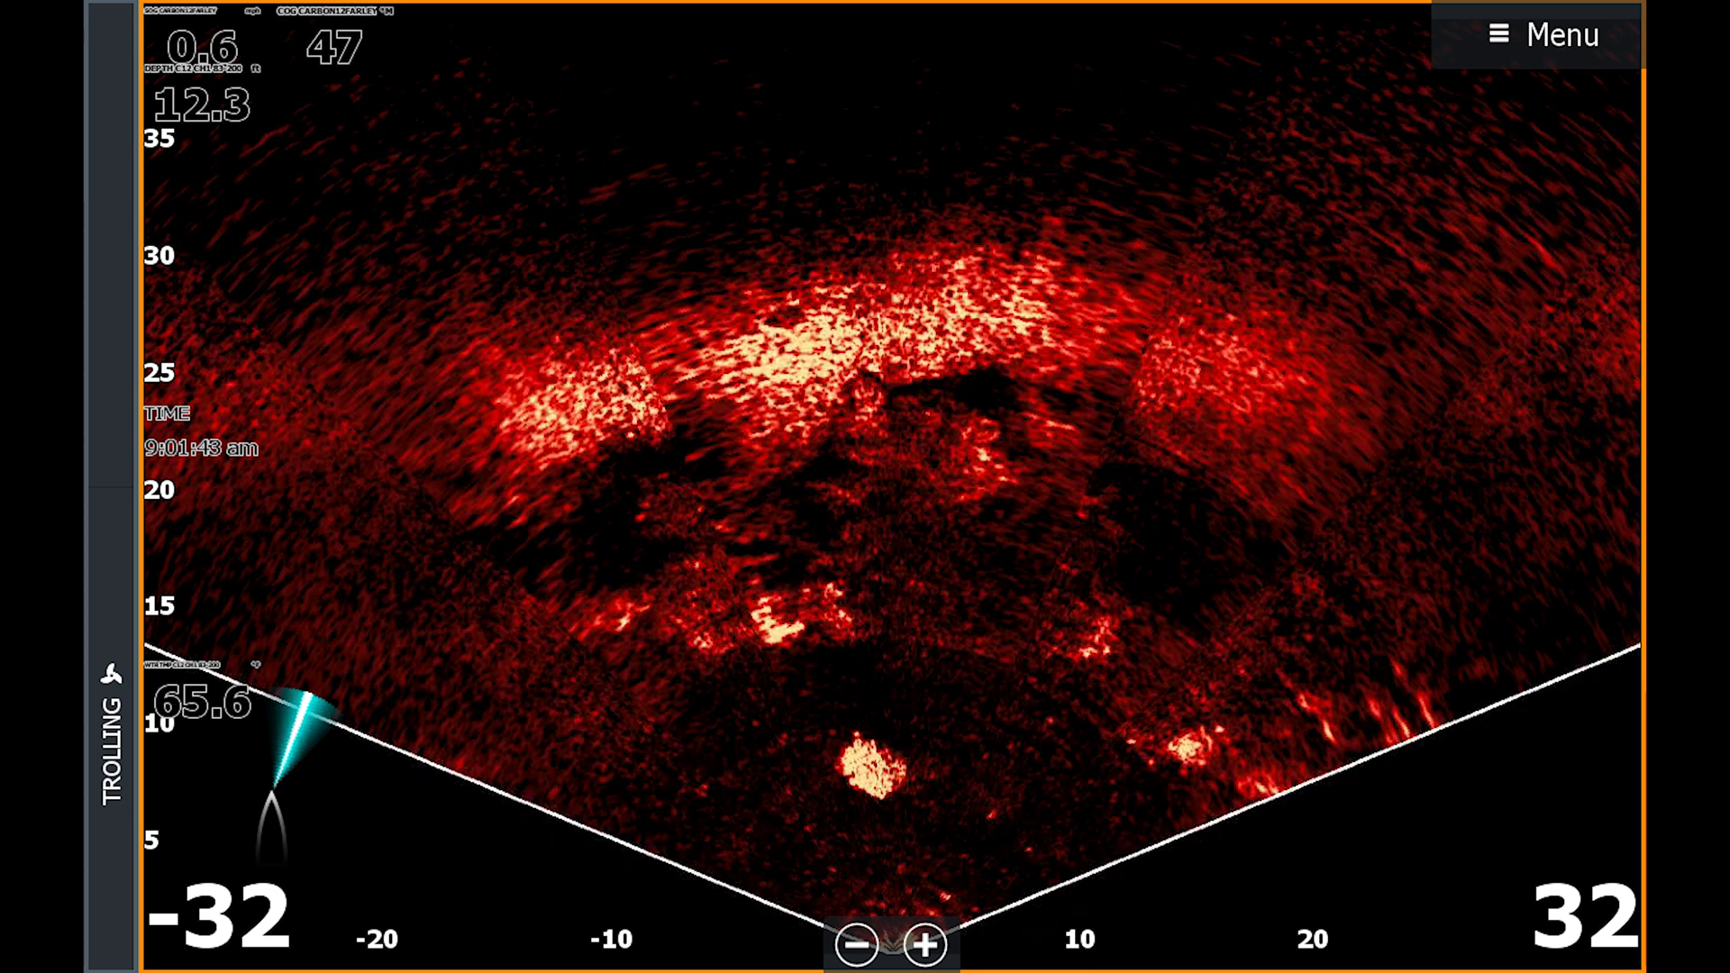
Switch the Scout sonar image from the red palette to blue palette 6.
left_click(1537, 497)
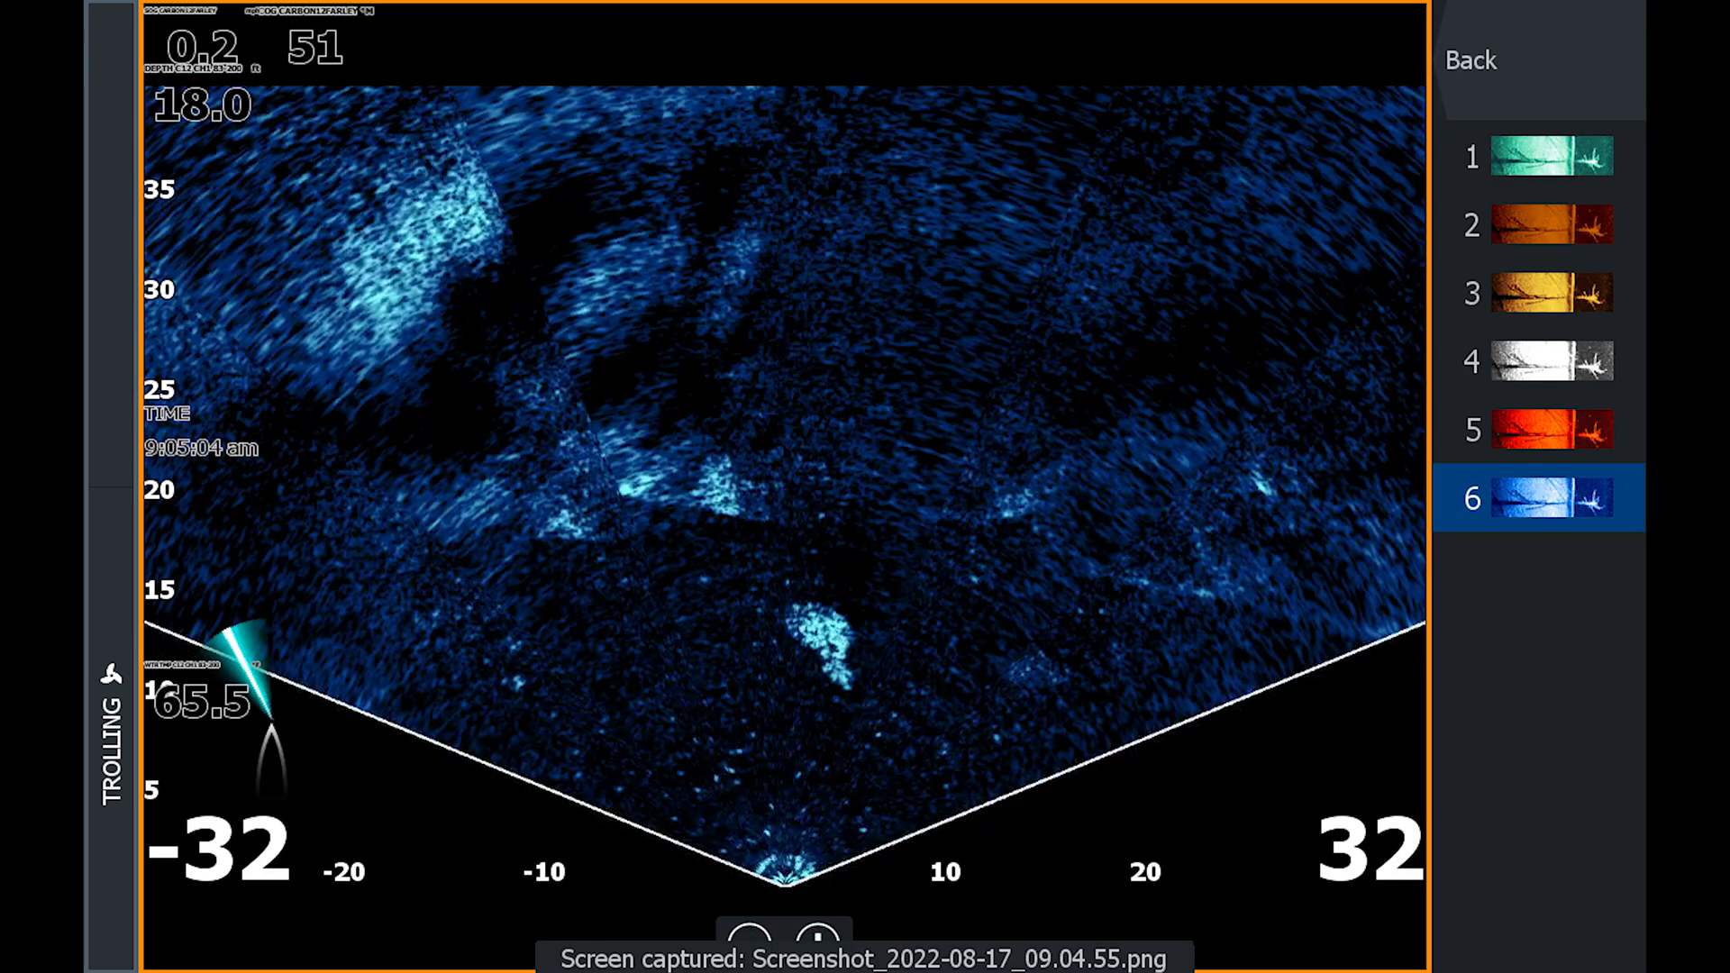